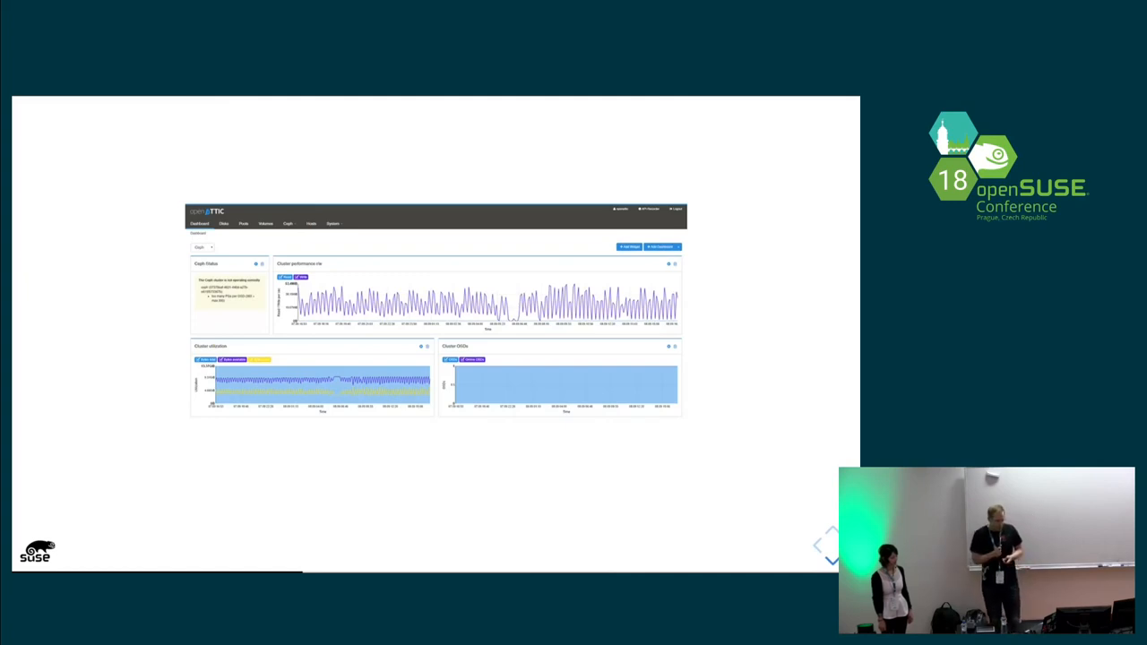
- Advance through the openATTIC screenshot slides to reach the Dashboard V1 title slide
key("right")
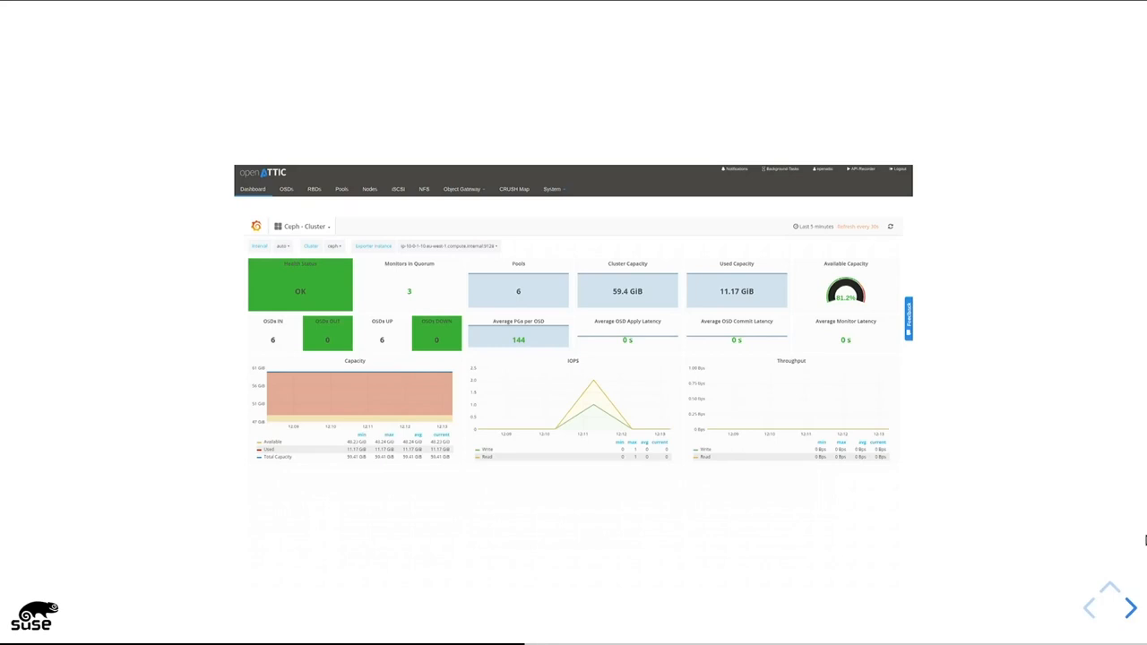
left_click(1129, 607)
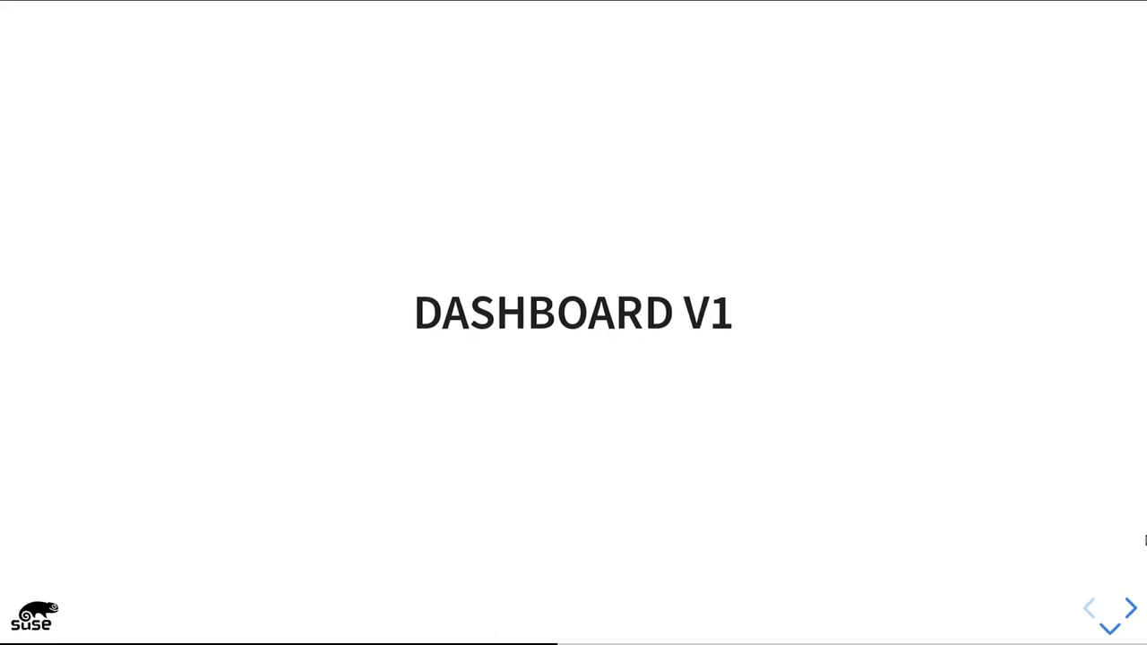
- Advance from the Dashboard V1 title to the Dashboard V2 Retrospective slide
left_click(1130, 606)
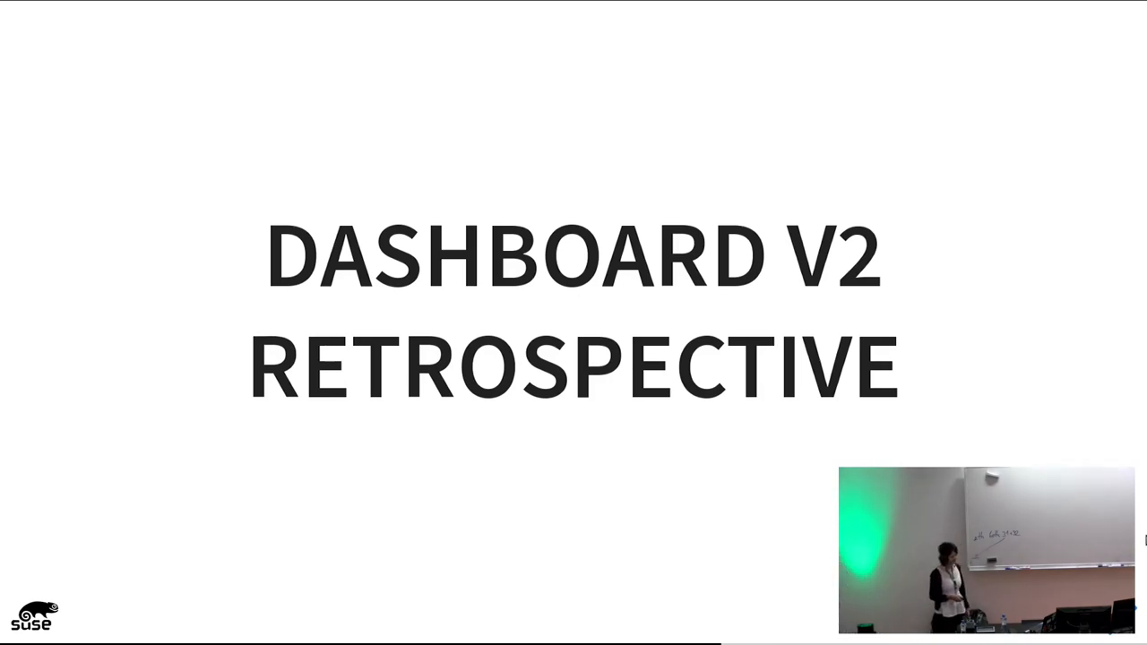
- Move on to the Lots of Groundwork/Foundation slide
key("Right")
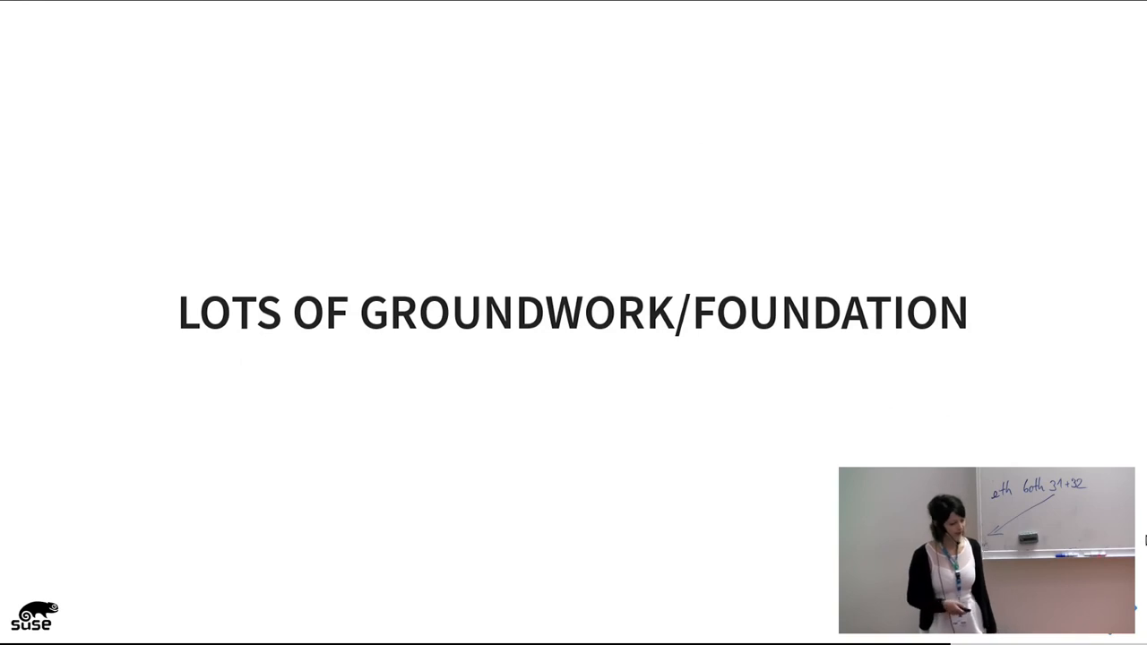
left_click(1131, 607)
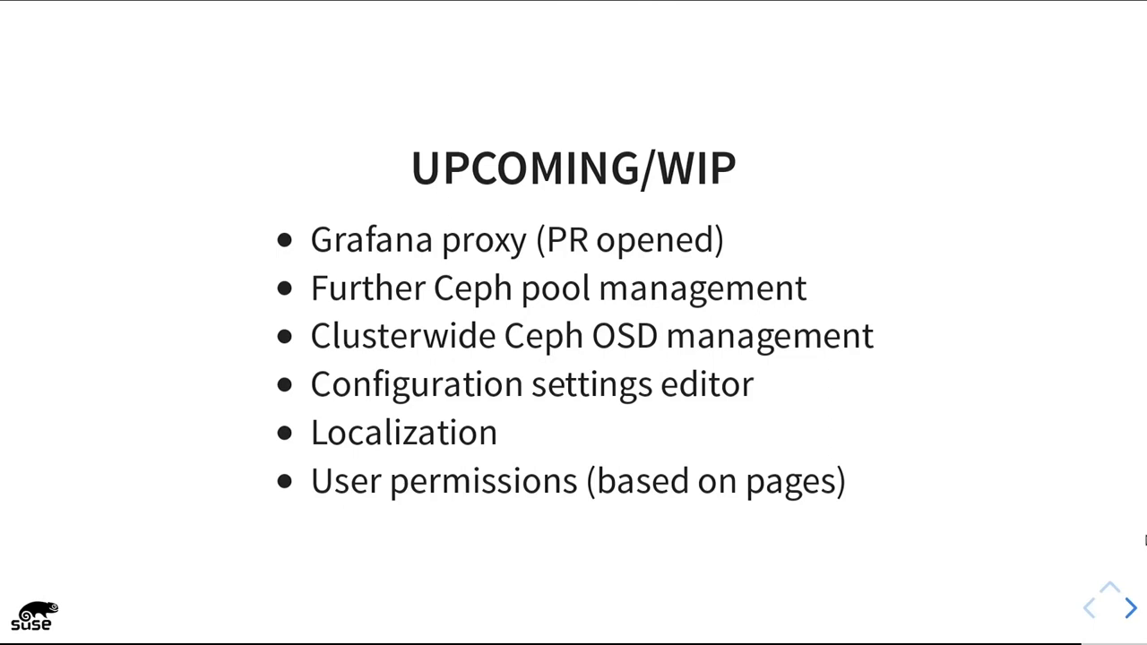
- Advance past the Upcoming/WIP slide to the Live Demo slide
left_click(1130, 608)
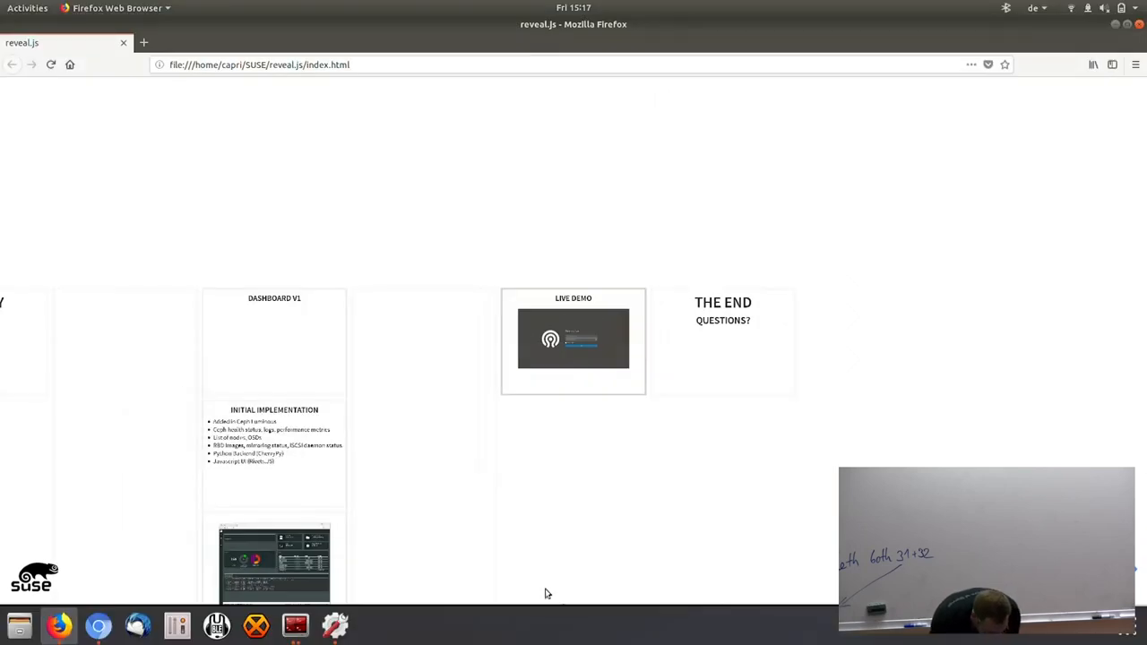
- Switch to Chromium from the dock and bring up the Ceph Dashboard login page
left_click(99, 624)
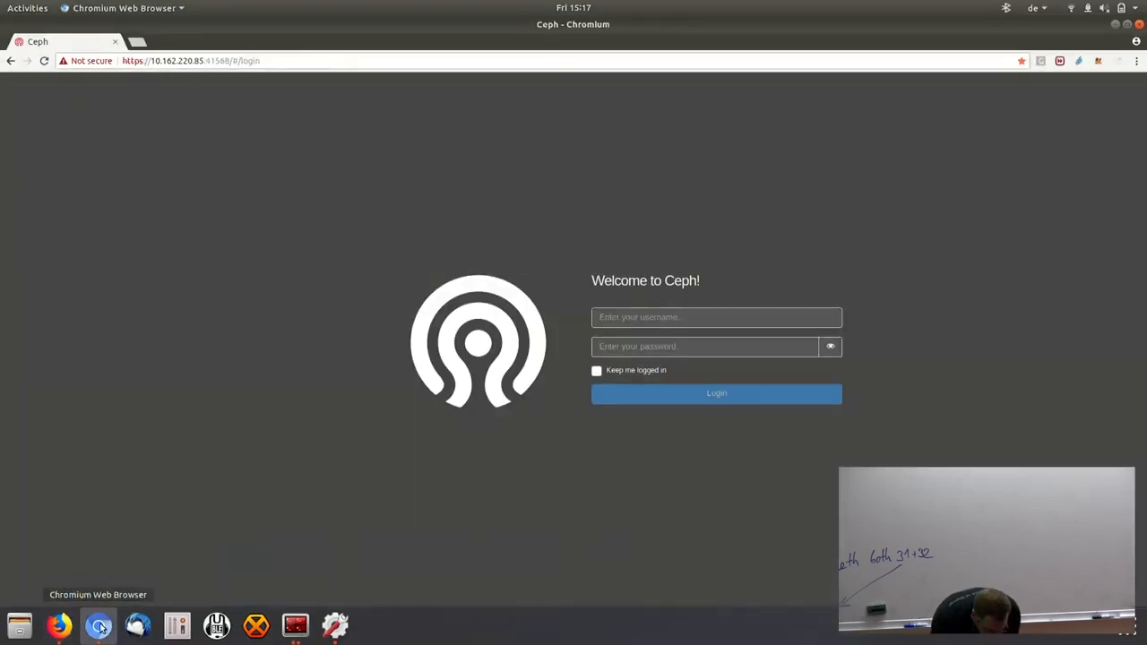
left_click(191, 60)
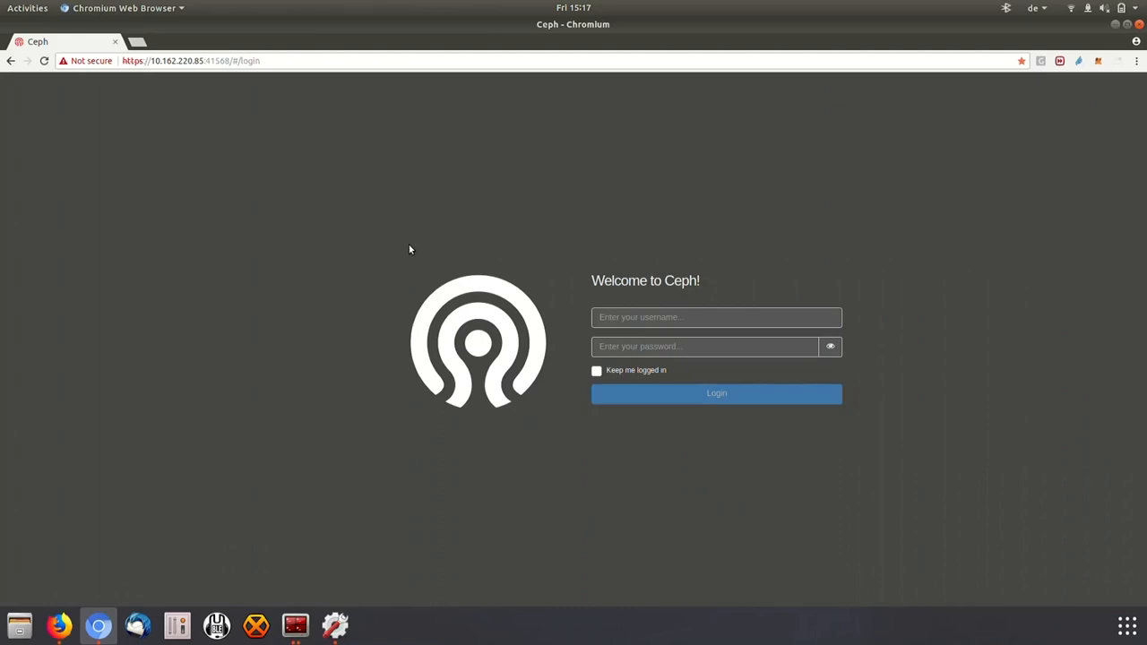
mouse_move(511, 321)
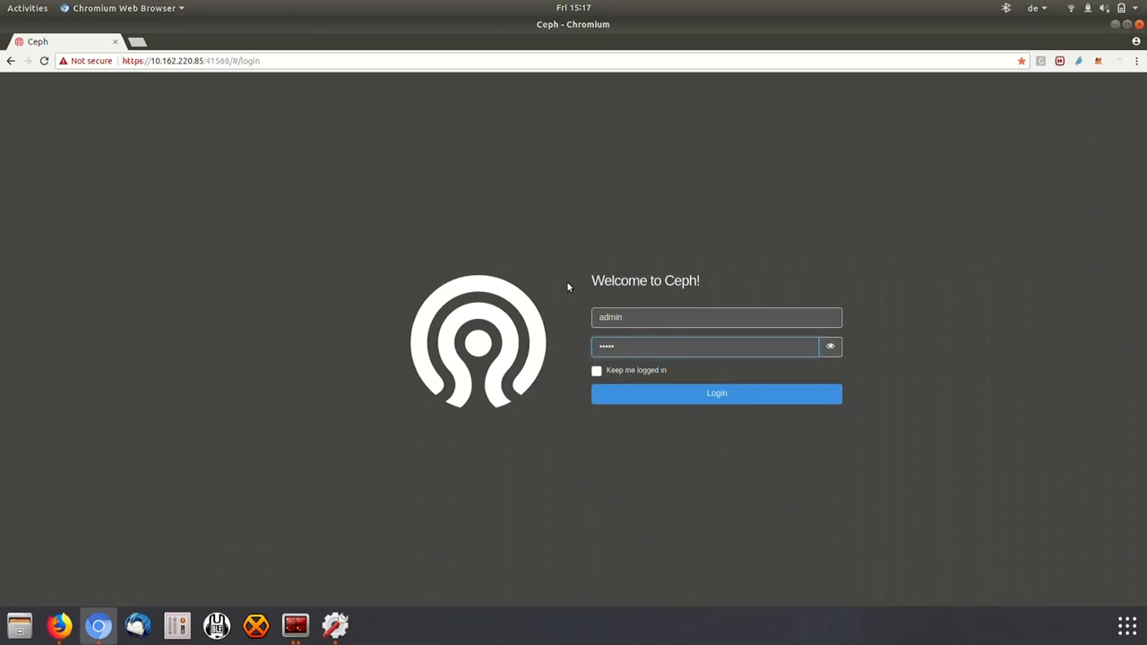
type("•")
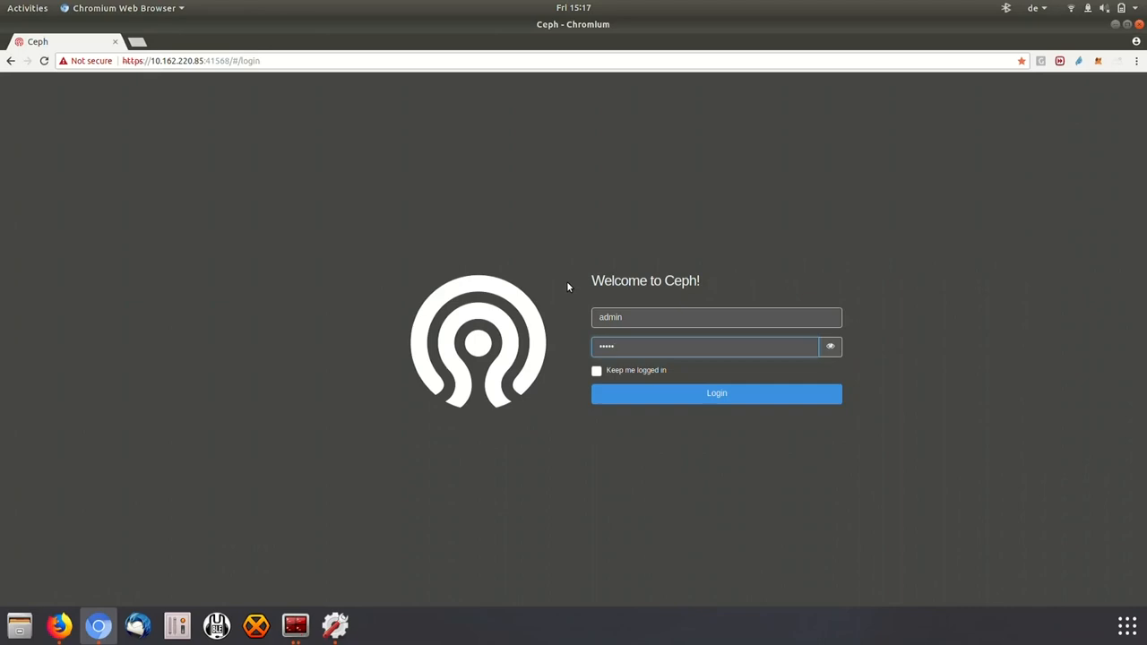
type("•")
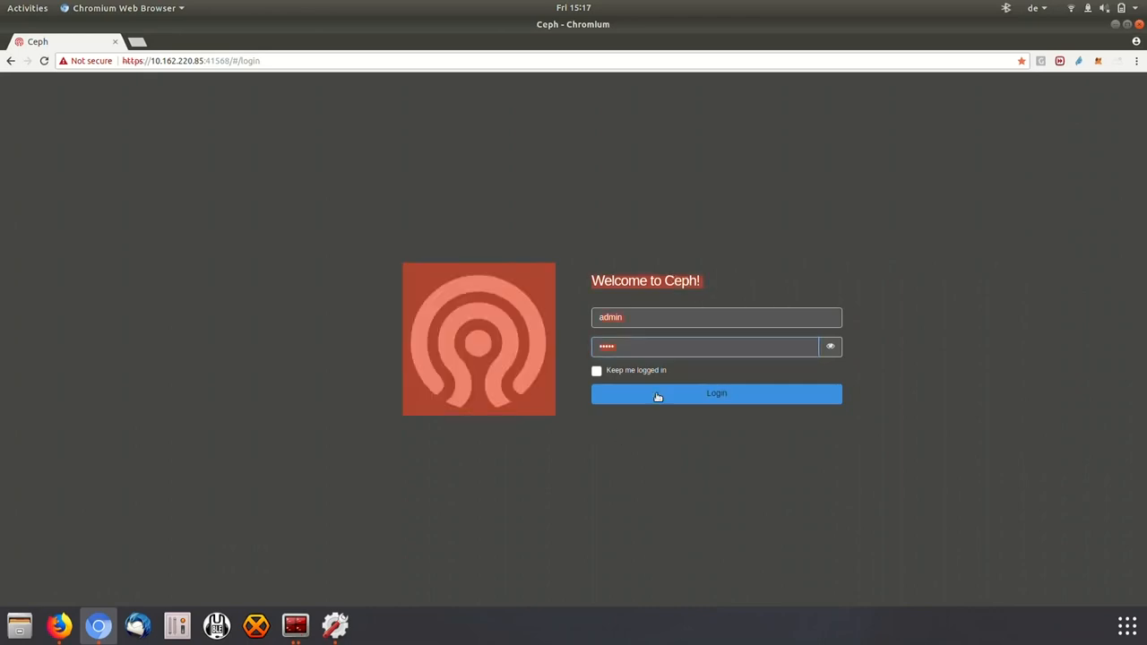
- Log in as admin and scroll through the Health, Monitors, OSDs and Pools panels
left_click(716, 392)
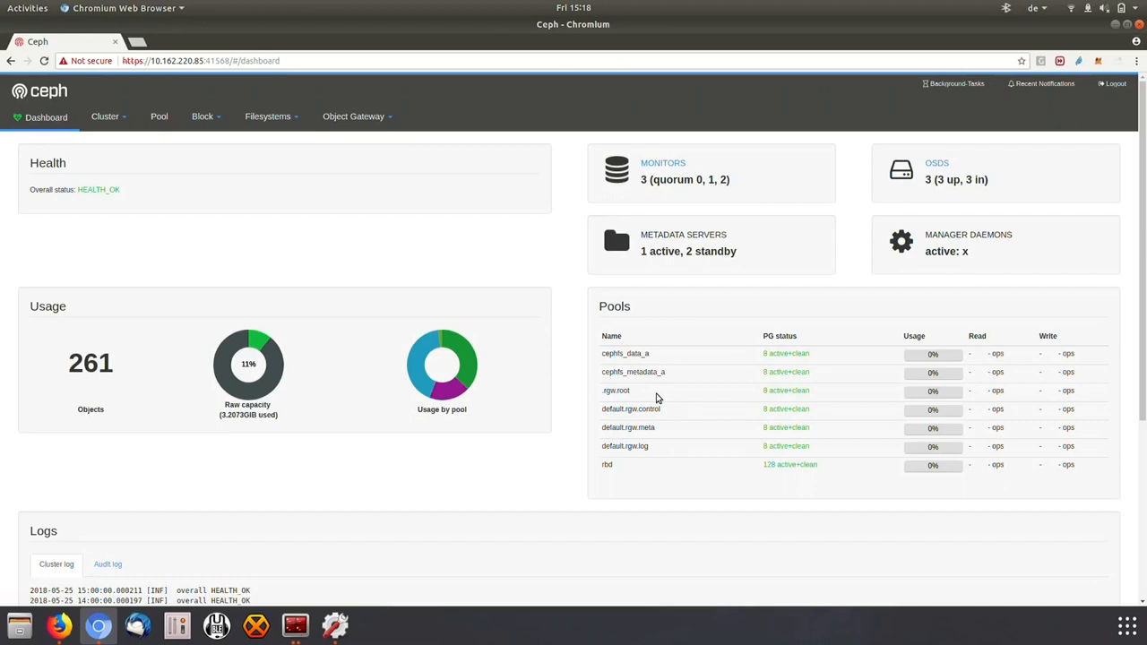
mouse_move(564, 269)
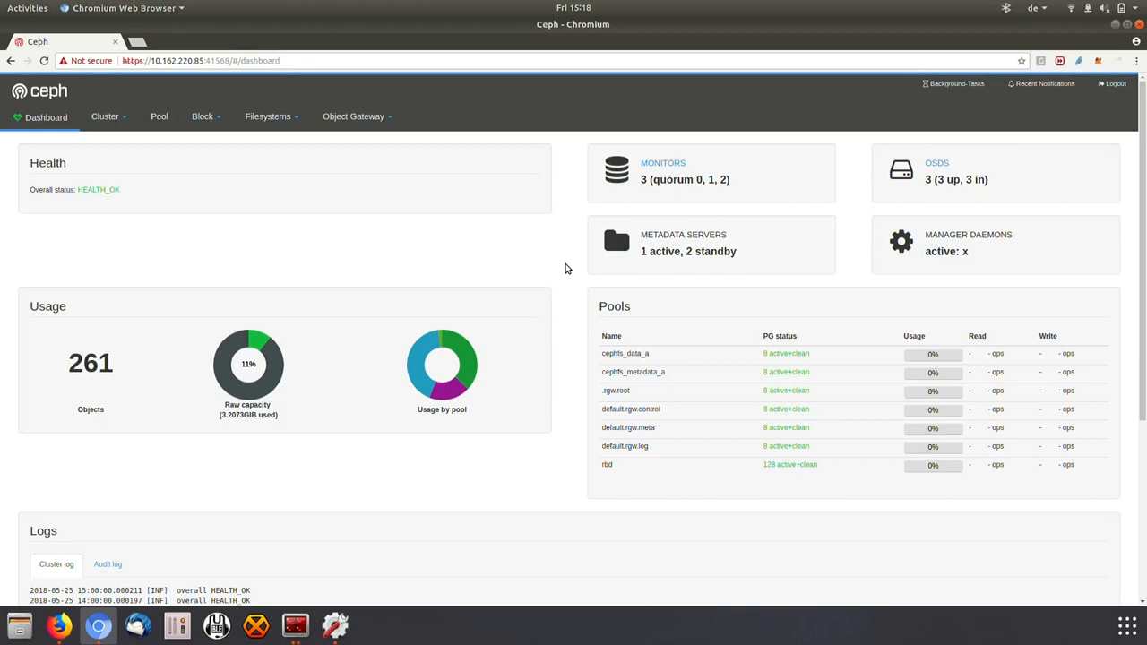
mouse_move(766, 186)
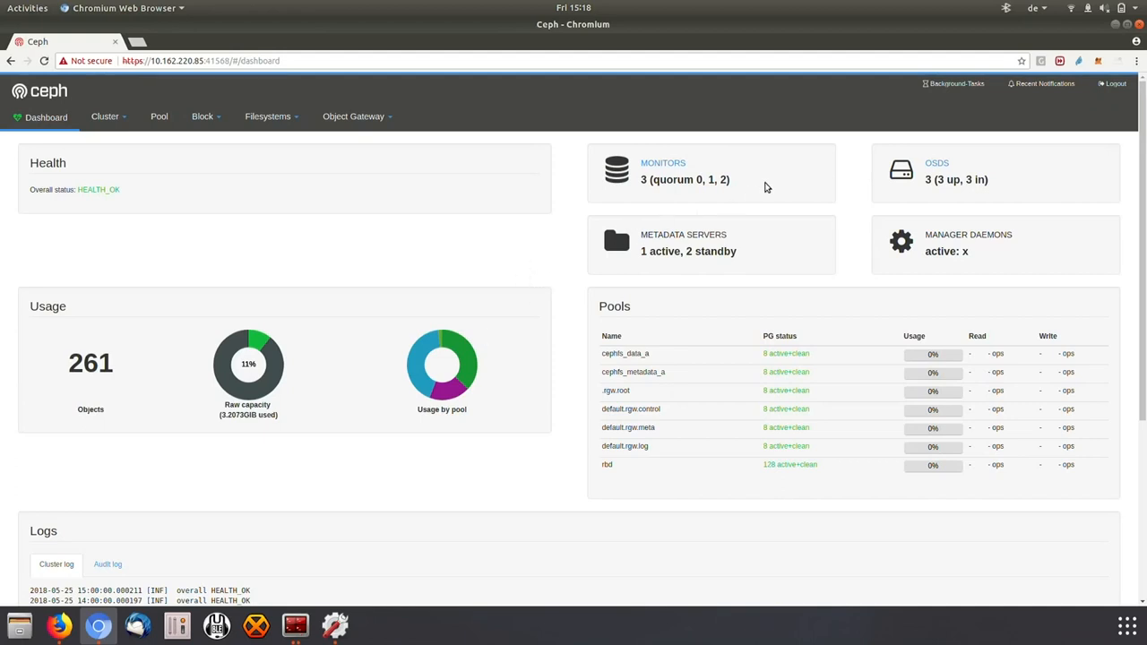
mouse_move(1142, 134)
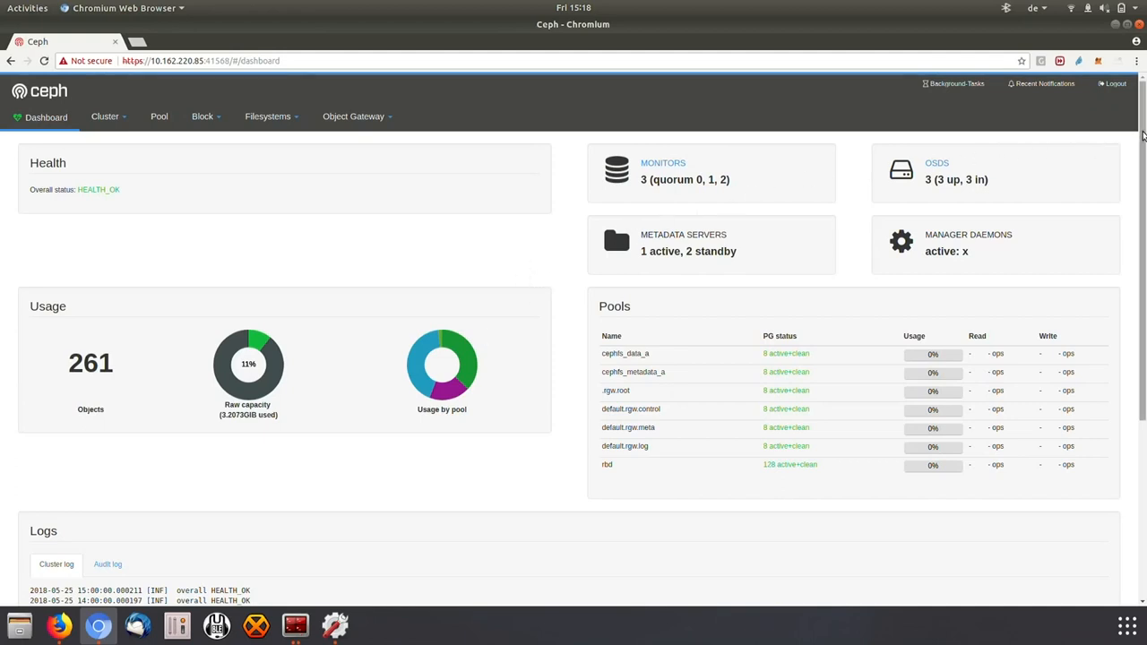
scroll("down", 3)
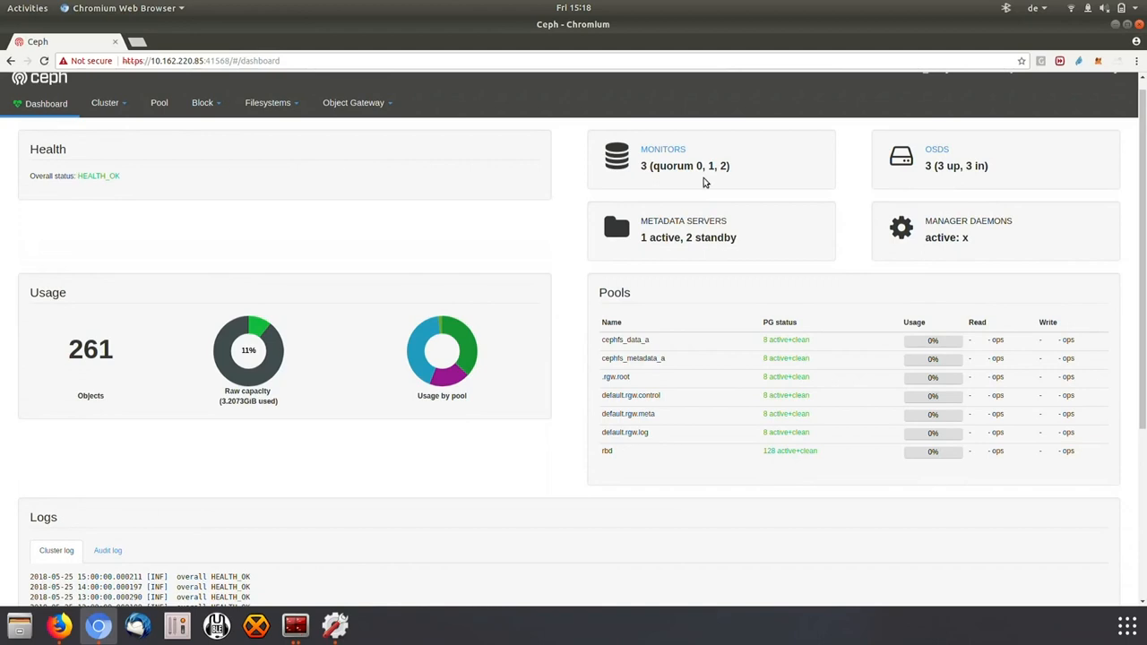
mouse_move(702, 162)
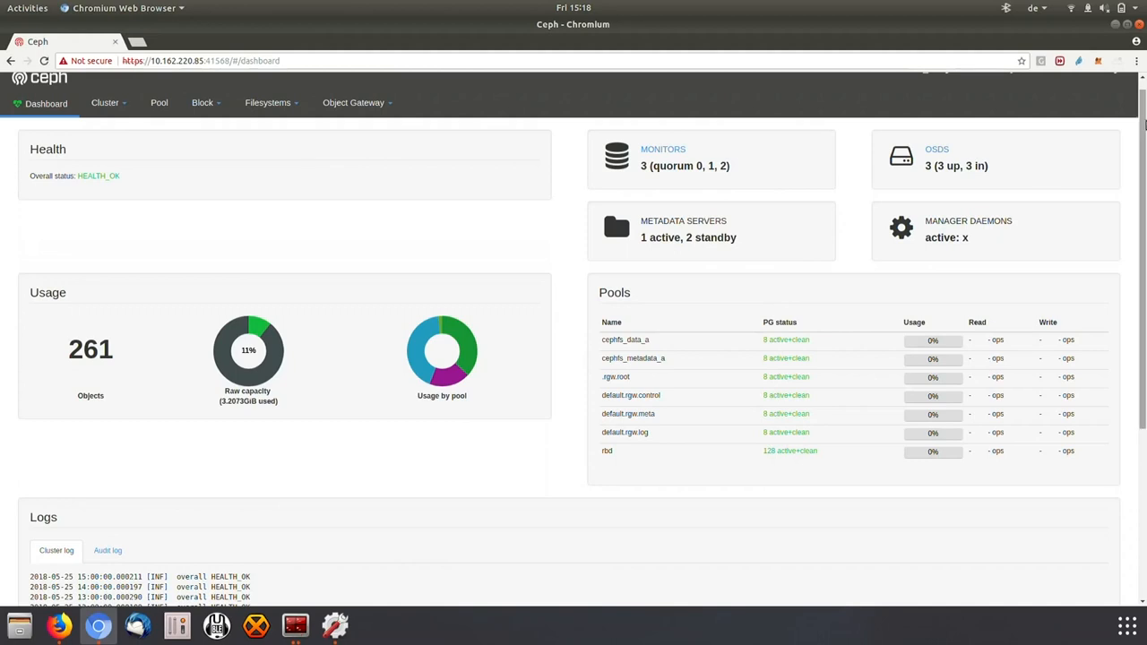
- Scroll through the overview logs, switching between audit and cluster log entries
scroll("down", 3)
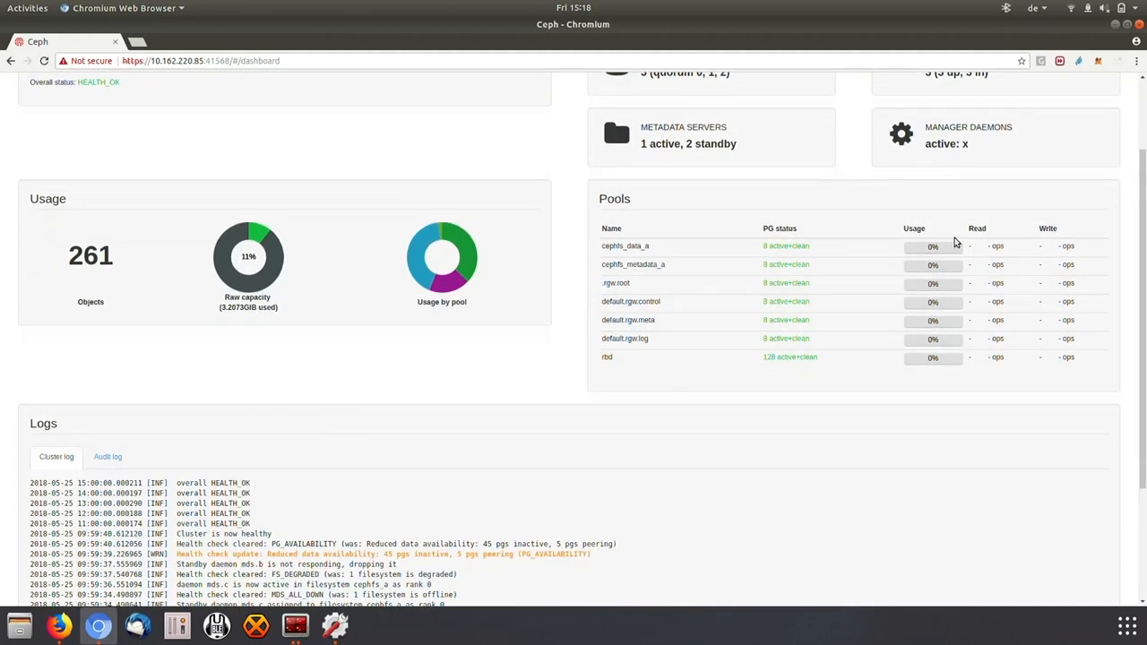
mouse_move(933, 265)
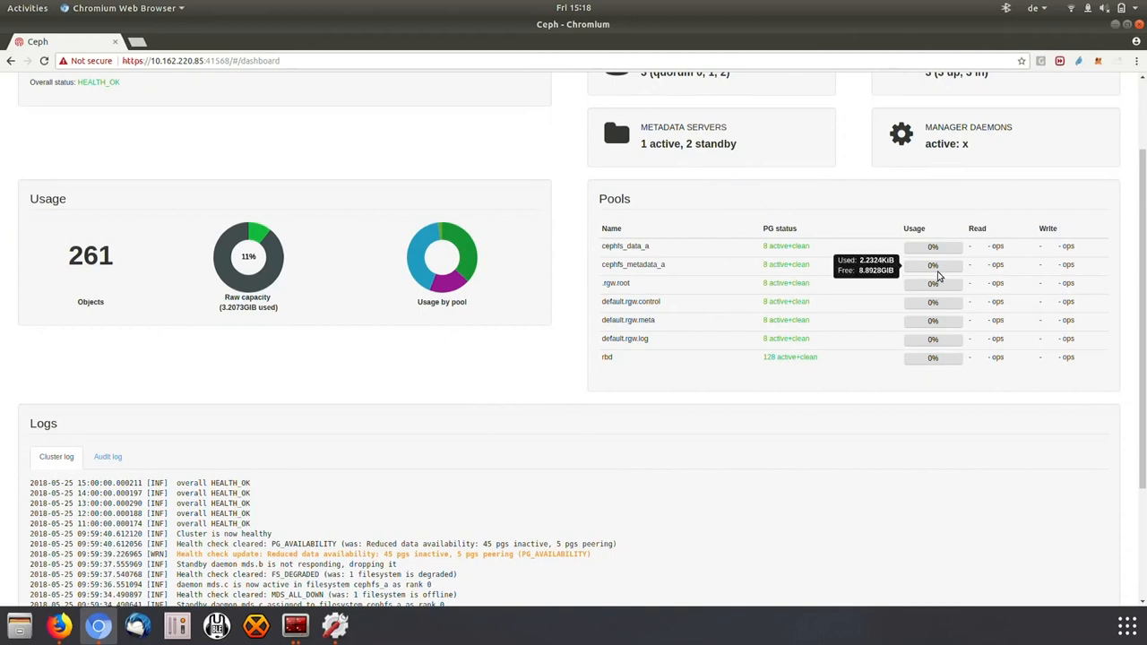
mouse_move(938, 276)
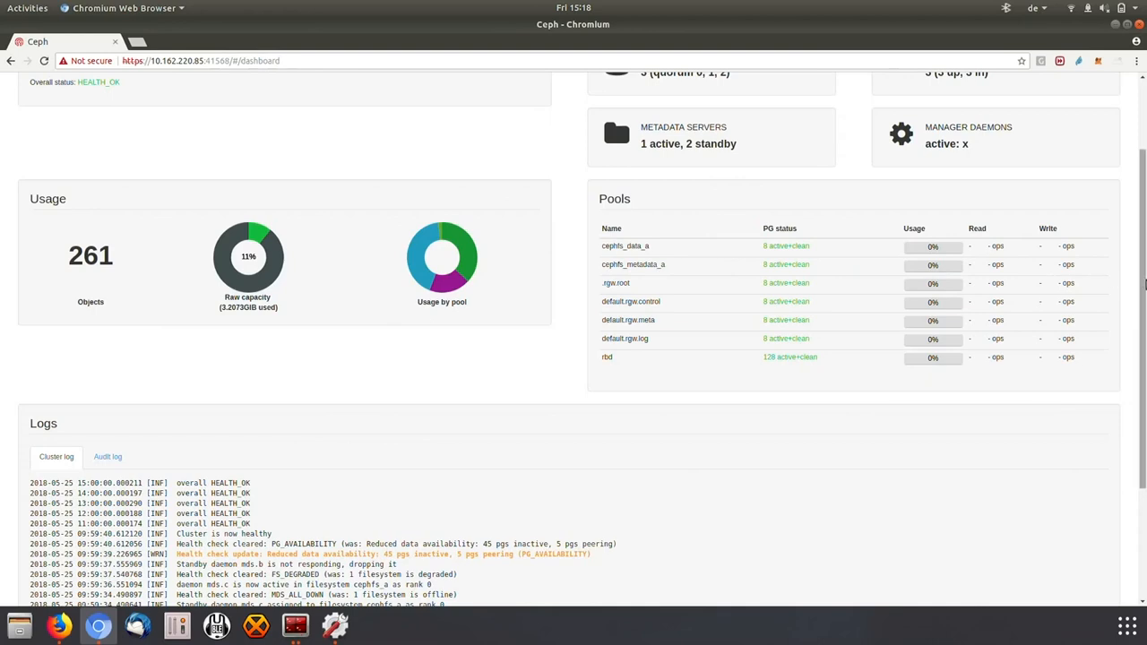
scroll("down", 3)
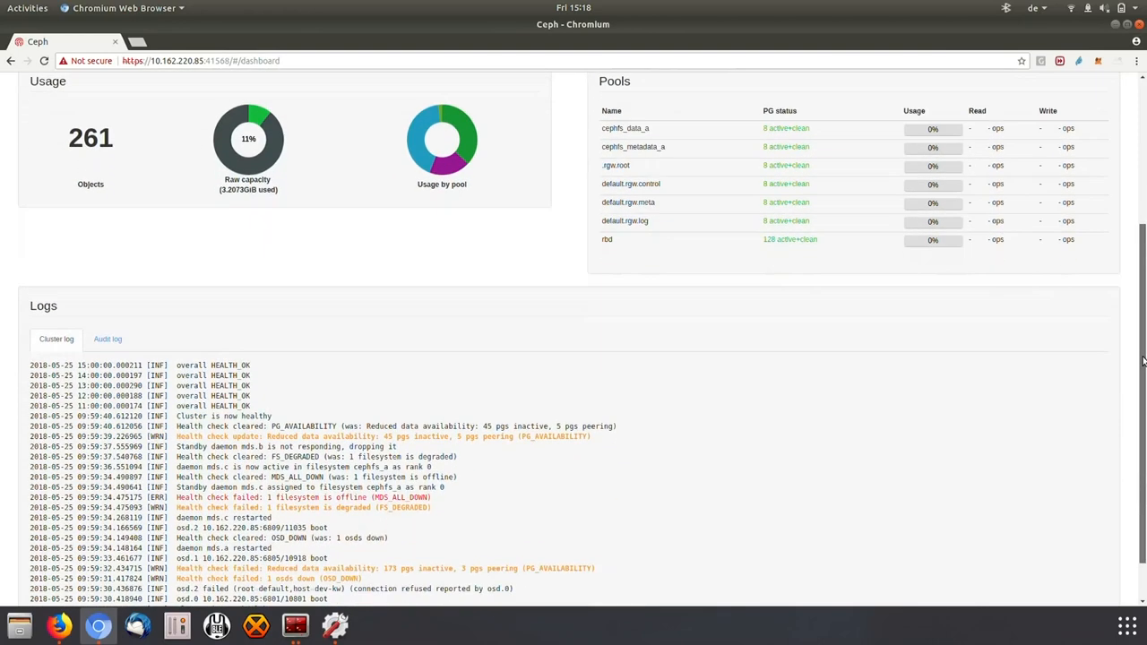
scroll("down", 3)
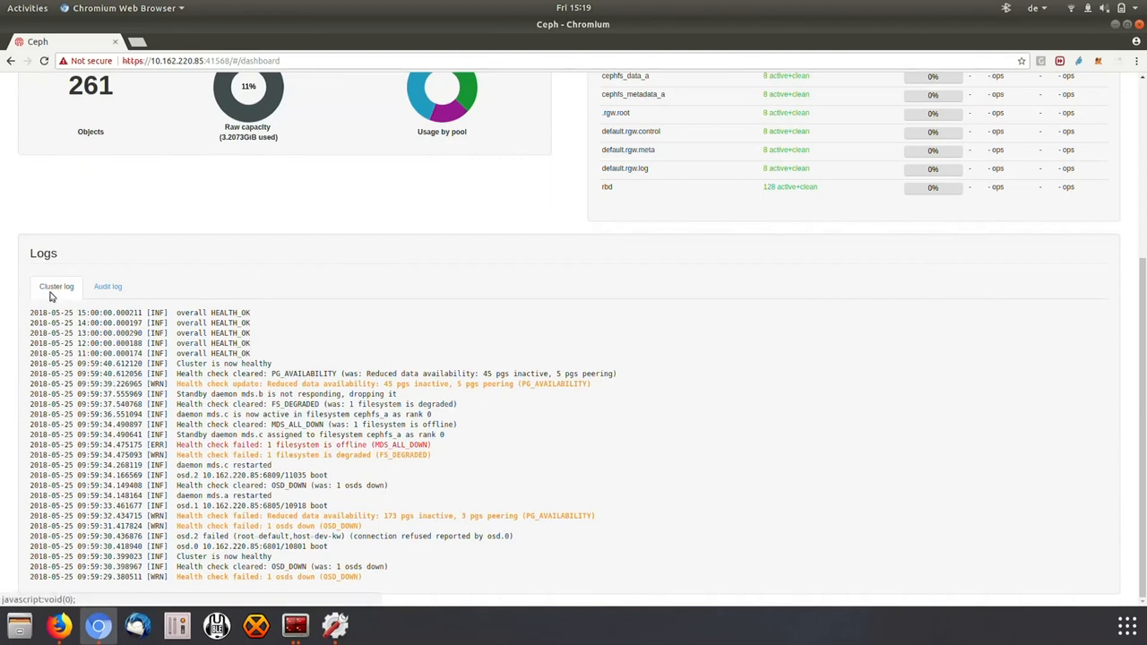
left_click(108, 286)
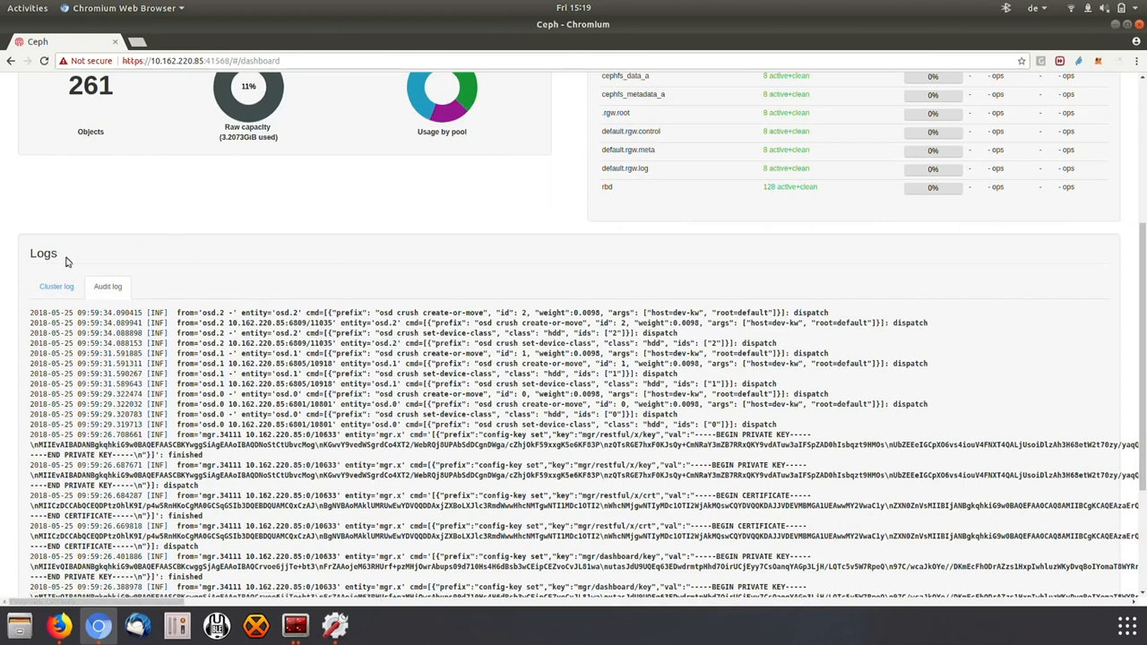
left_click(56, 286)
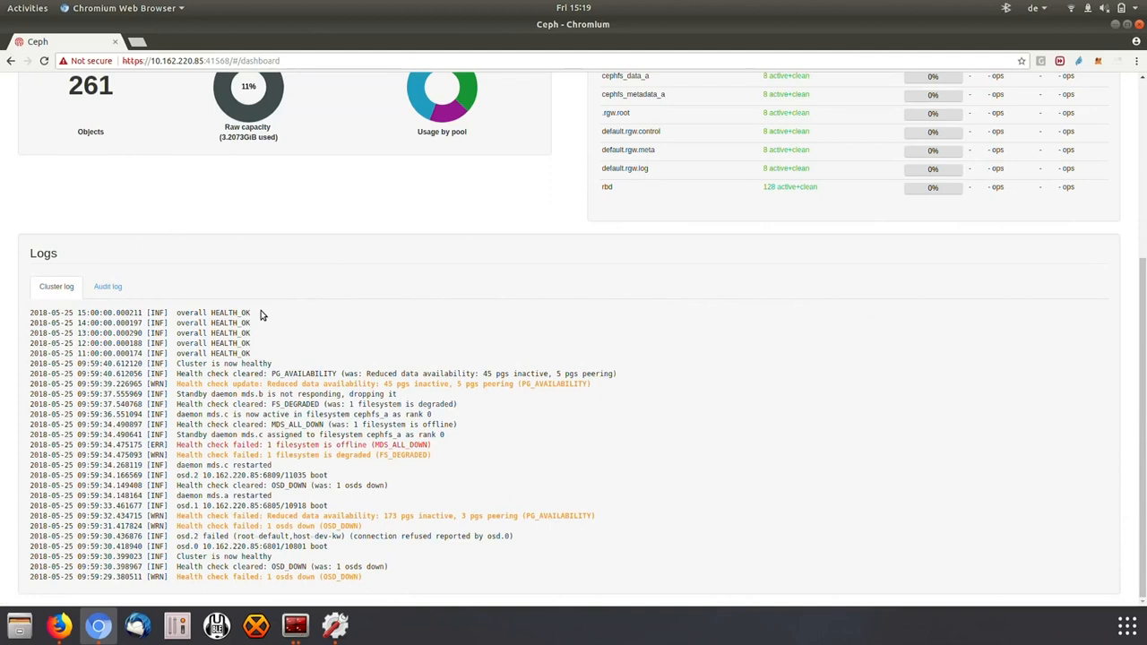
scroll("down", 3)
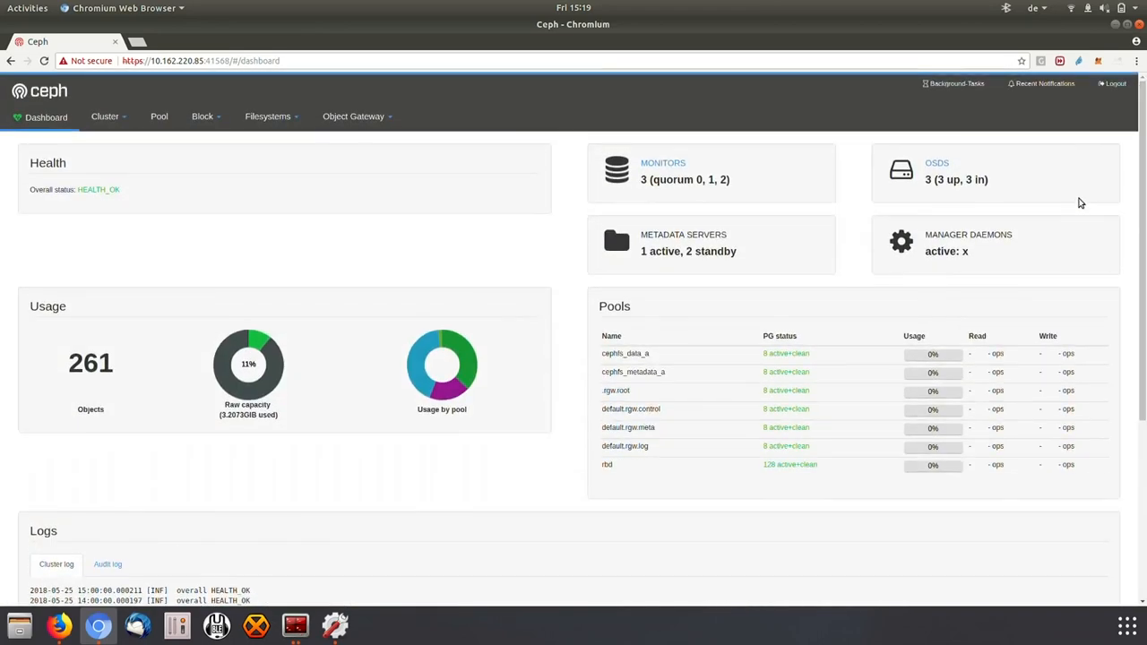
- Look over the cluster Hosts list, then go to the Monitors page
left_click(105, 116)
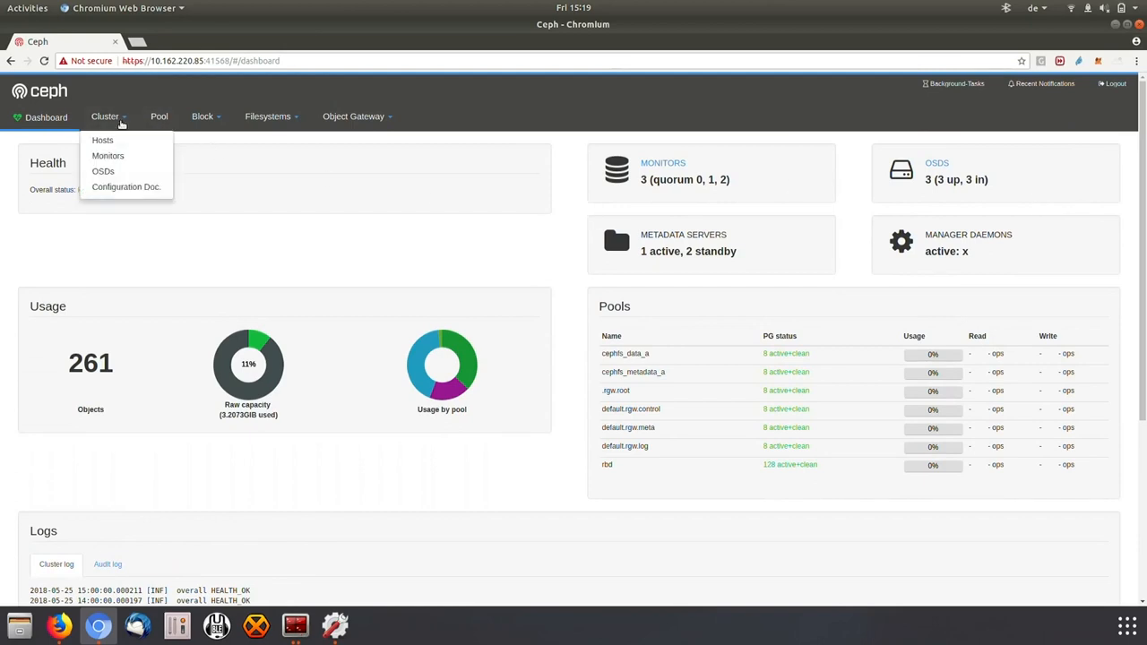
mouse_move(102, 139)
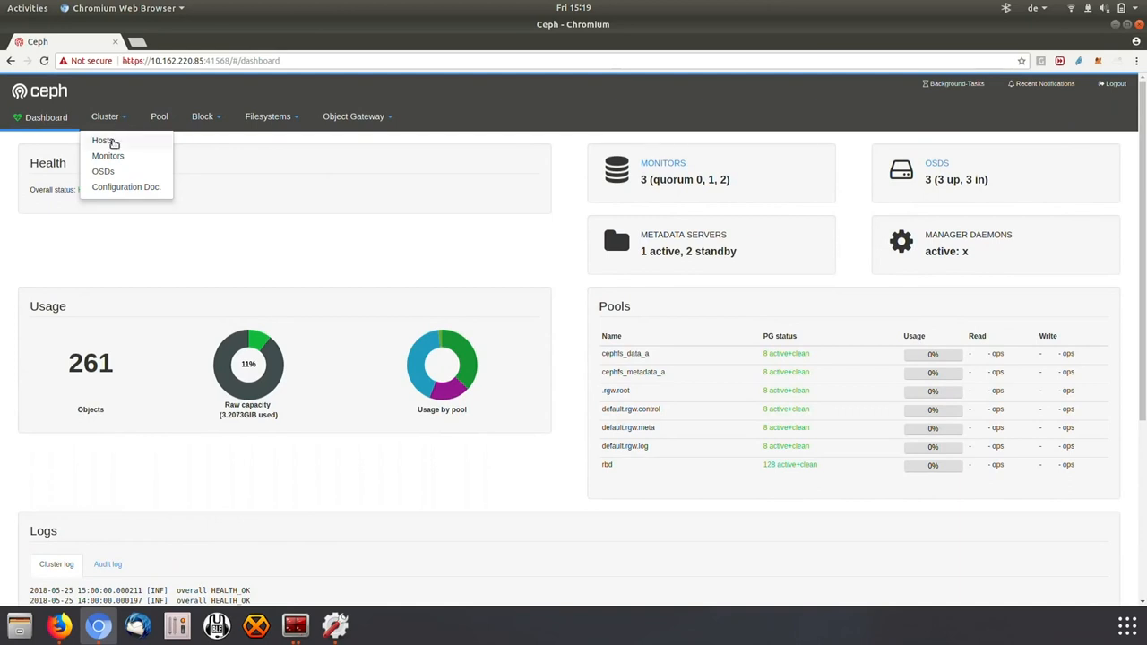
left_click(103, 141)
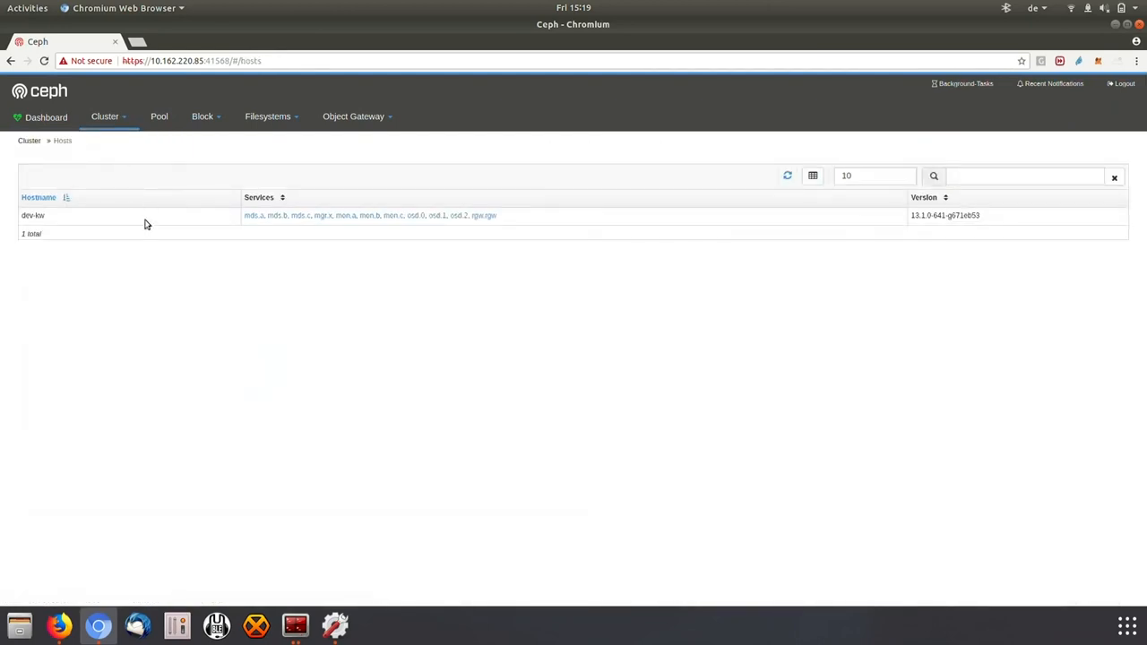
mouse_move(187, 208)
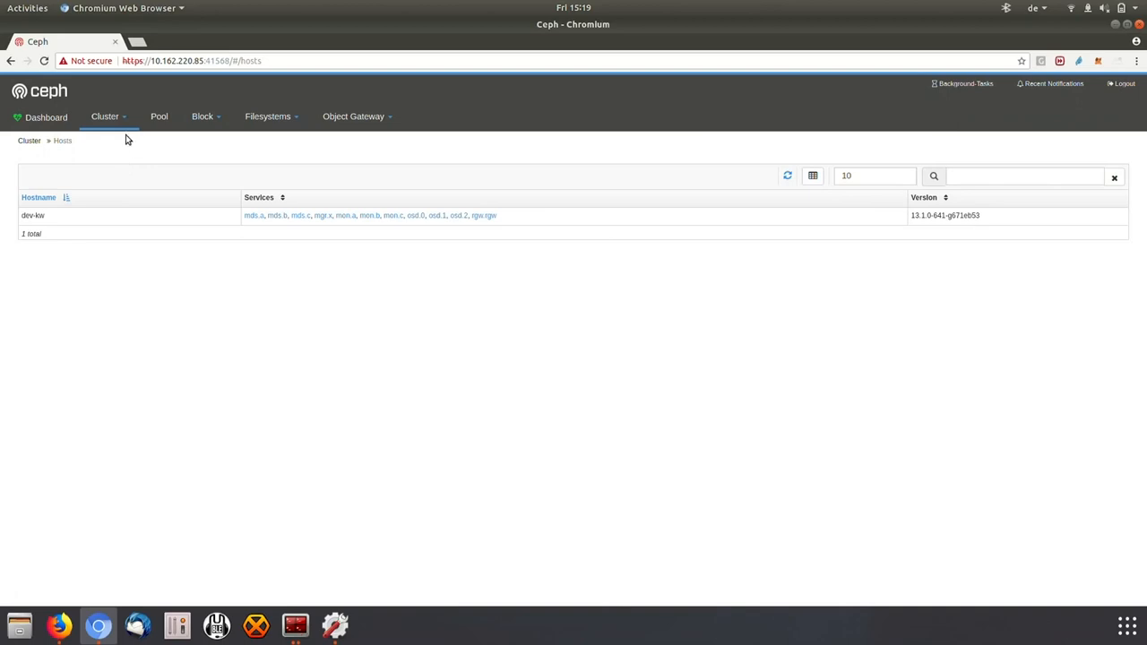
left_click(104, 116)
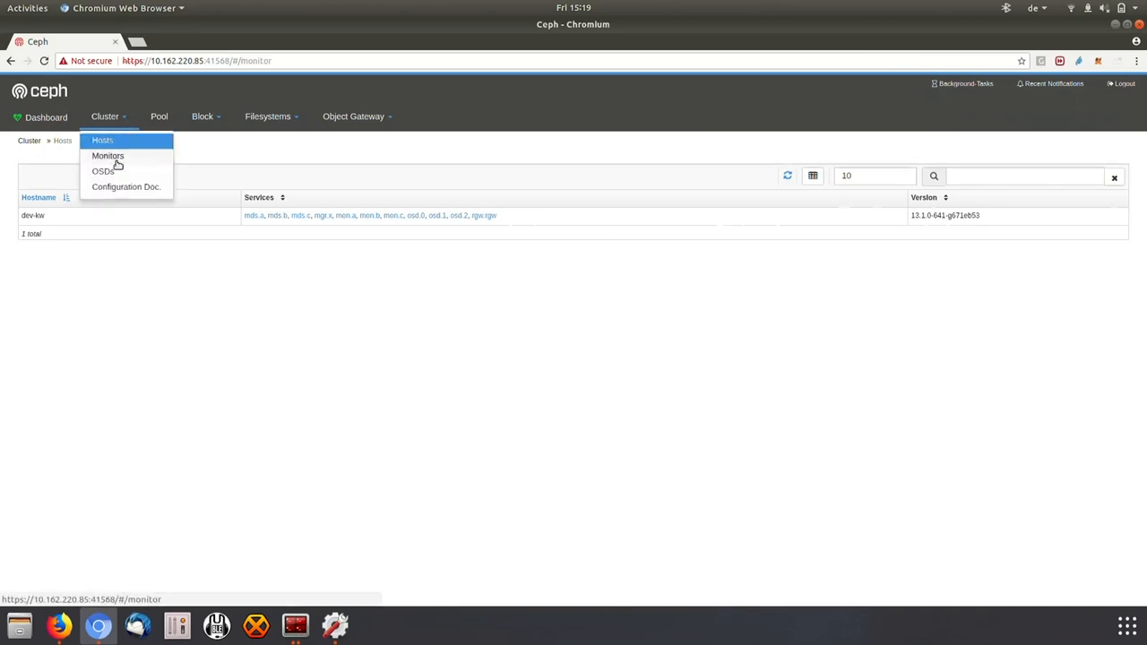
left_click(107, 155)
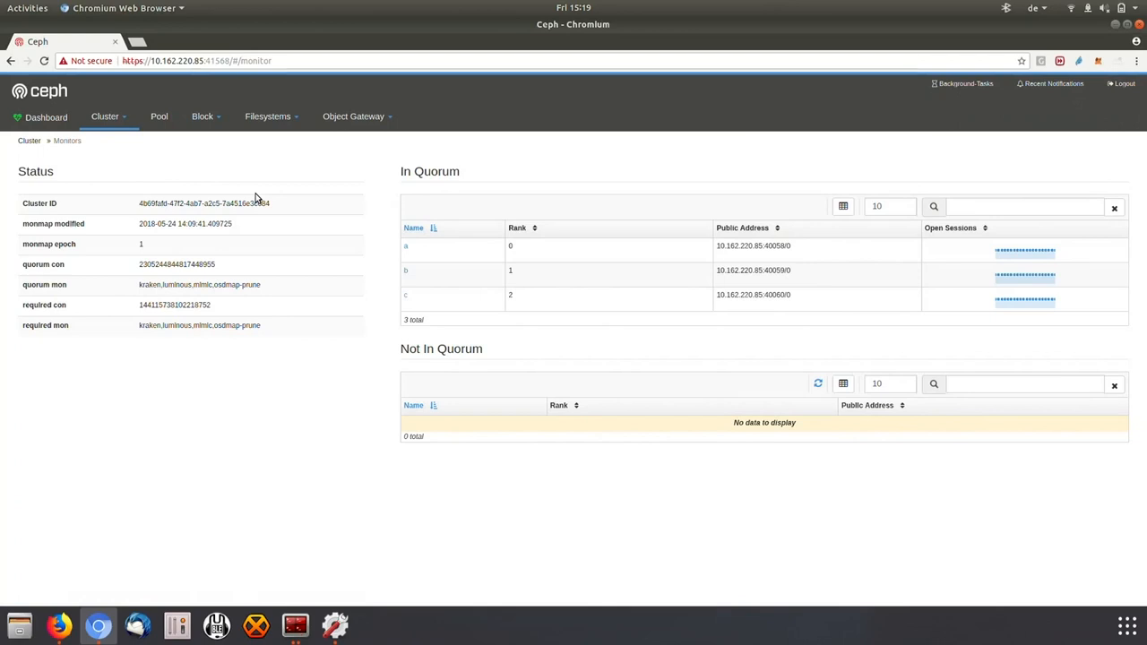
mouse_move(547, 265)
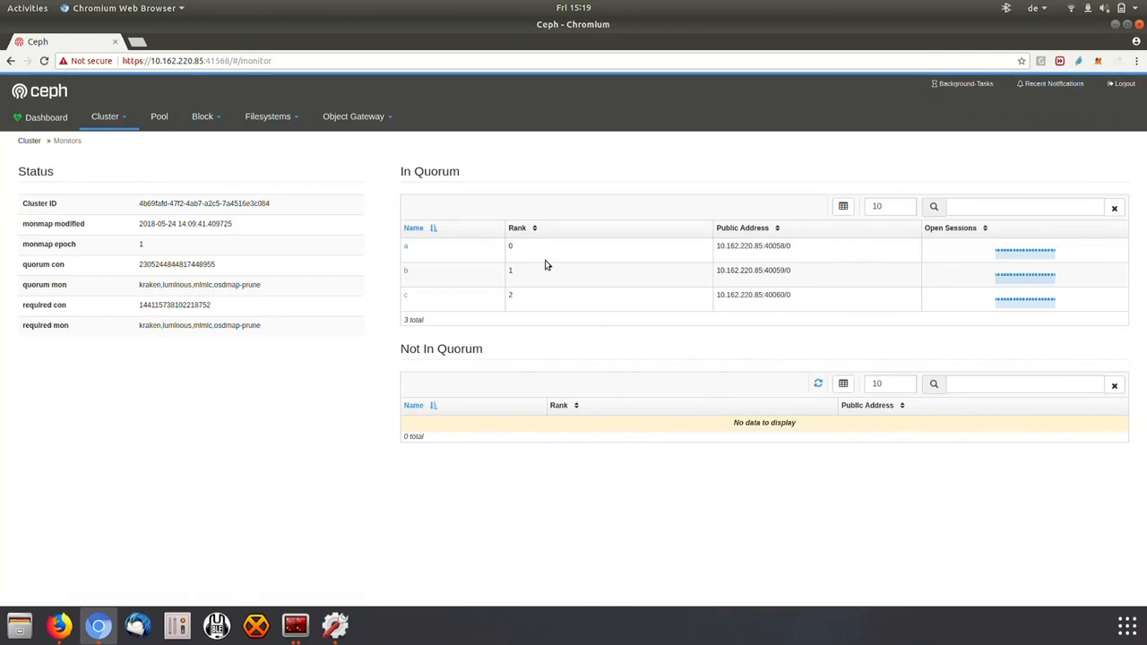
mouse_move(564, 421)
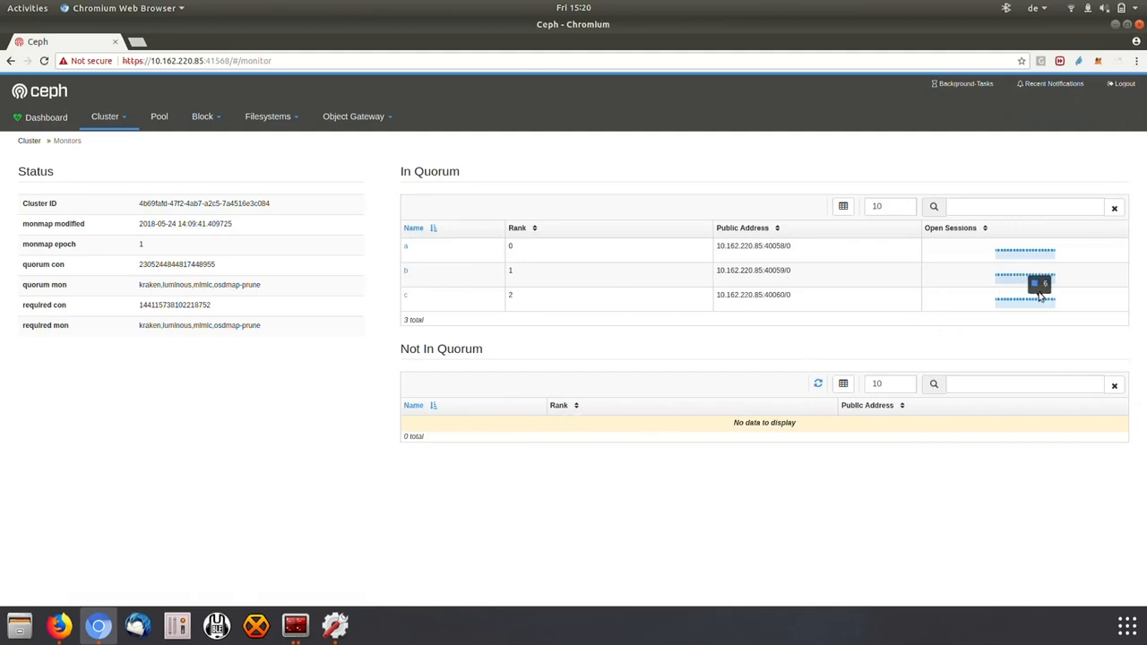
mouse_move(1029, 254)
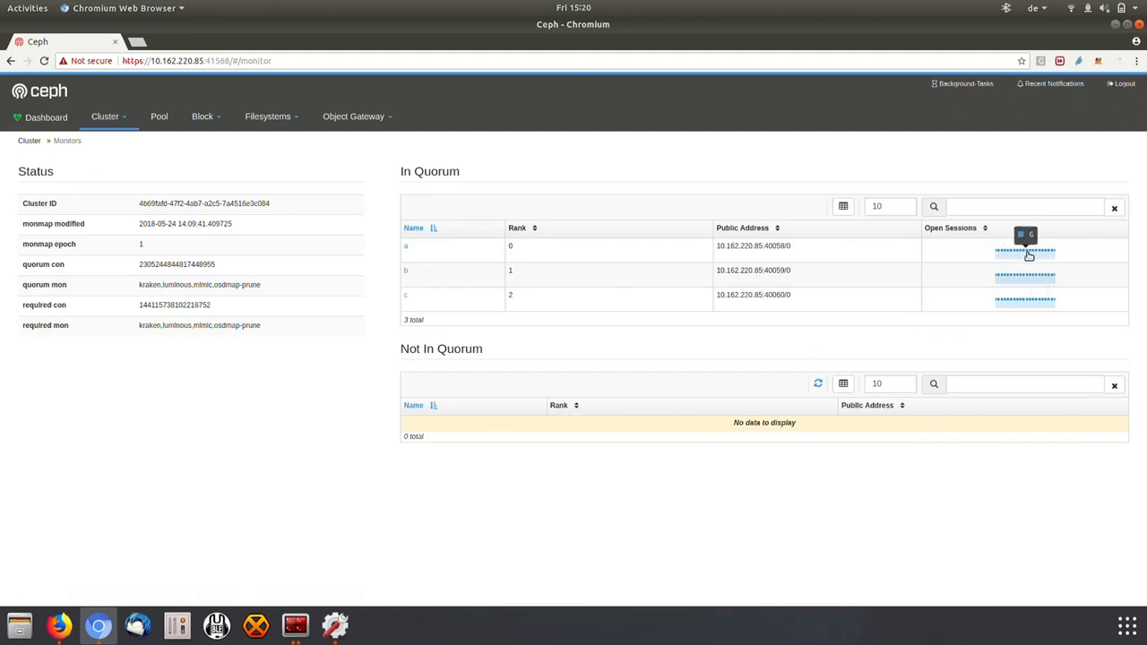
mouse_move(761, 254)
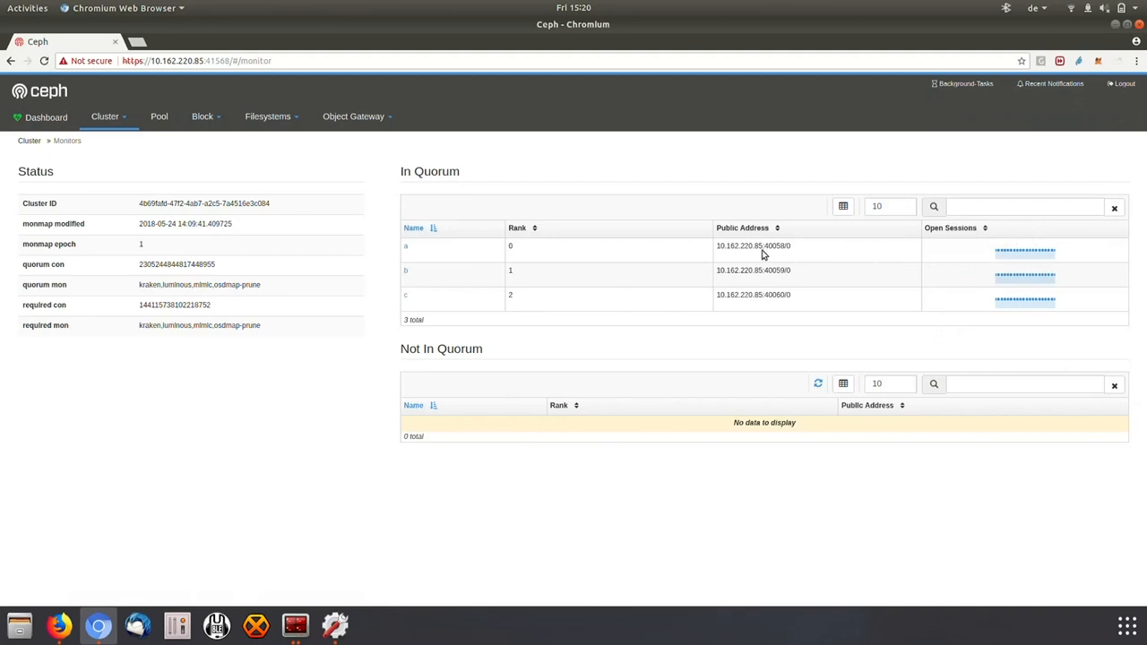
mouse_move(428, 257)
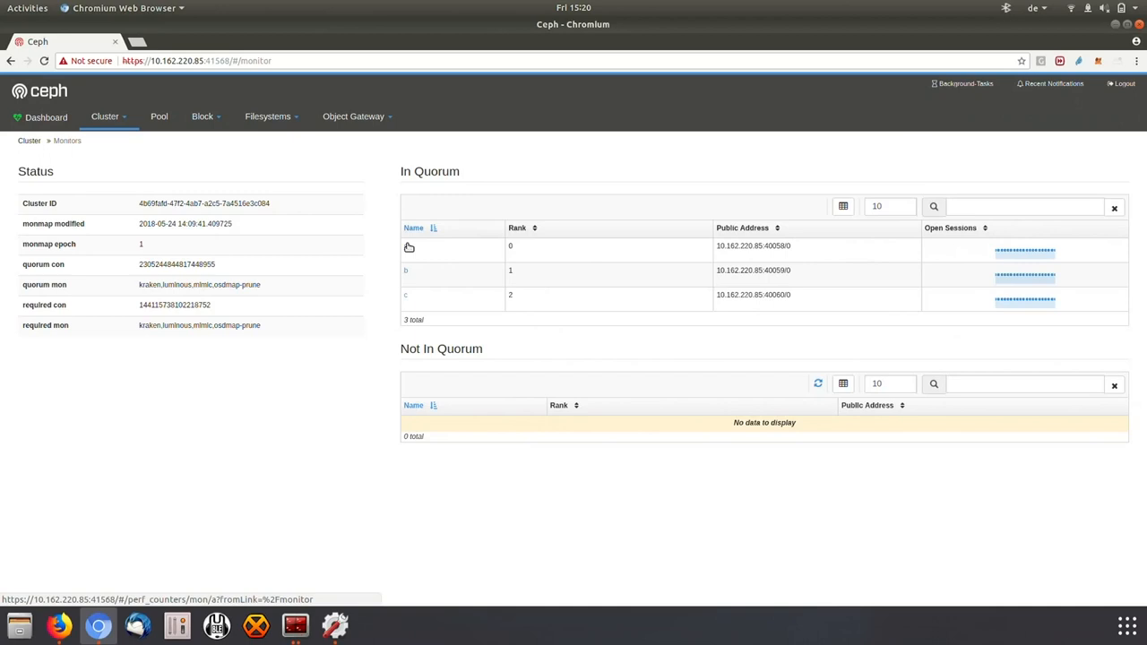
- Open monitor a's performance counters from the In Quorum table
left_click(405, 246)
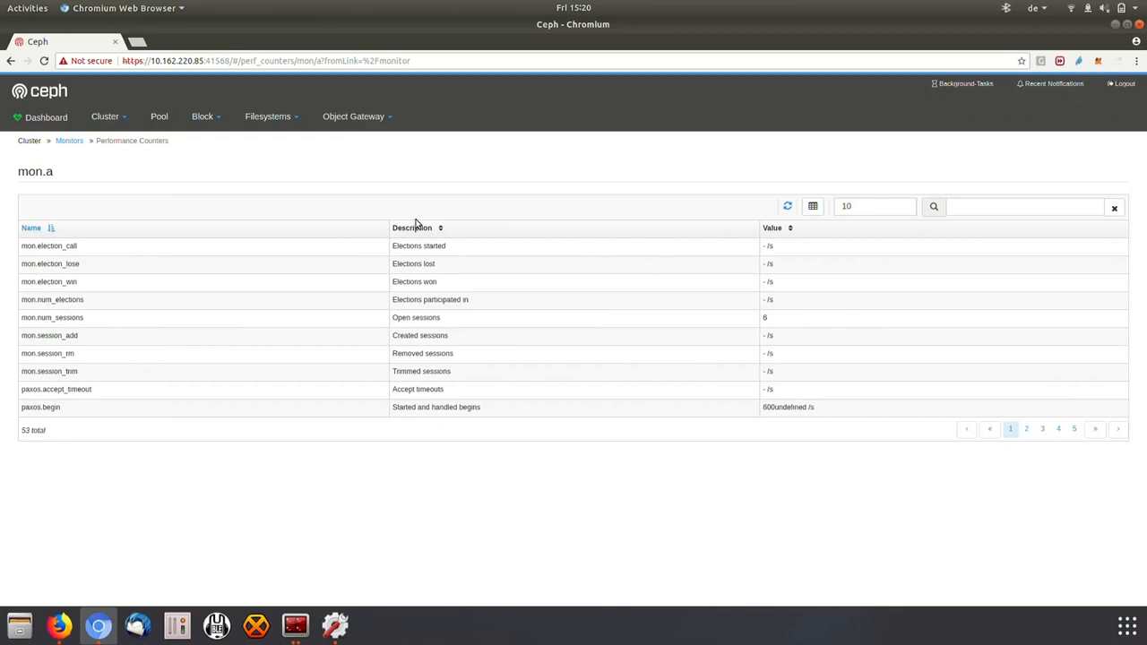
mouse_move(3, 87)
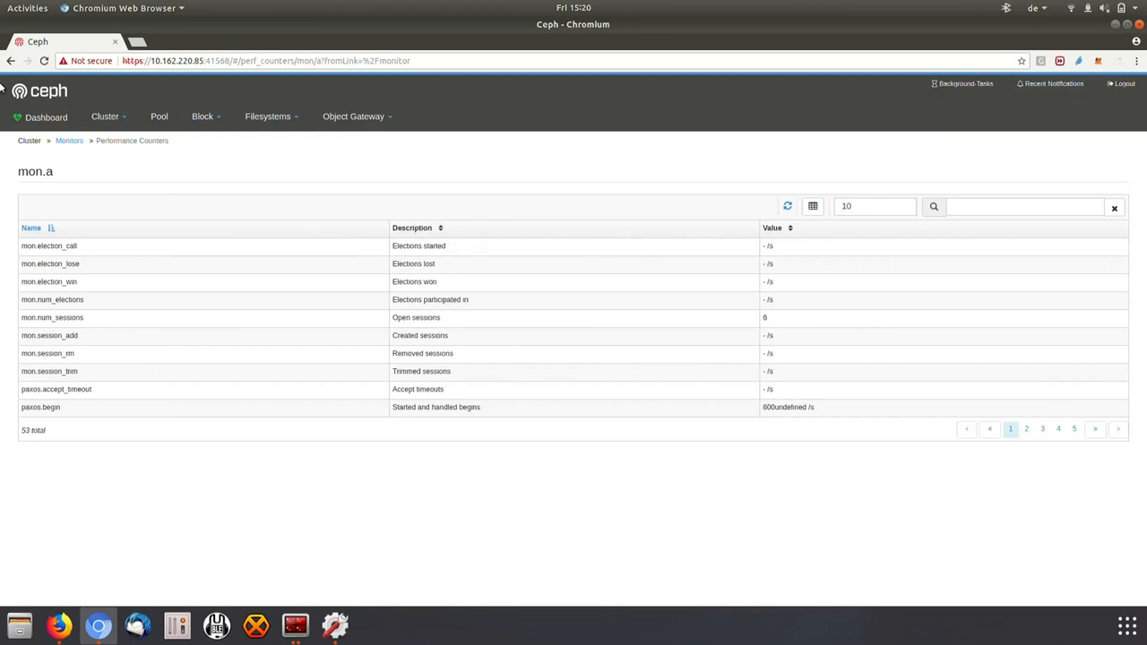
- Open the OSDs list and expand OSD 0 to view its OSD-map attributes
left_click(105, 116)
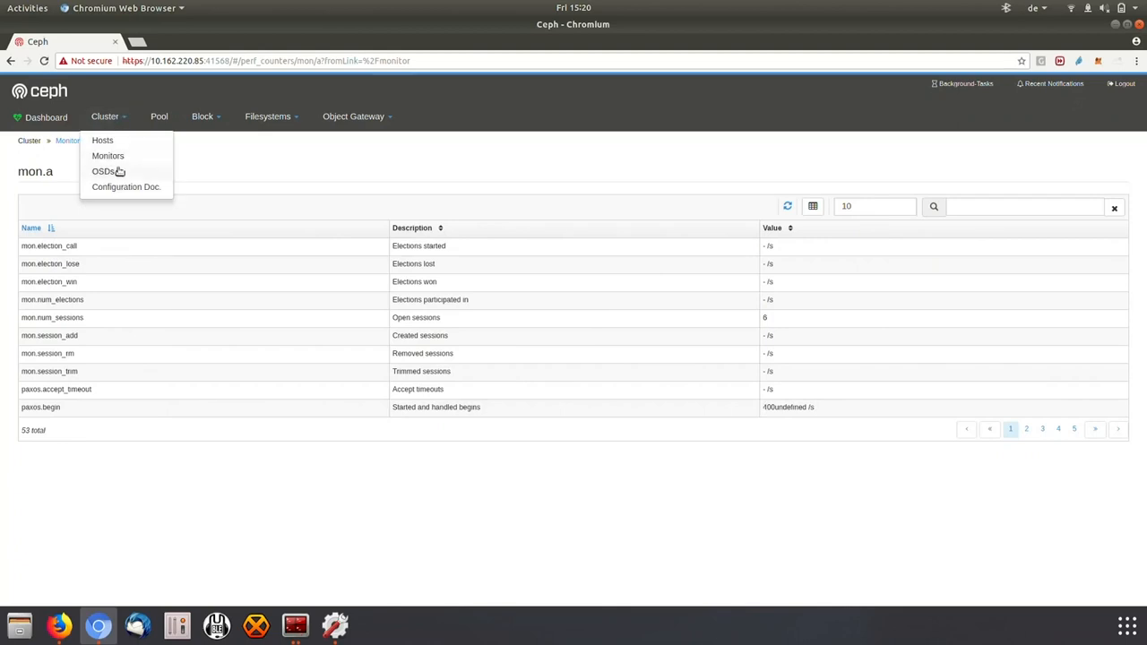
left_click(104, 171)
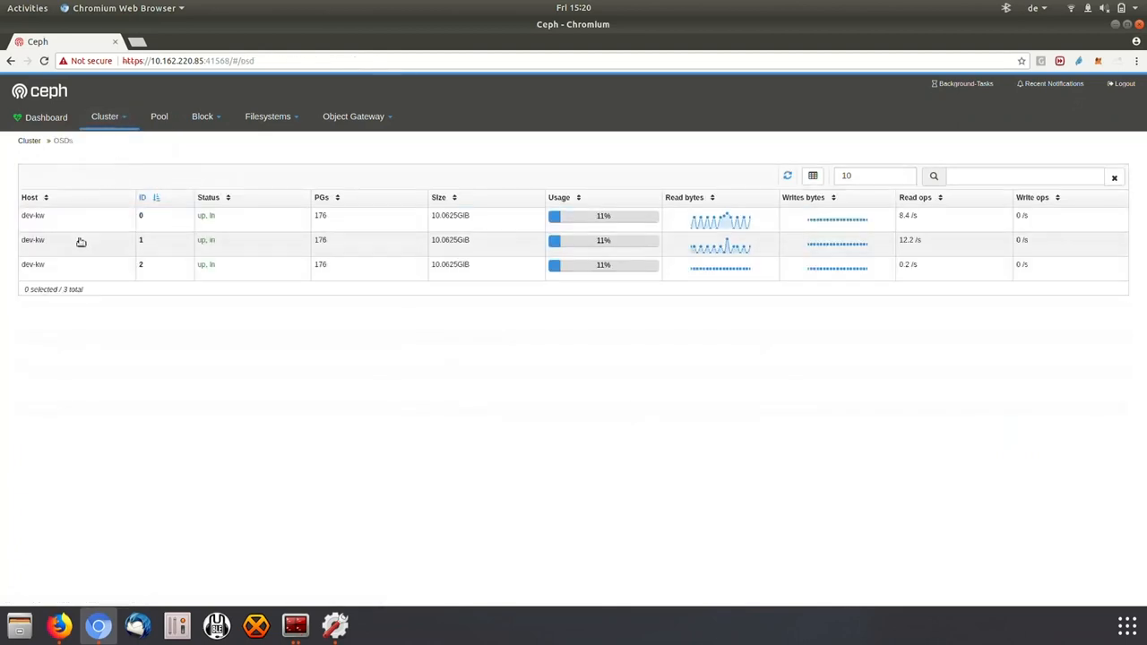
left_click(76, 215)
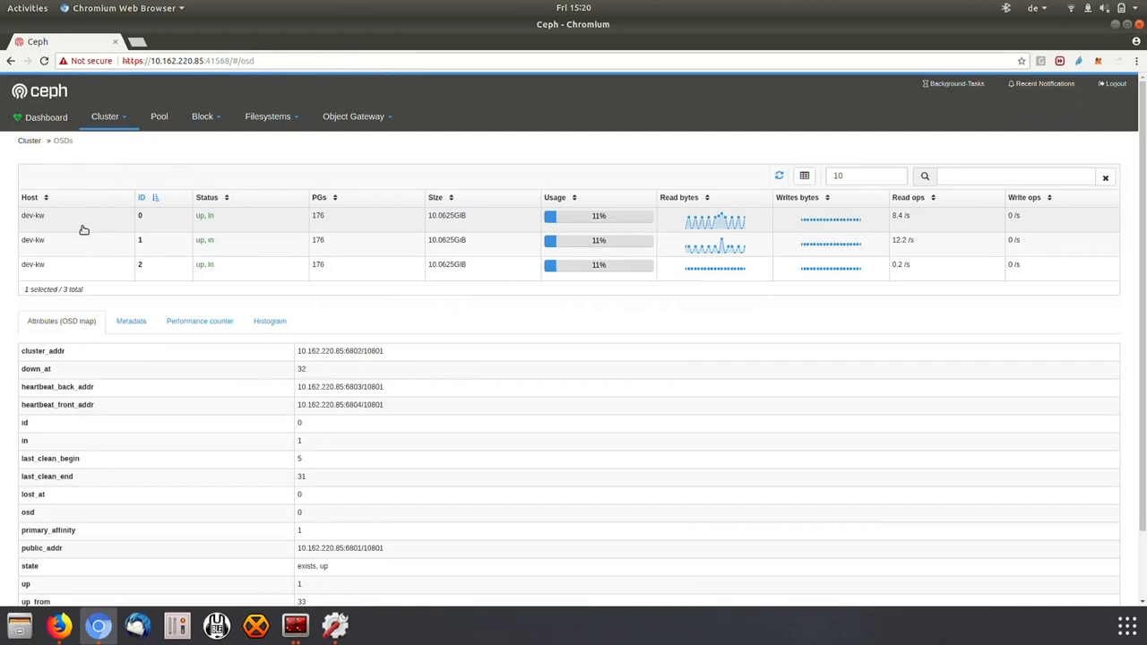
mouse_move(594, 216)
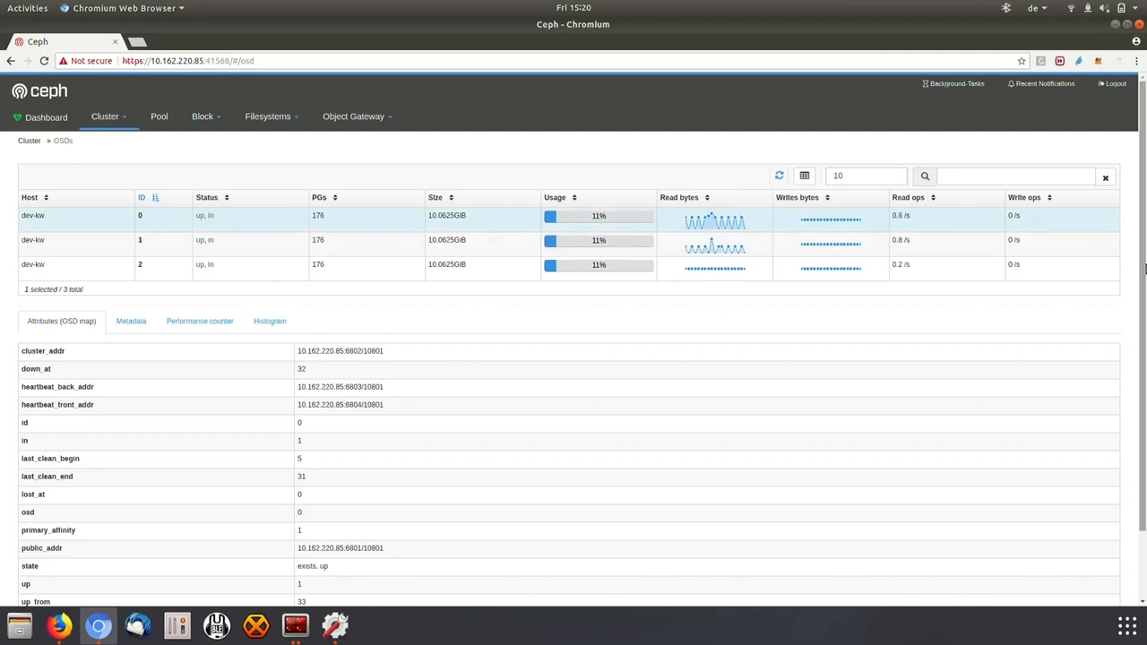
scroll("down", 3)
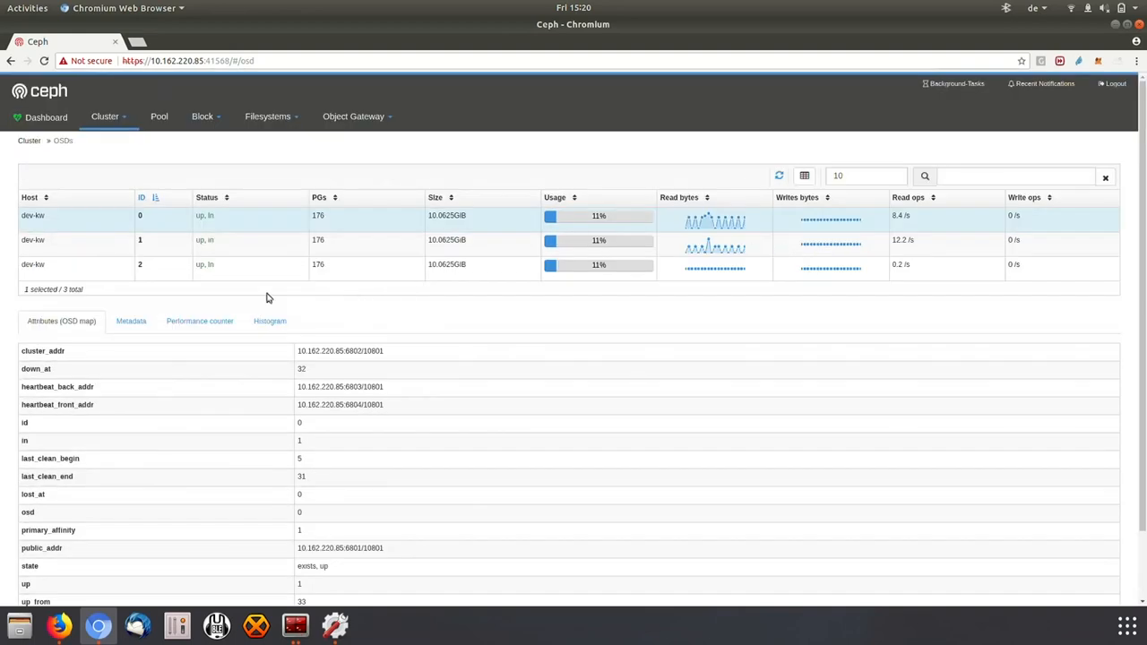
- Browse OSD 0's metadata, performance counters and write/read histograms
left_click(131, 321)
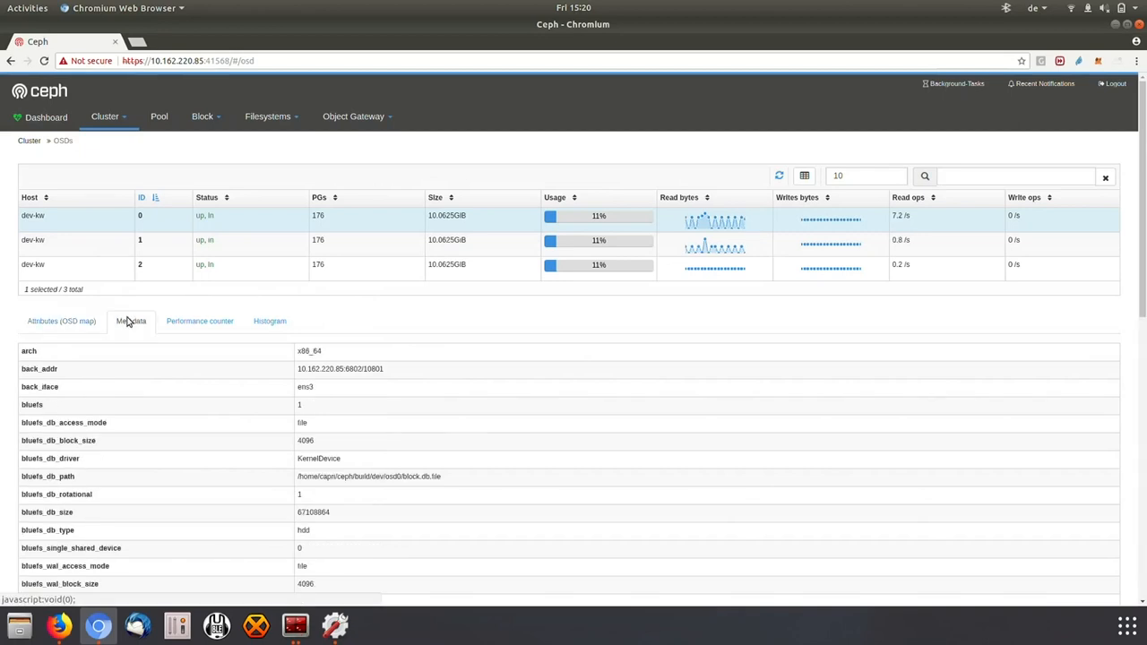
mouse_move(200, 321)
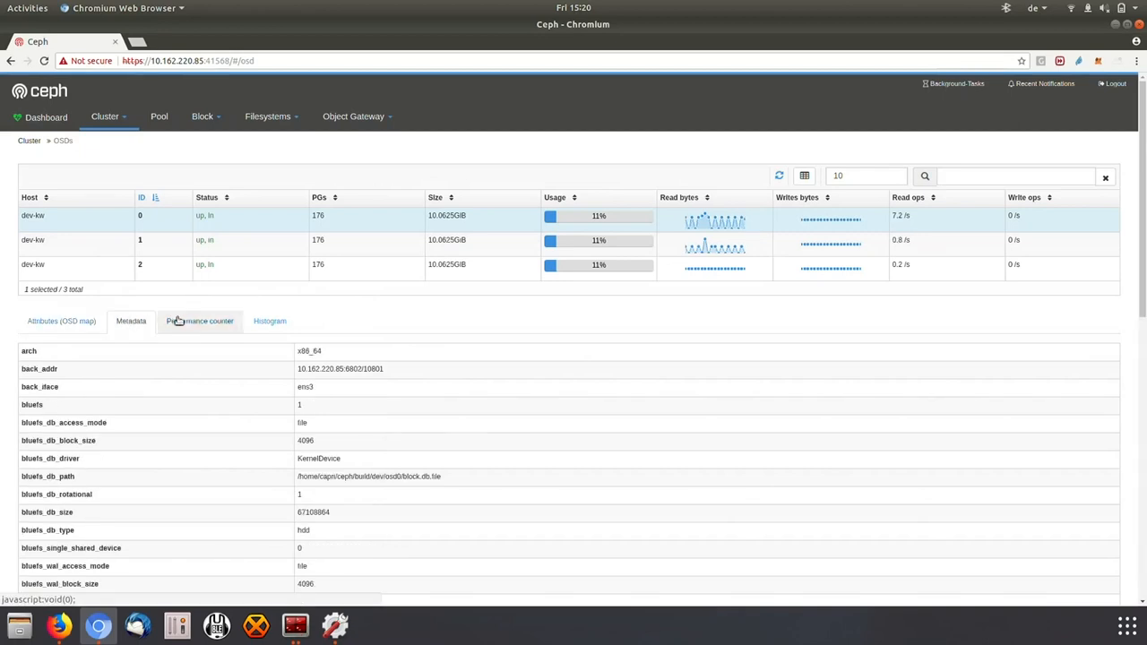
left_click(200, 321)
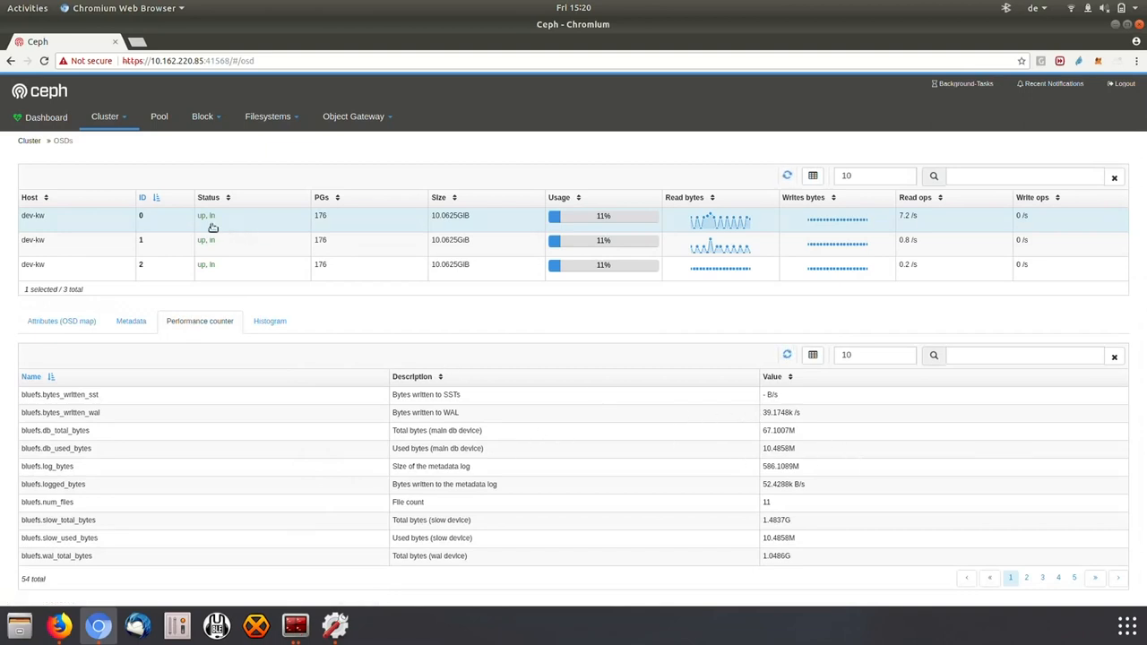
mouse_move(726, 475)
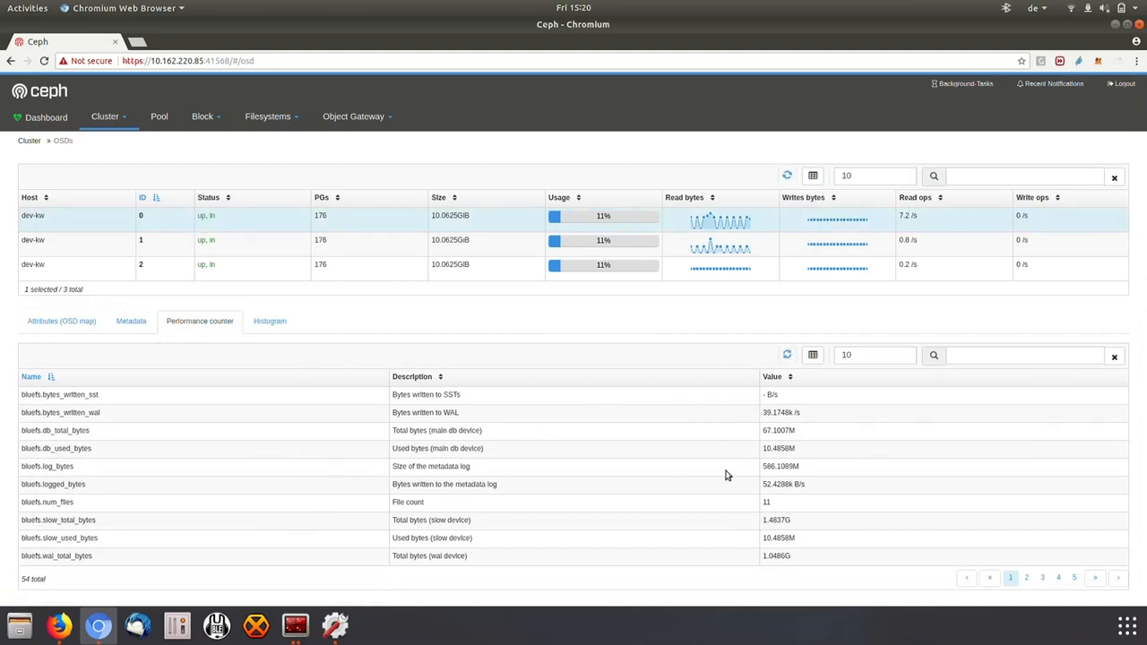
mouse_move(313, 314)
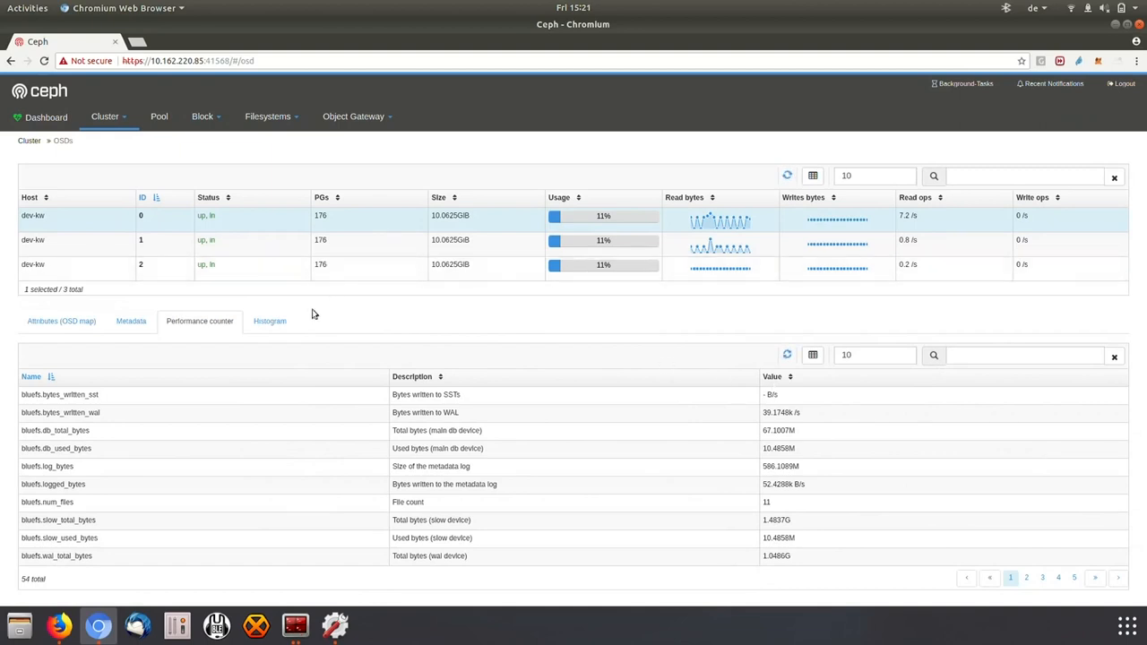
left_click(269, 321)
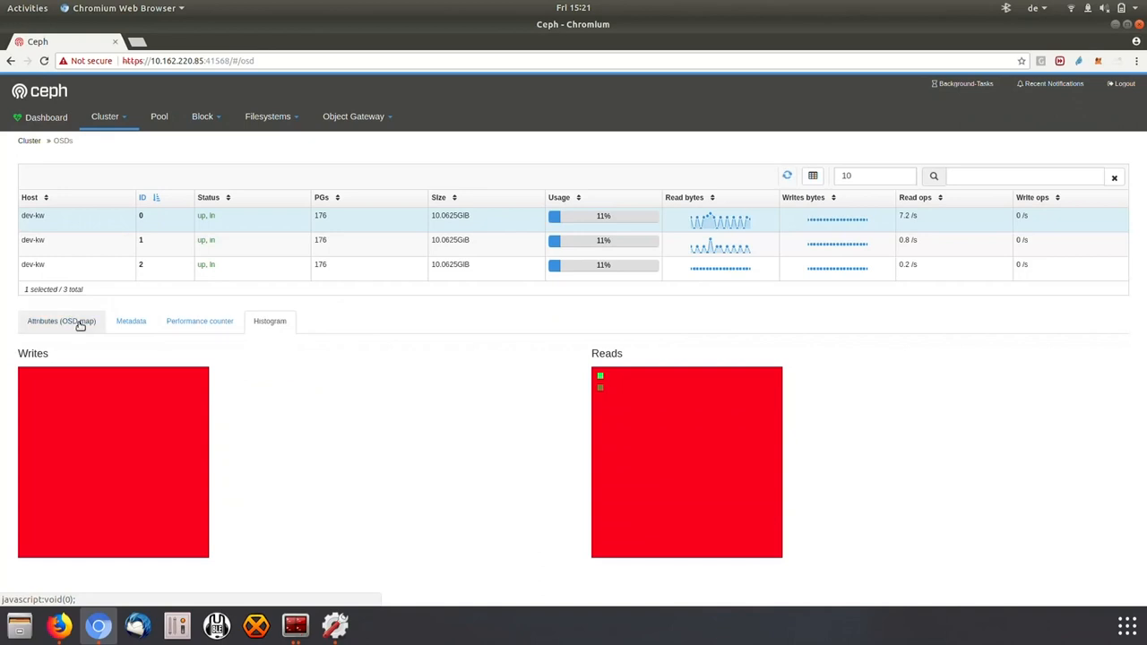
left_click(105, 116)
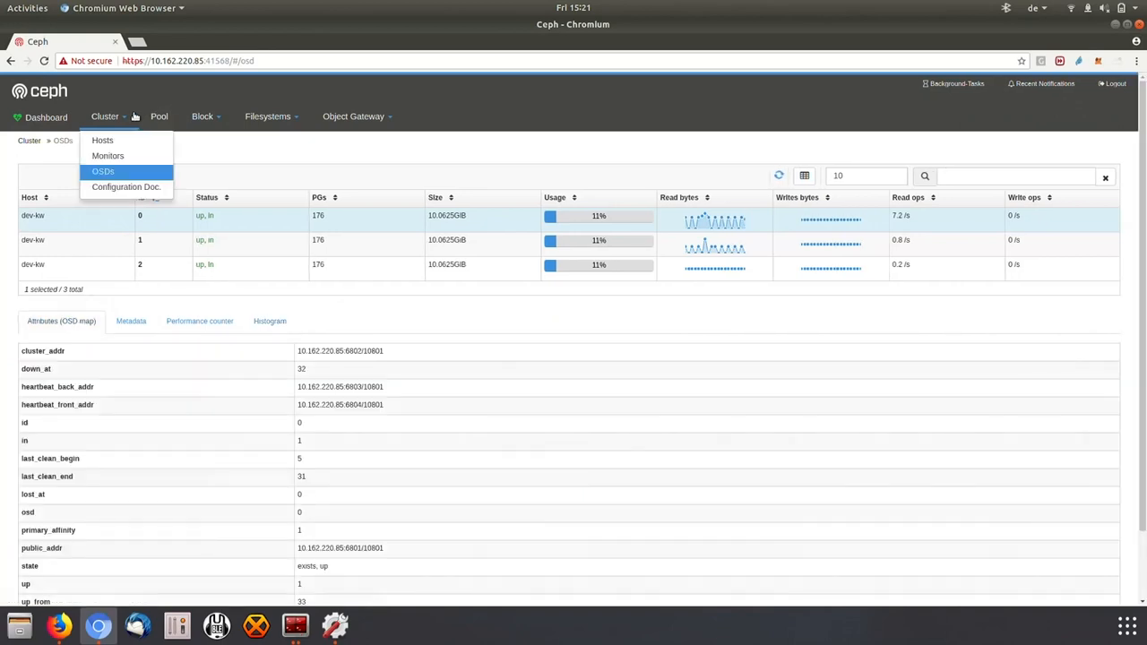
- Look over the Configuration Documentation and its Level filter choices, then go to Pools
left_click(125, 186)
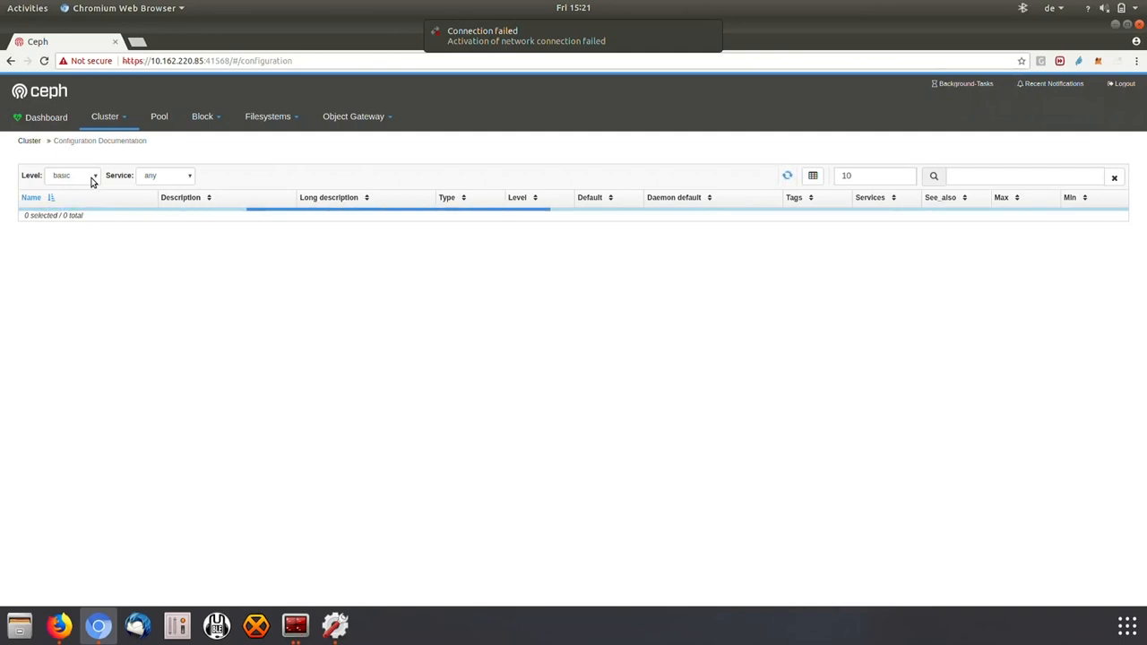
left_click(72, 174)
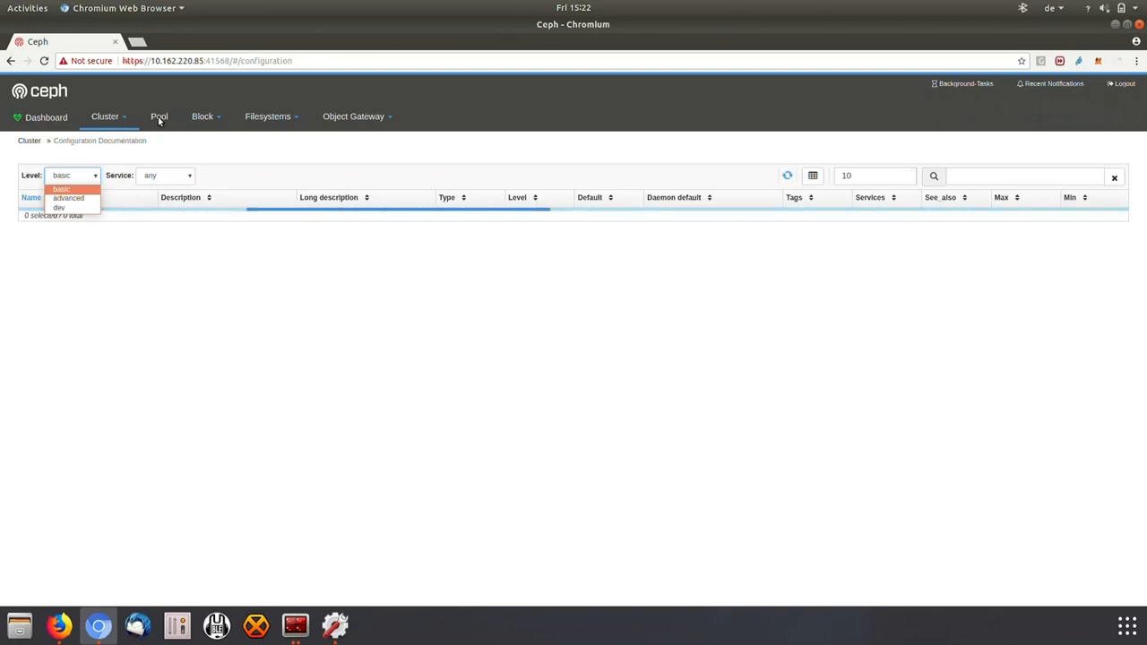
left_click(158, 116)
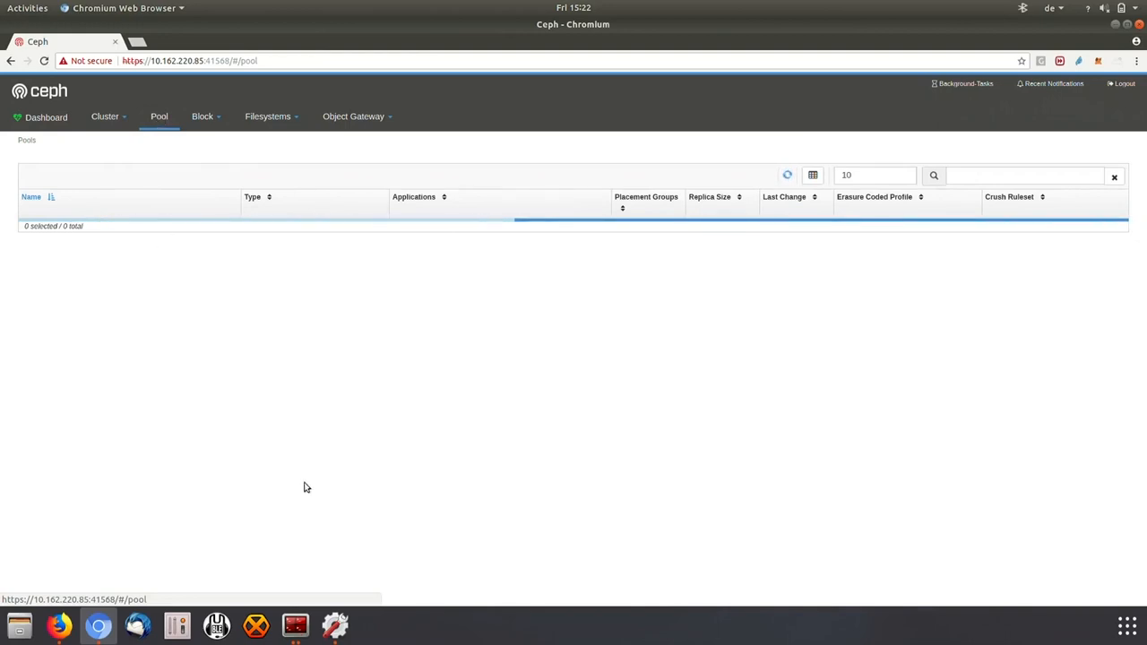
mouse_move(295, 625)
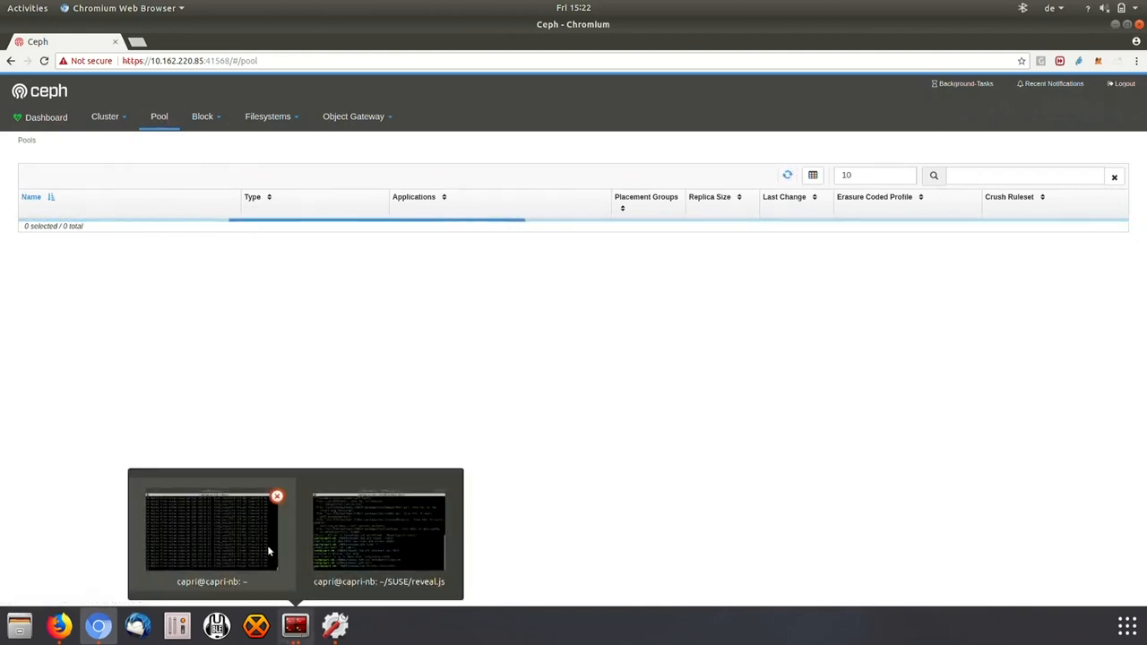
- Connect the SUSE-NUE VPN from the system menu, with the terminal in front
left_click(211, 529)
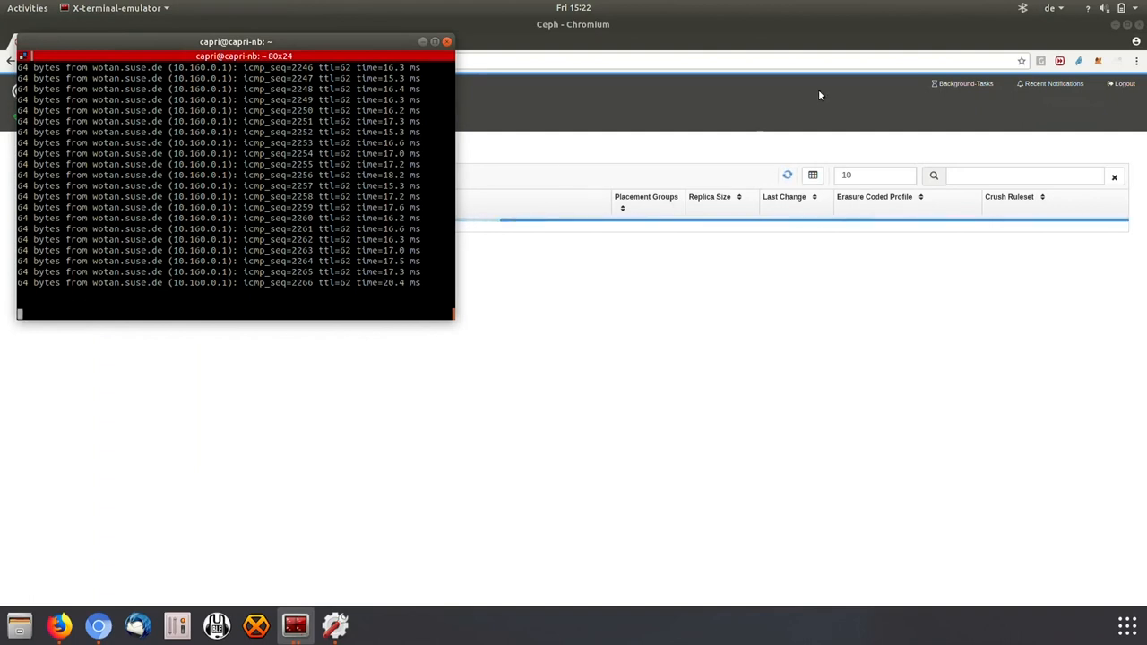
left_click(1089, 8)
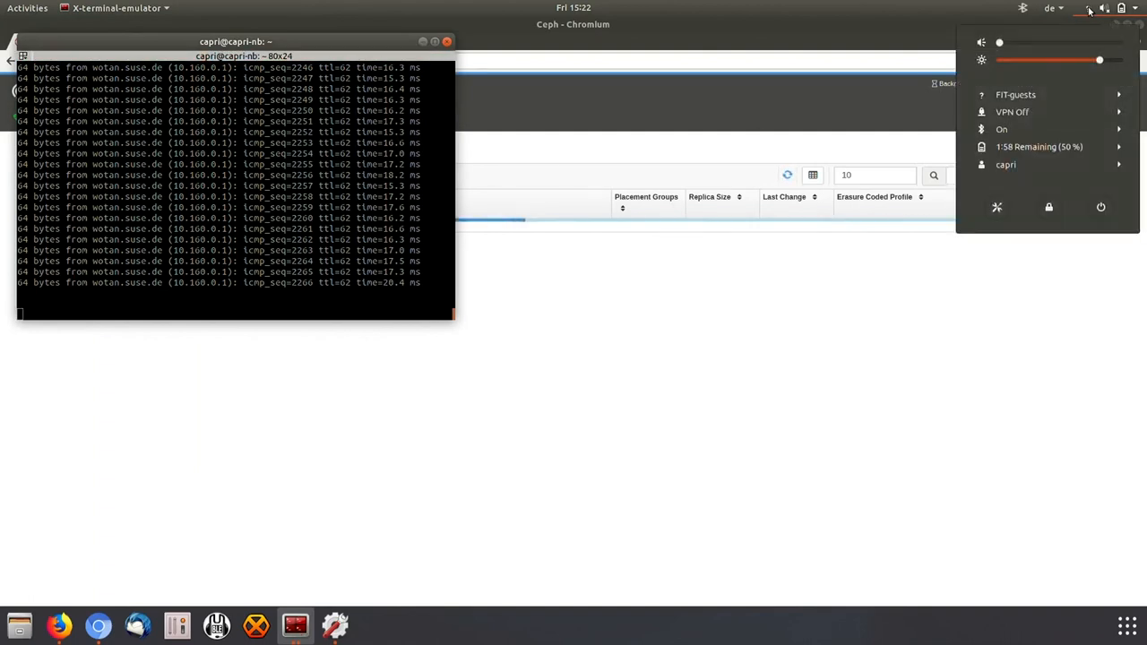
left_click(1012, 111)
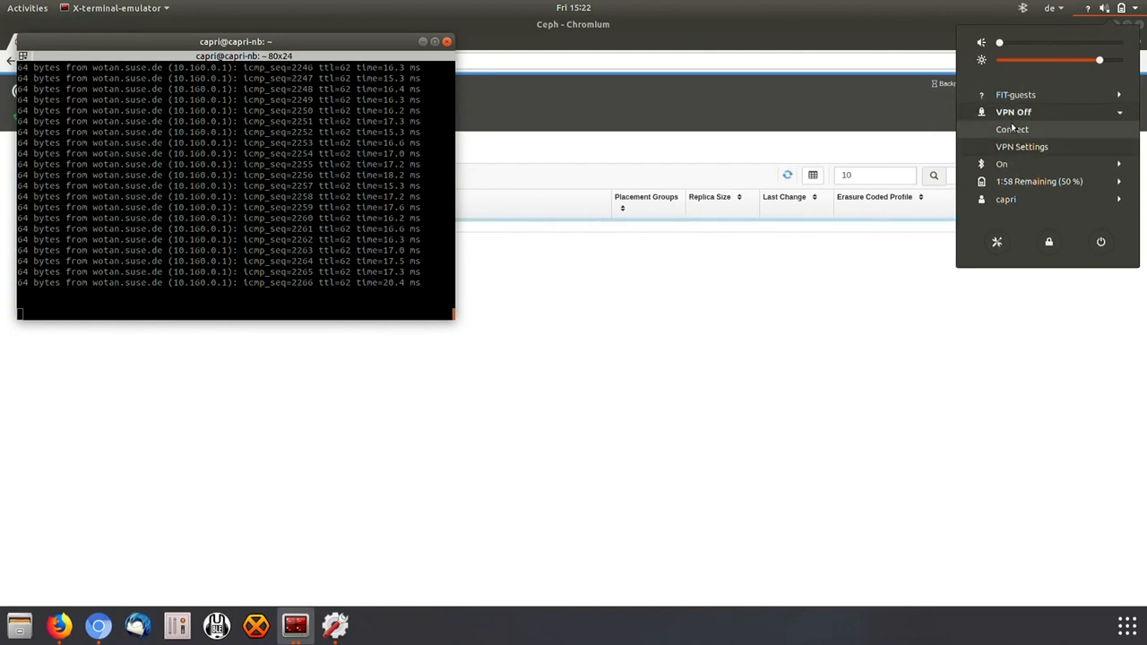
left_click(236, 42)
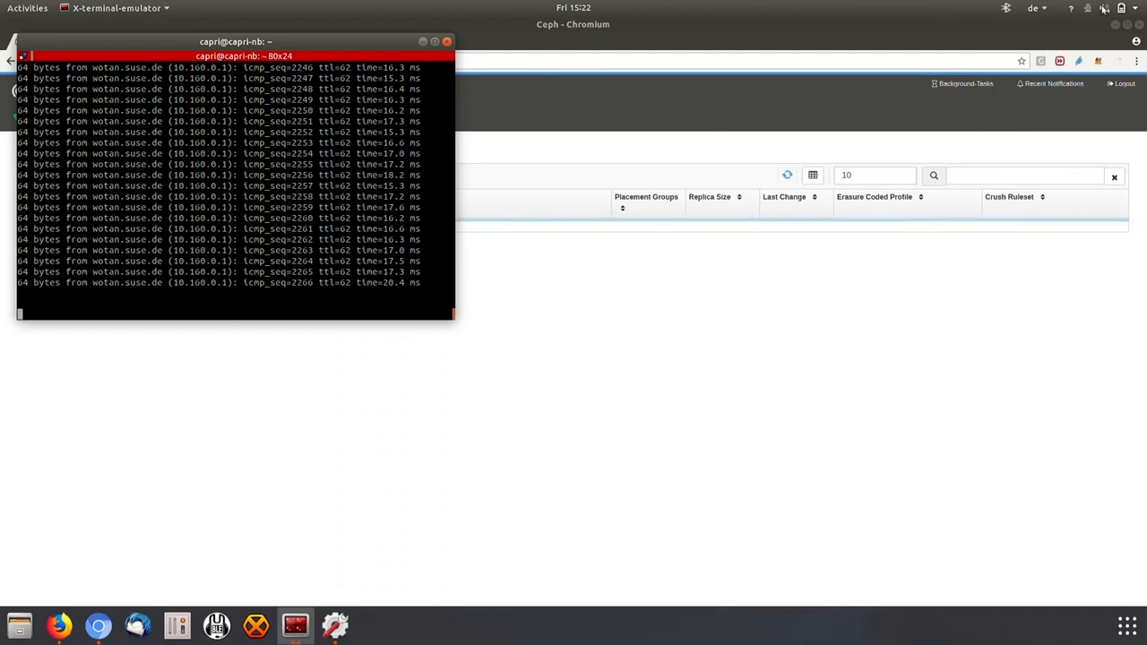
left_click(1104, 8)
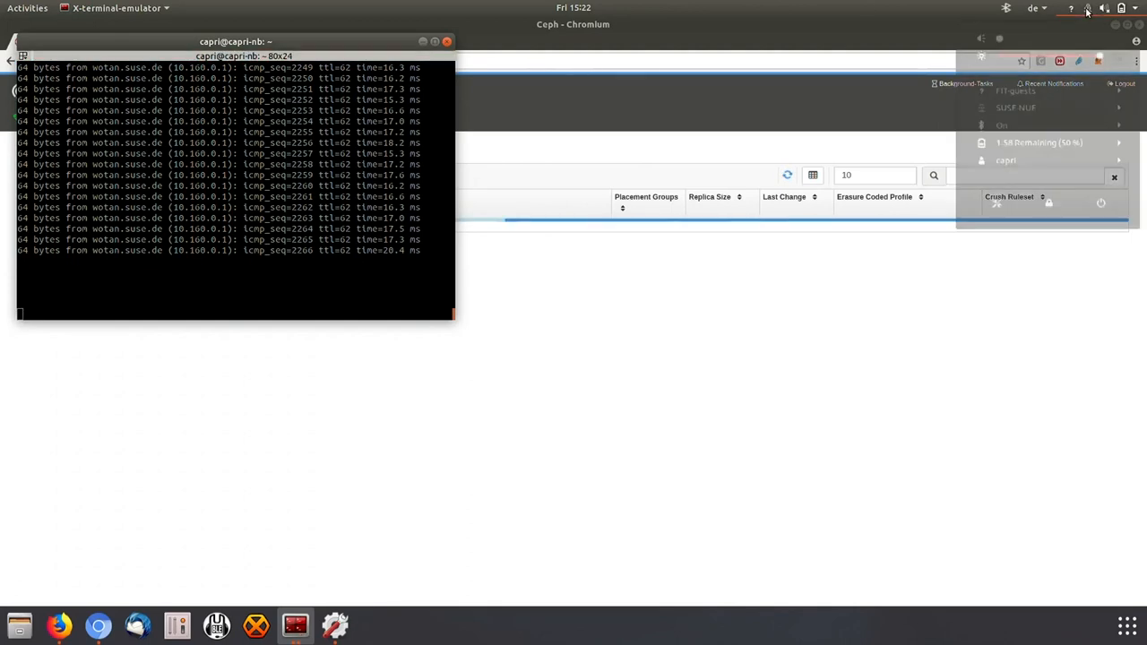
- Open the FIT-guests Wi-Fi network list, cancel it, and return to the dashboard browser
left_click(1017, 112)
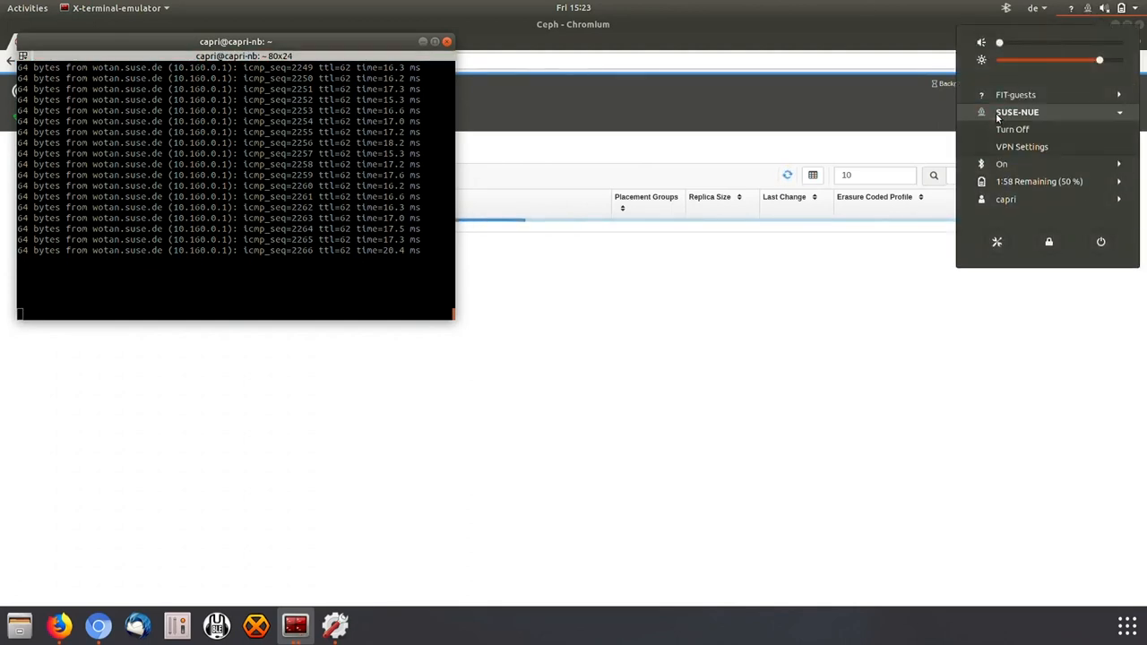
left_click(1017, 94)
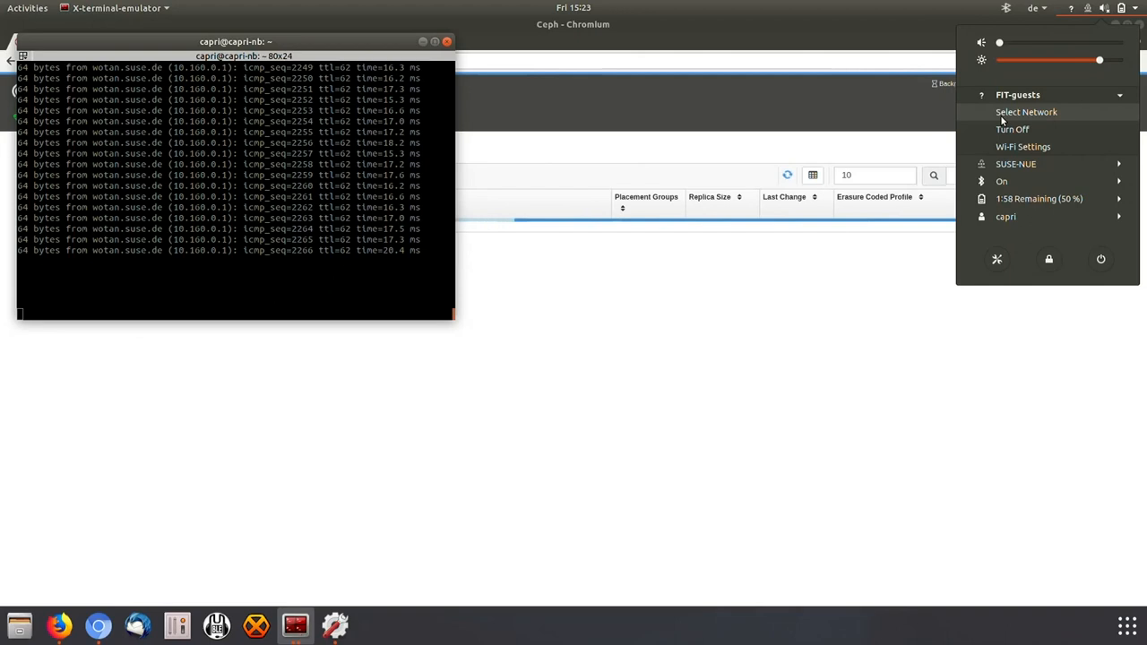
left_click(1026, 111)
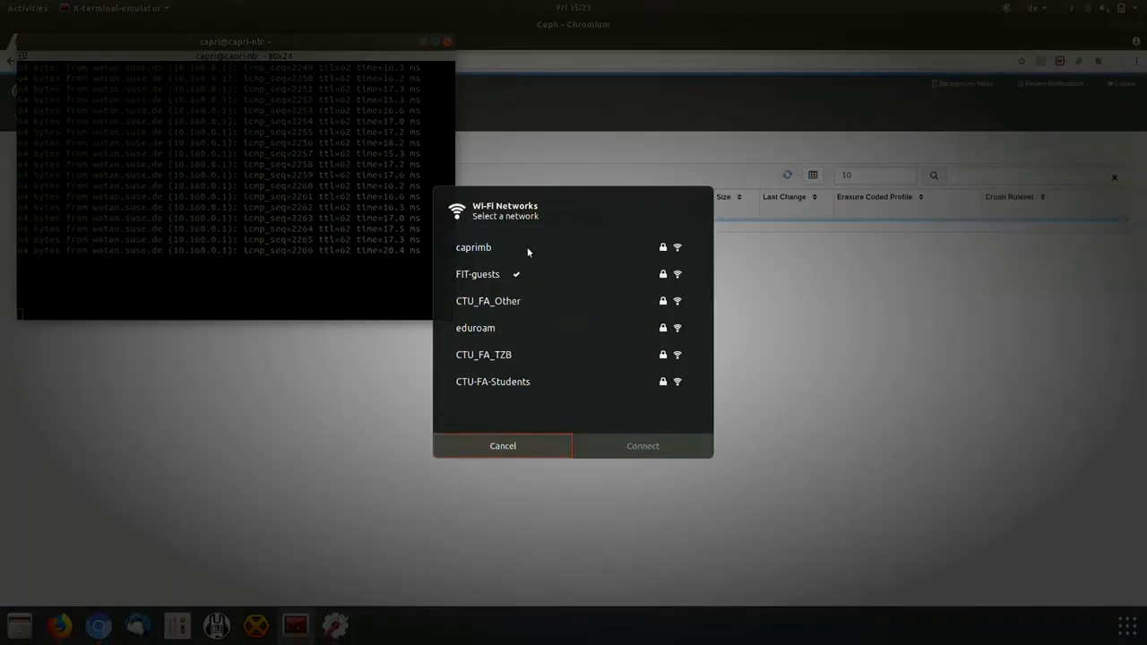
left_click(473, 247)
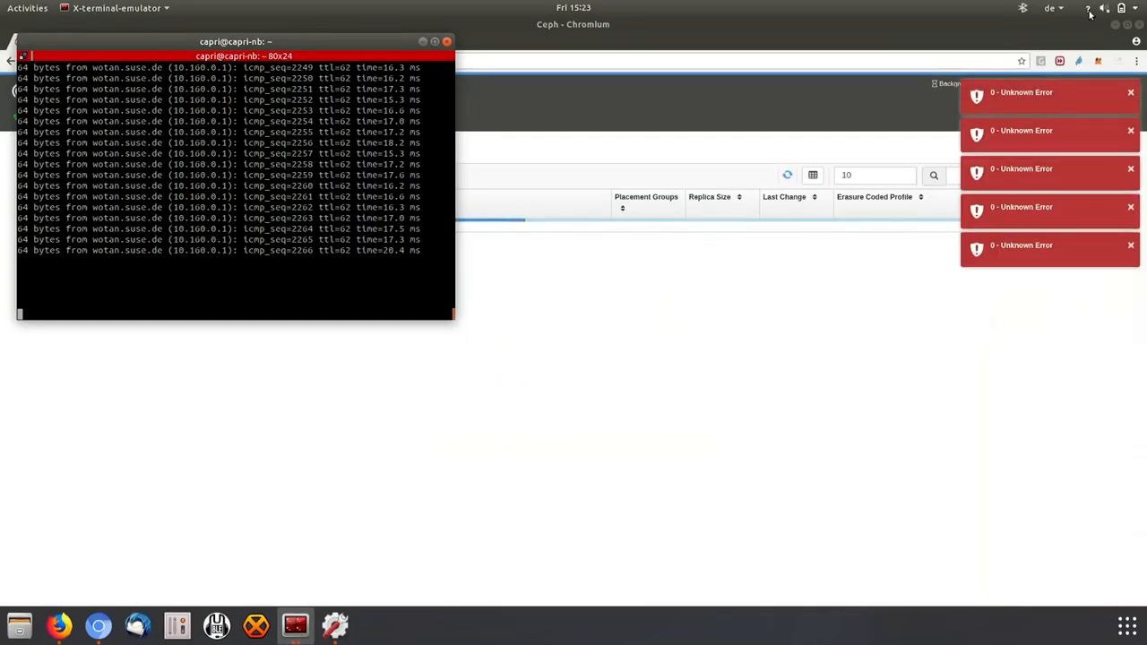
left_click(1121, 8)
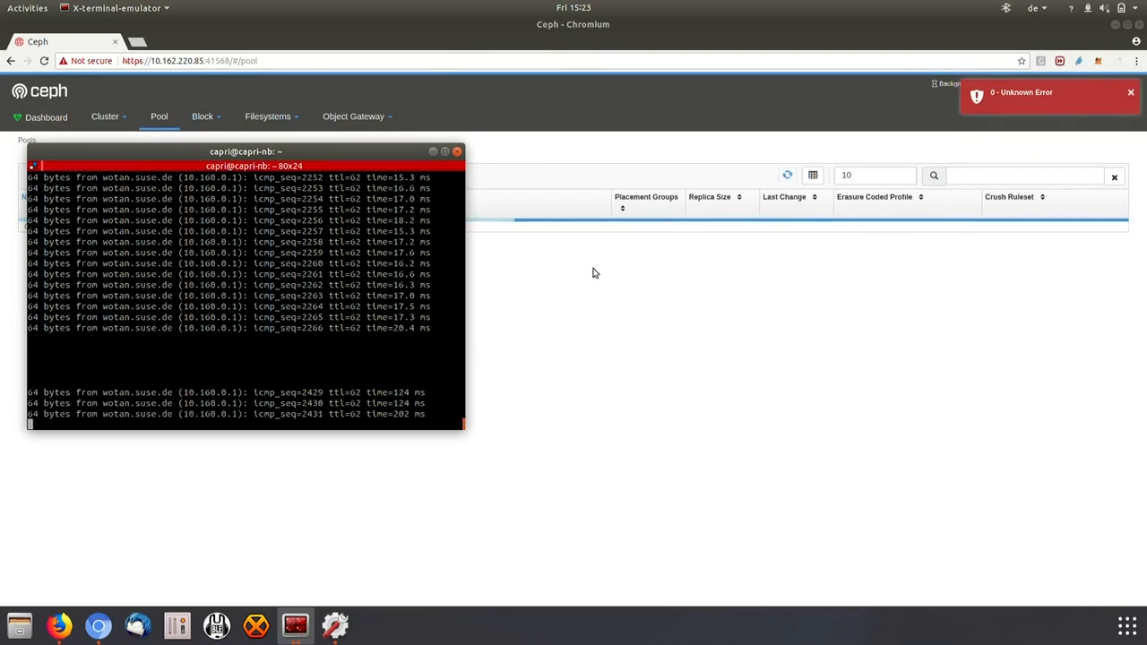
left_click(104, 116)
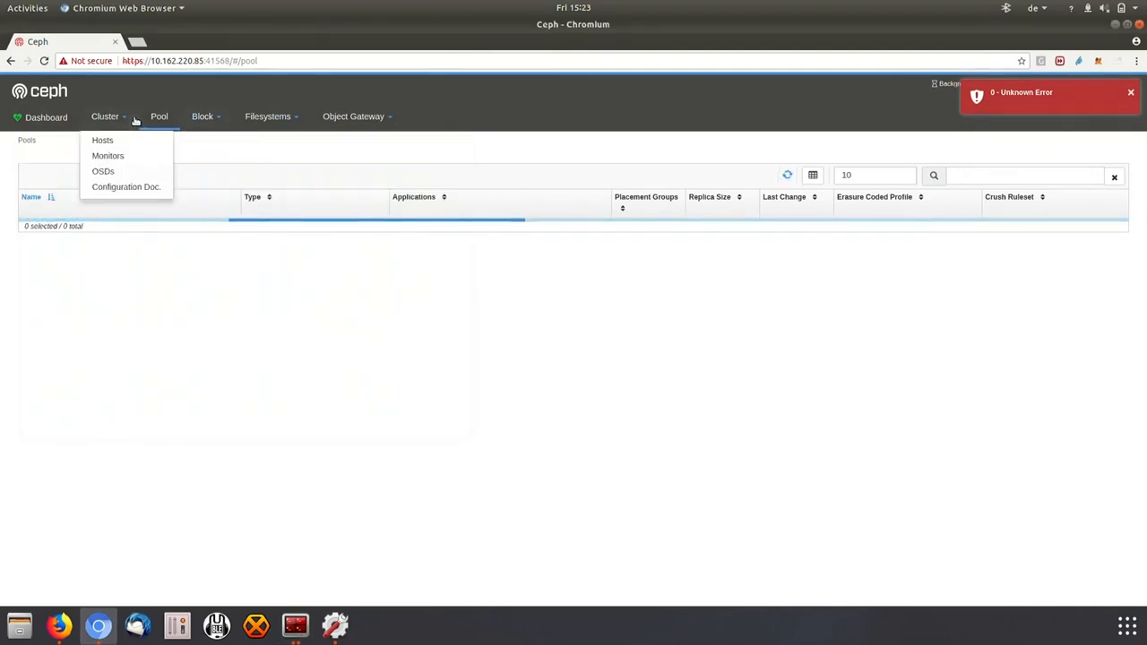
- Filter configuration documentation to osd service and advanced level, and view page two
left_click(104, 116)
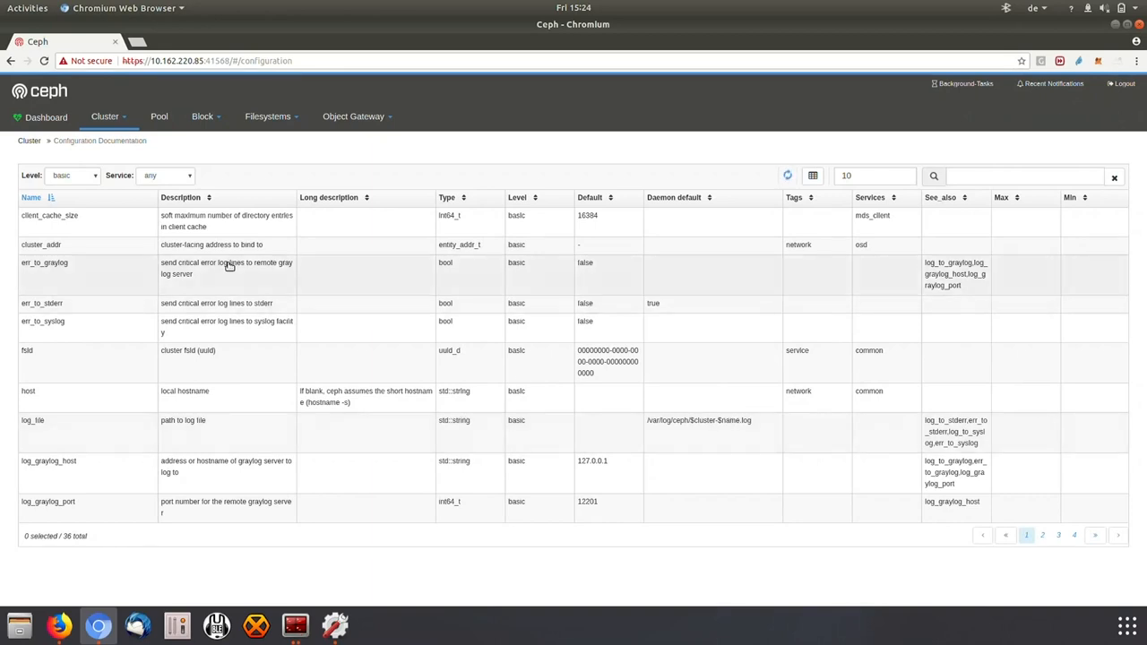
mouse_move(126, 283)
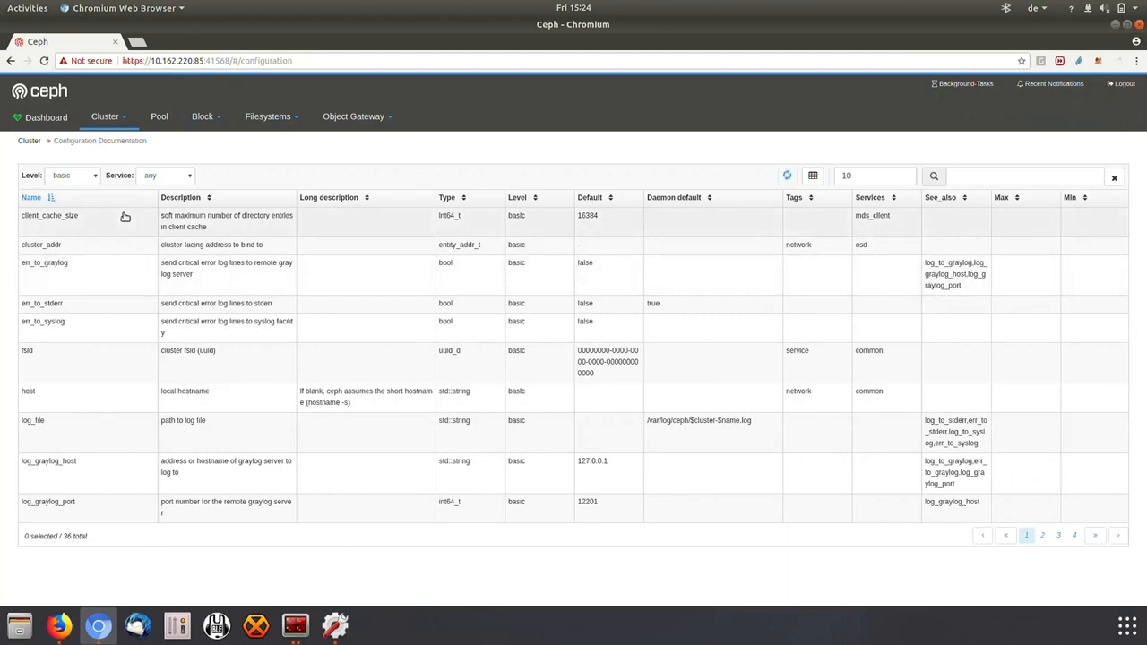
left_click(71, 175)
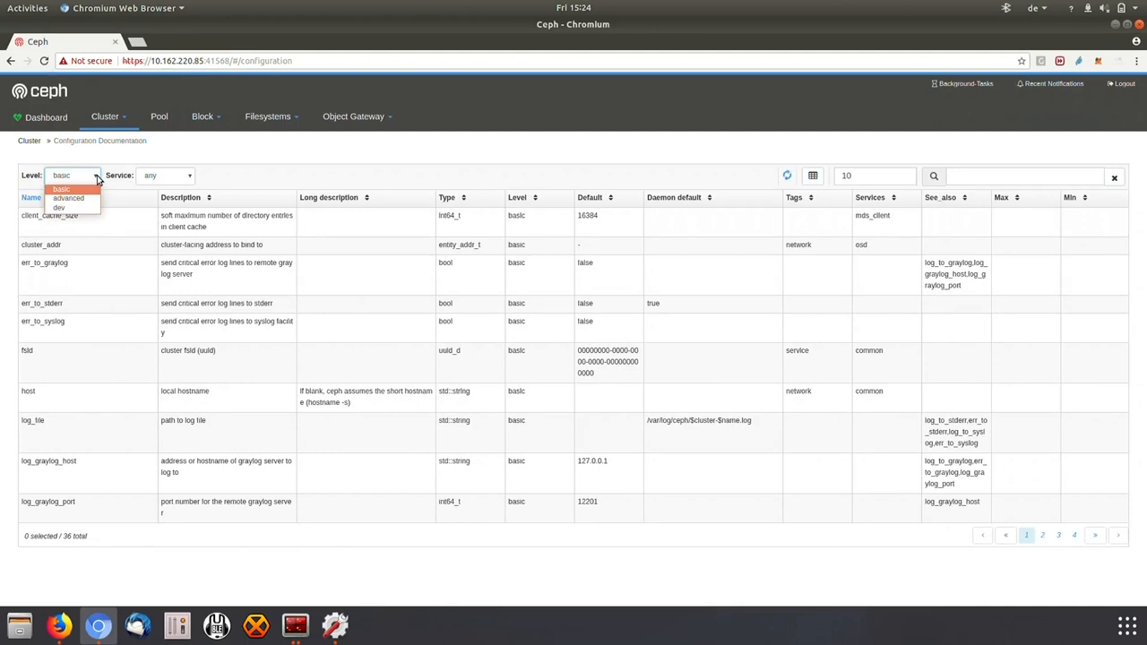
left_click(166, 174)
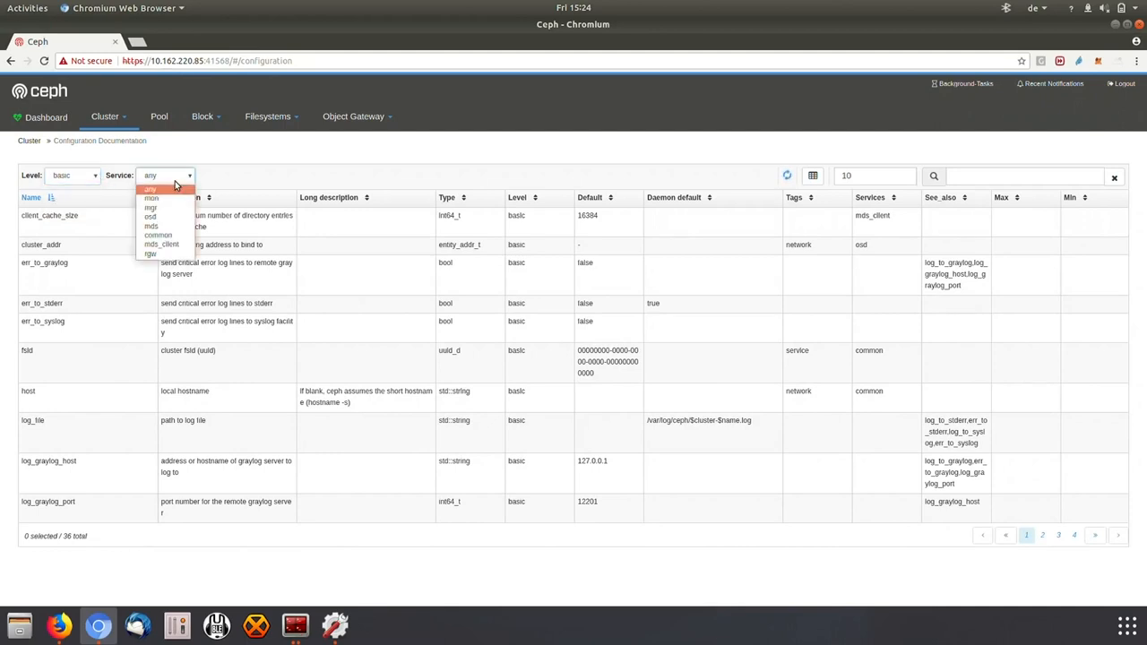
left_click(150, 216)
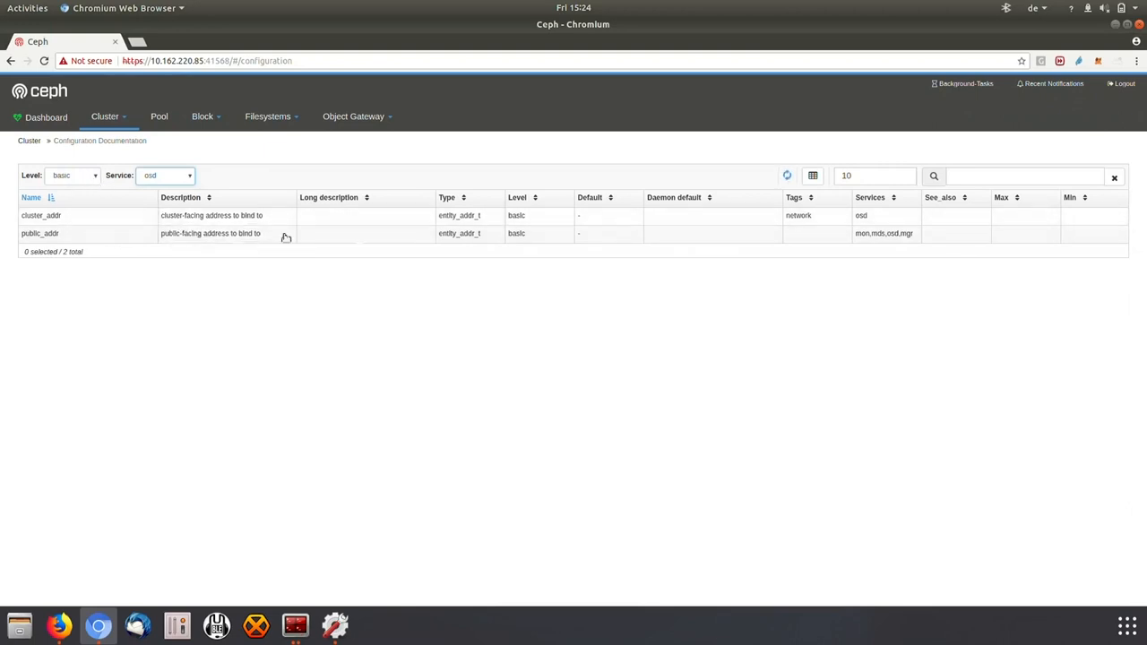
mouse_move(21, 255)
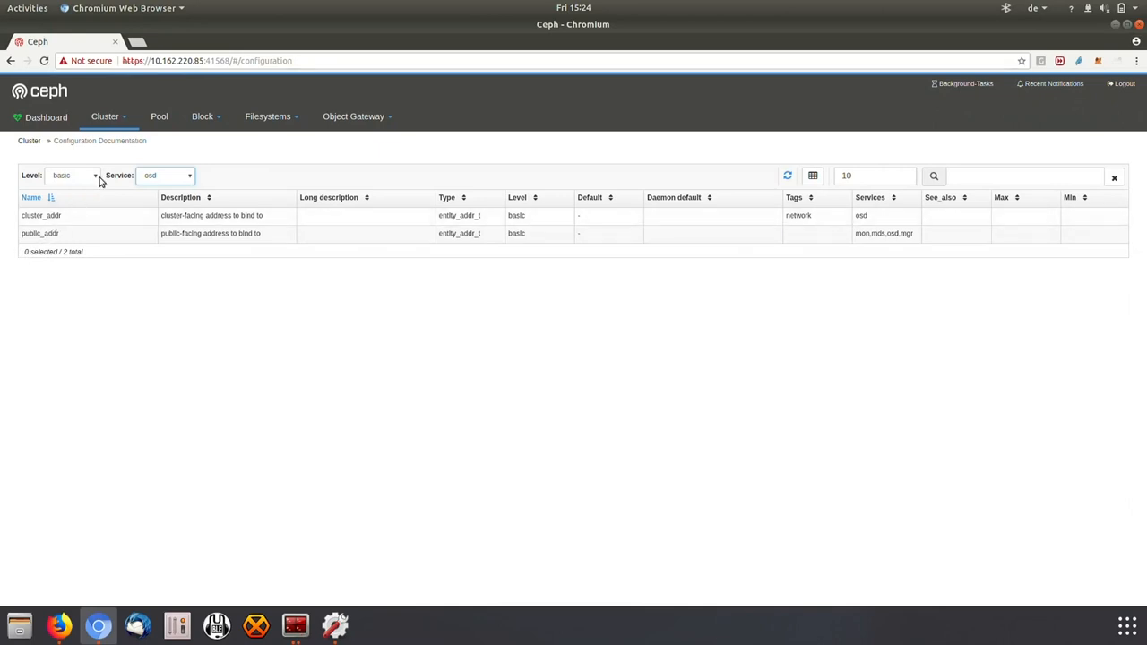
left_click(71, 175)
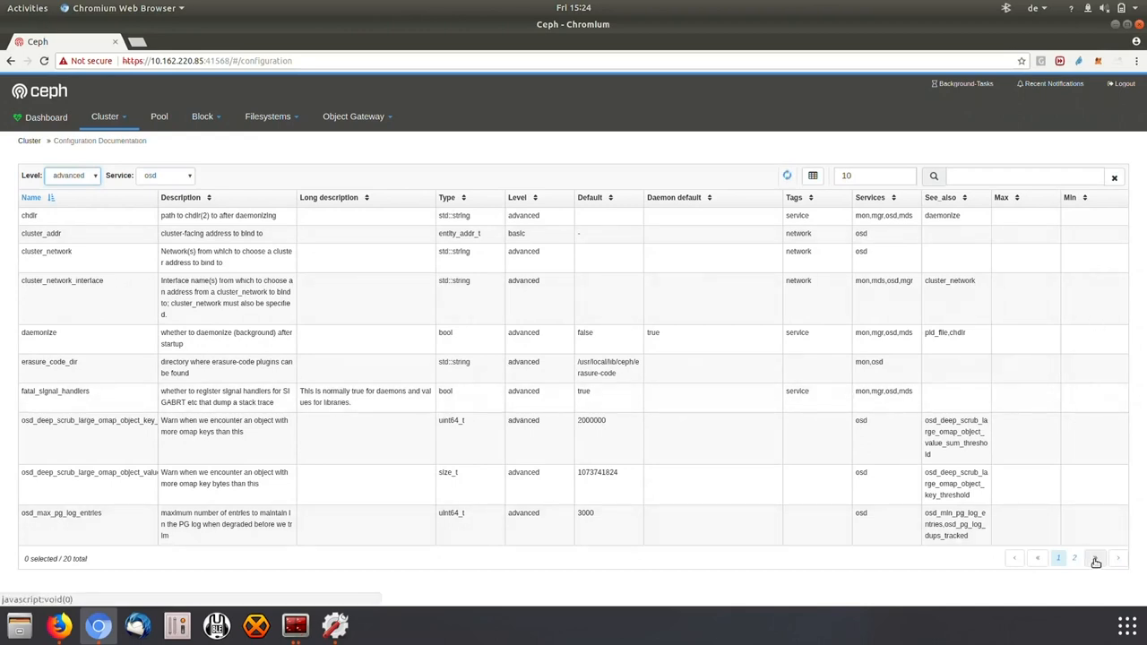
left_click(1073, 558)
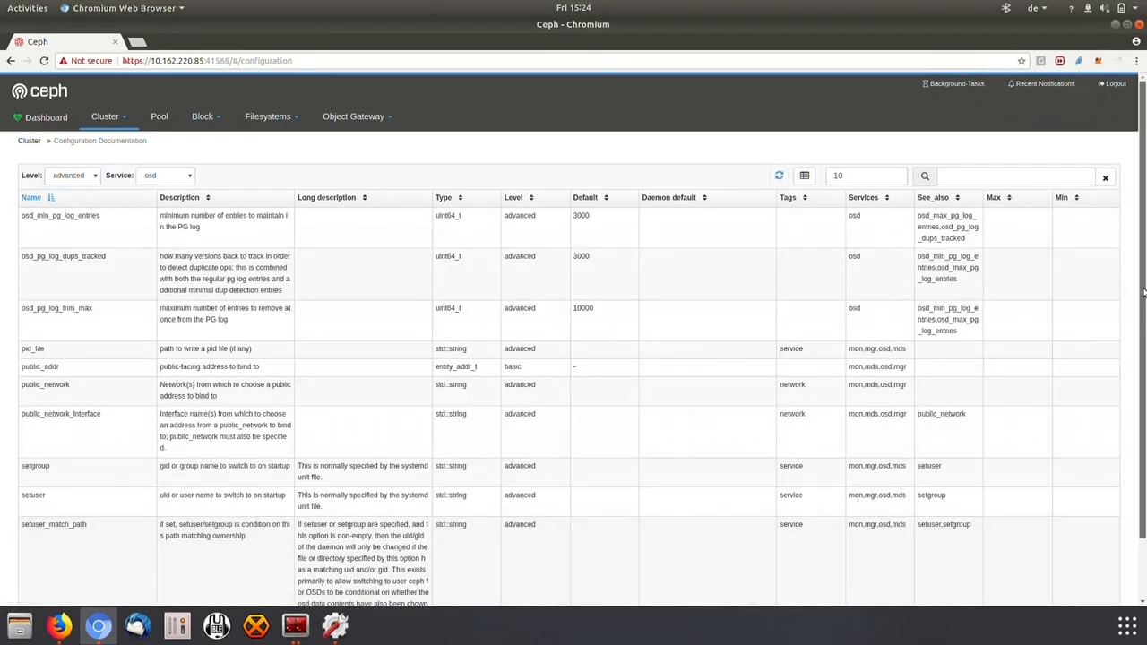
scroll("down", 3)
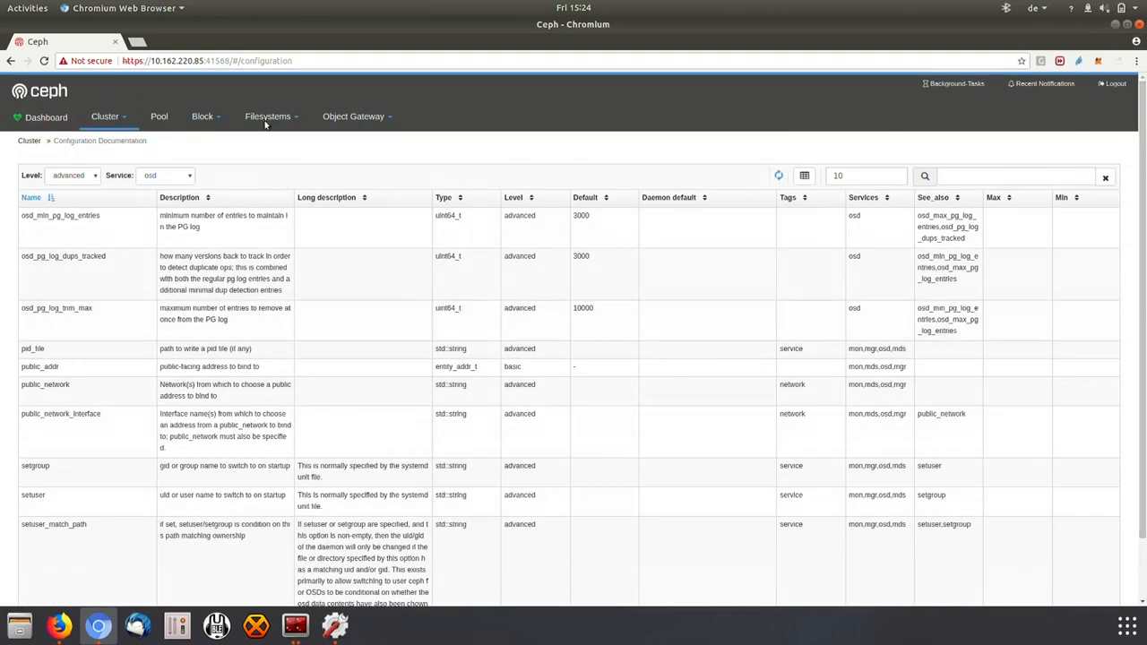
- Show the rbd pool's details, including 128 placement groups, and scroll back to the top
left_click(158, 117)
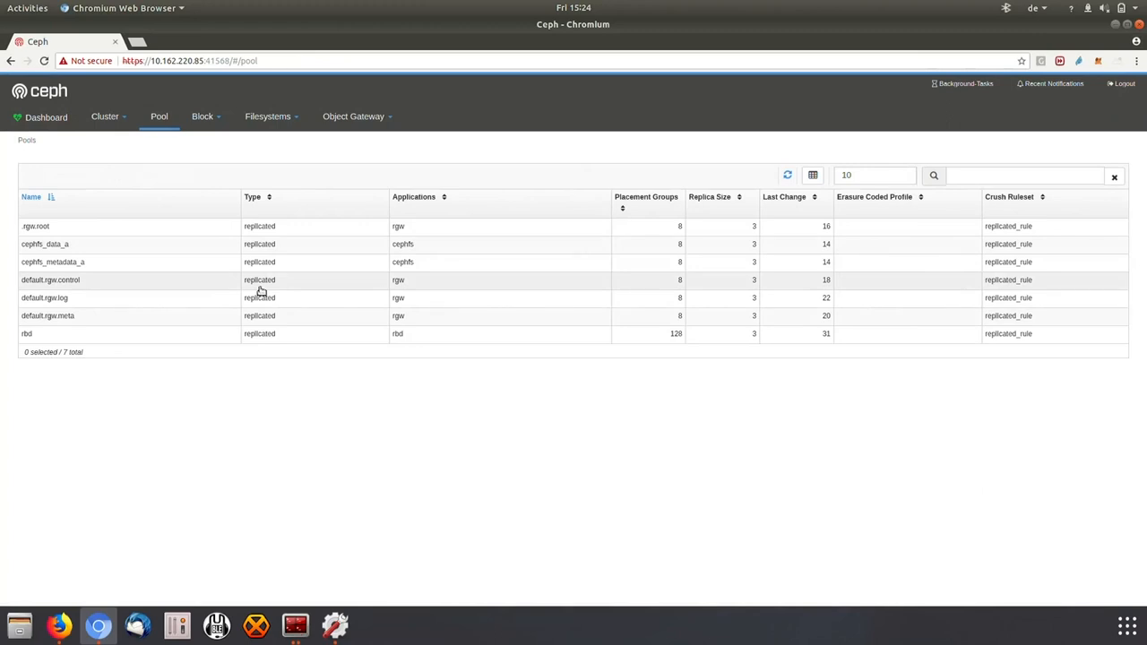
mouse_move(123, 338)
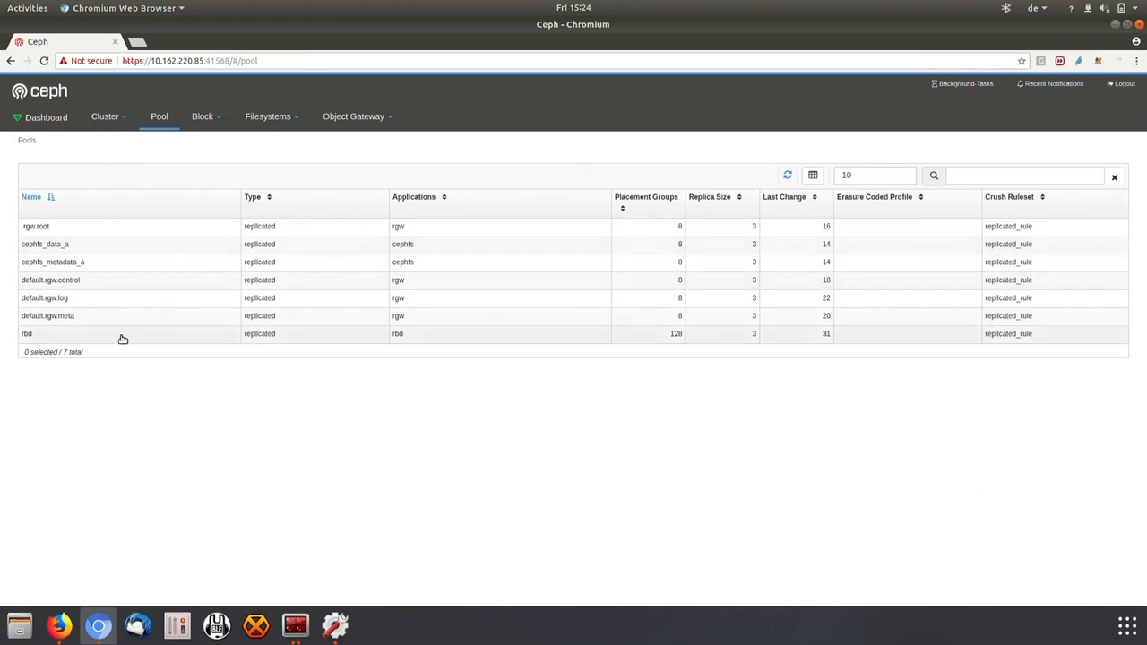
left_click(121, 333)
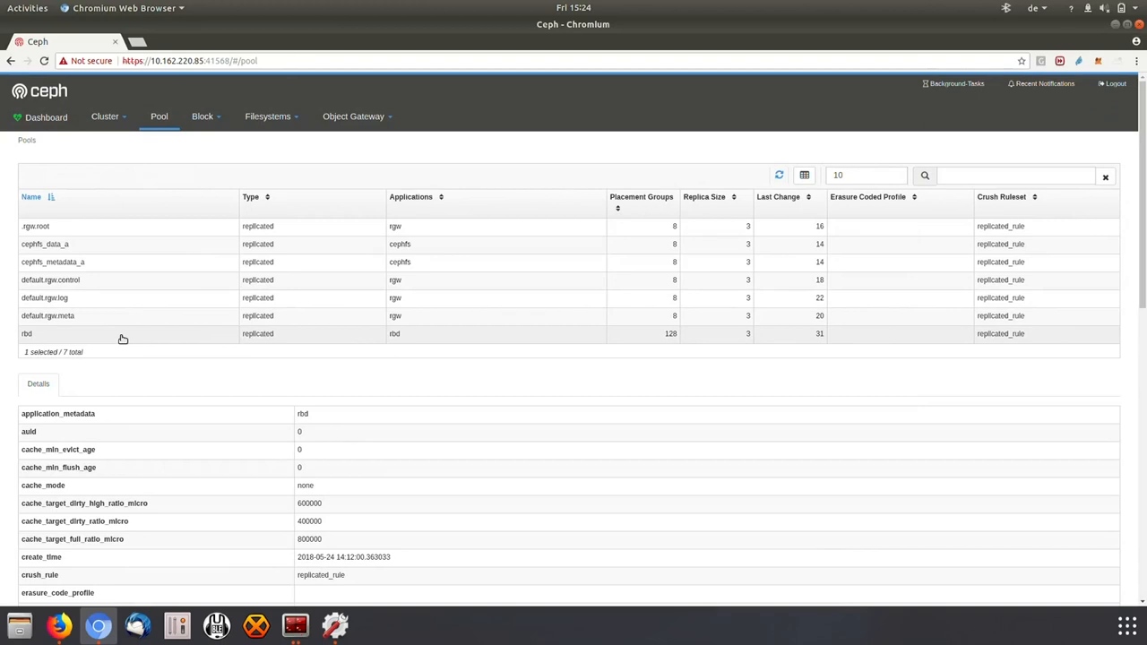
left_click(123, 333)
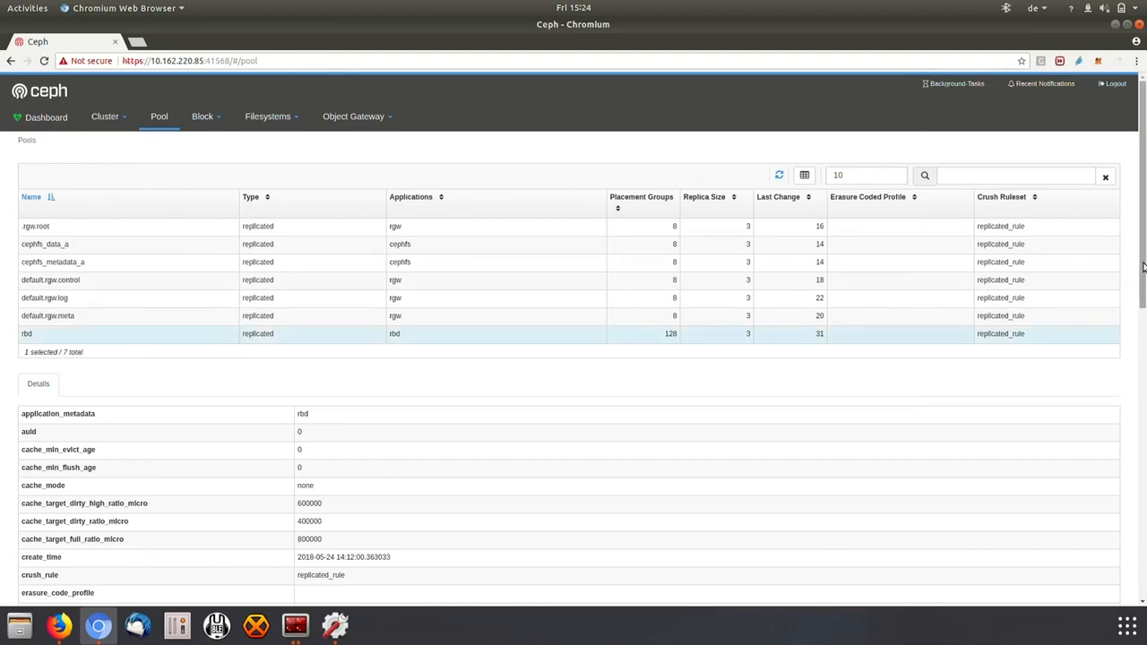
scroll("down", 3)
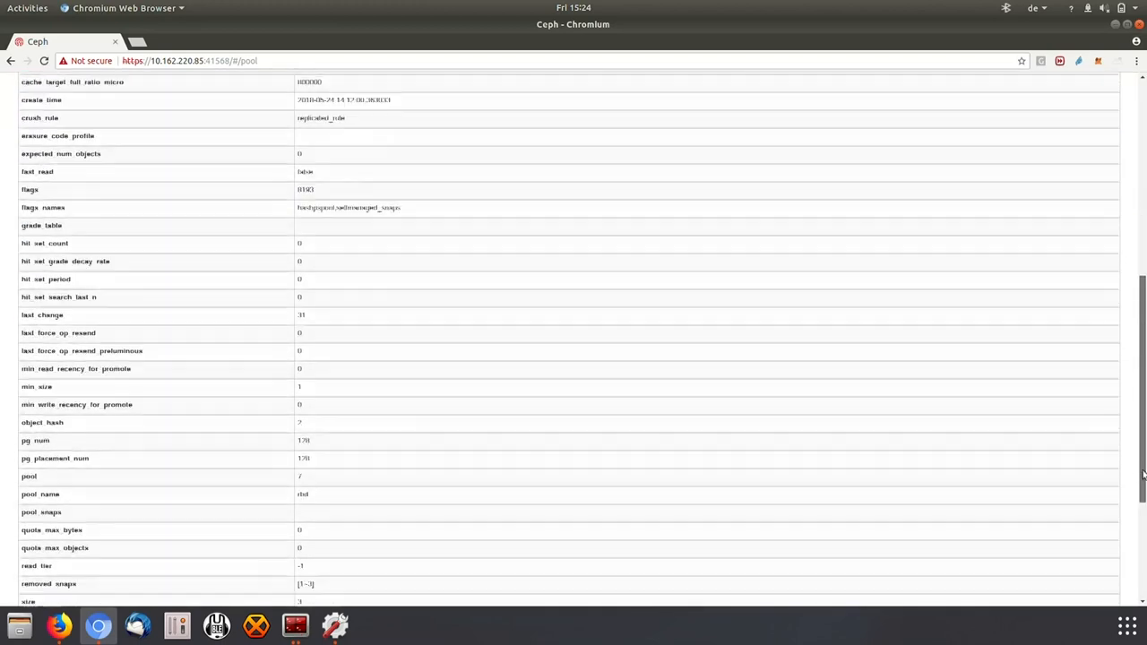
scroll("down", 3)
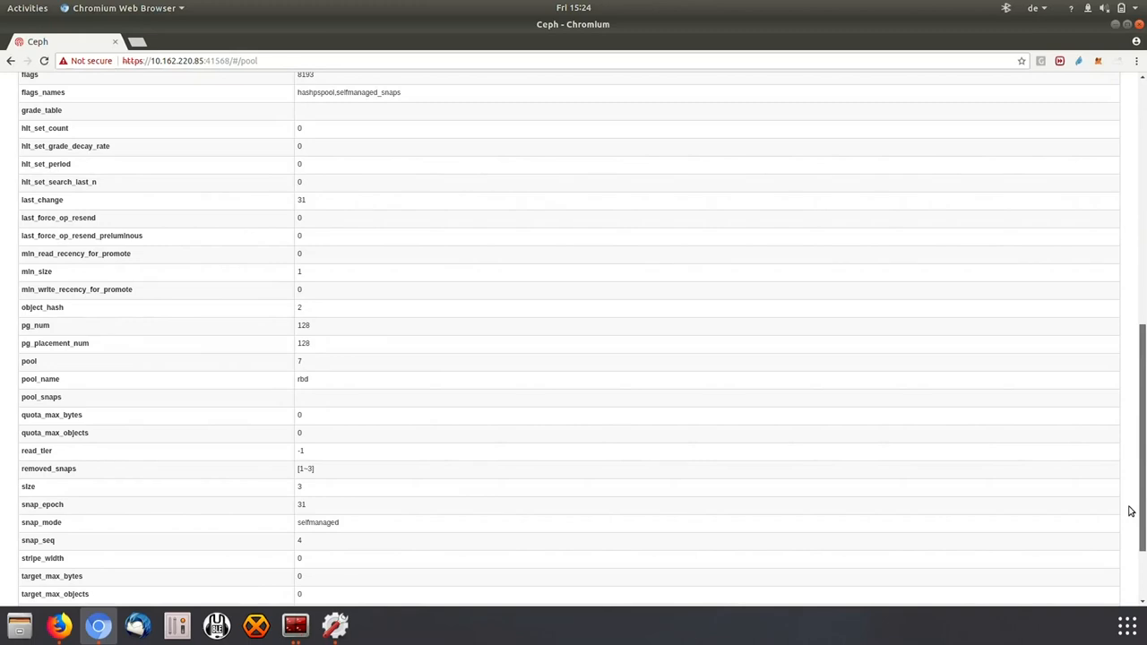
scroll("up", 3)
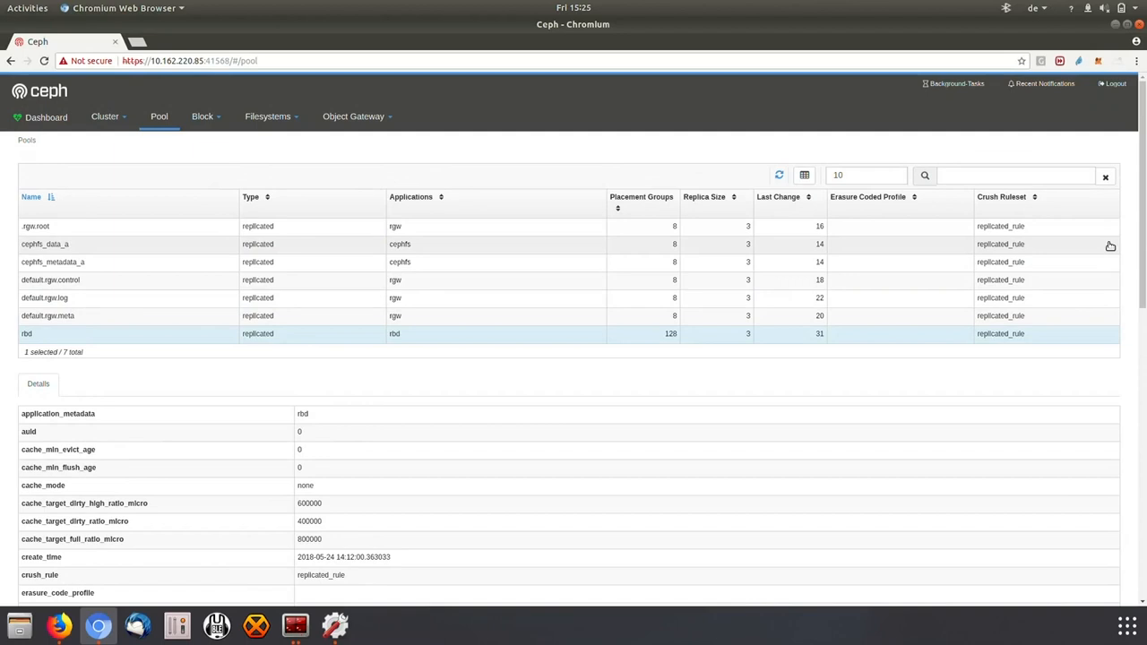
mouse_move(206, 116)
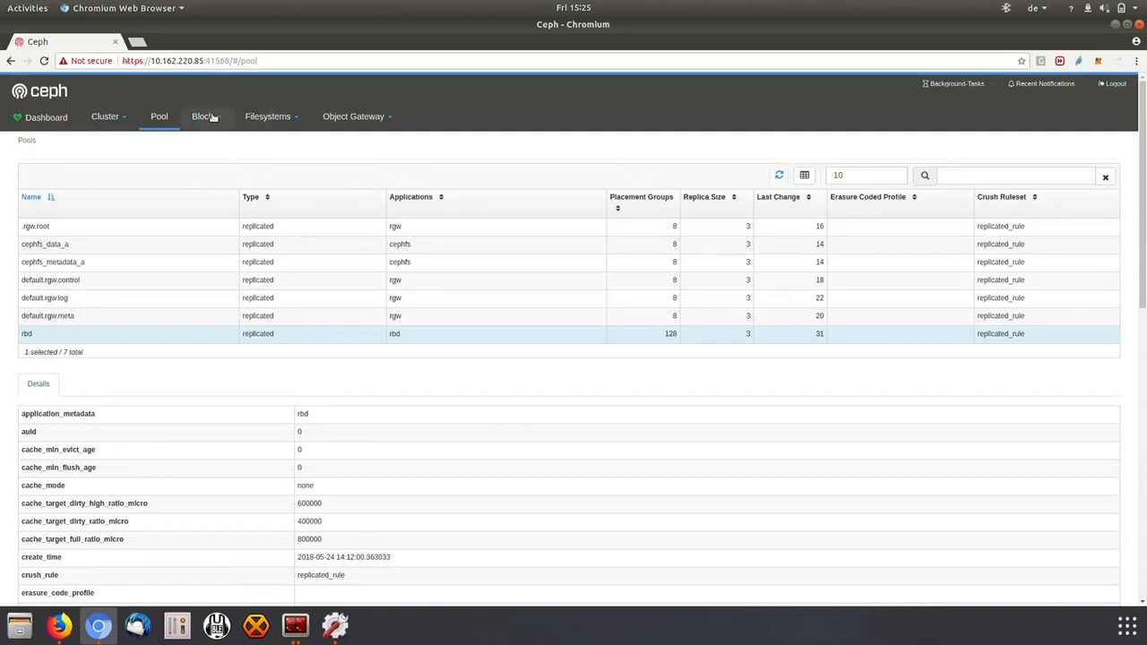
- Go to Block > Images and show the 100 MiB rbd-demo image's details
left_click(204, 116)
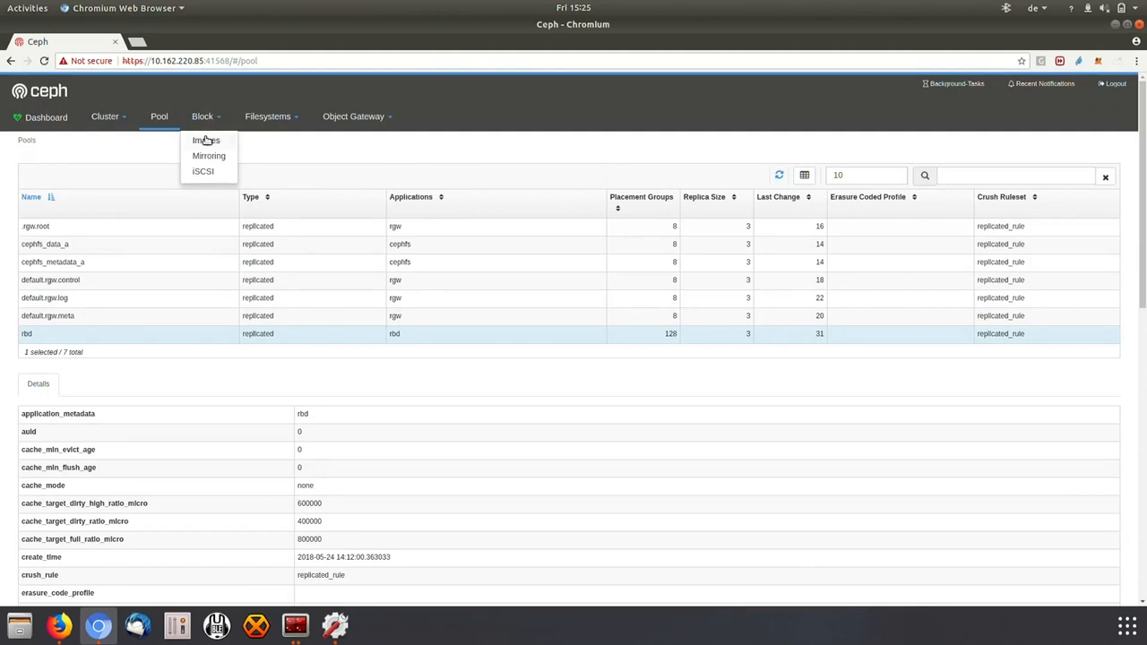
left_click(206, 140)
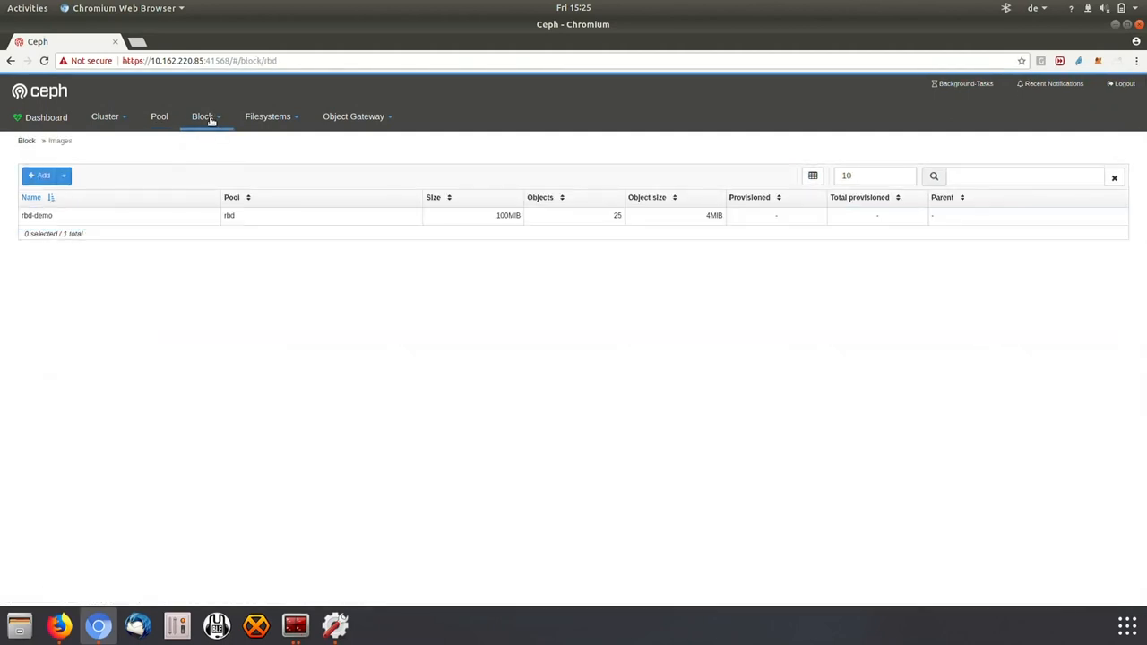
mouse_move(152, 181)
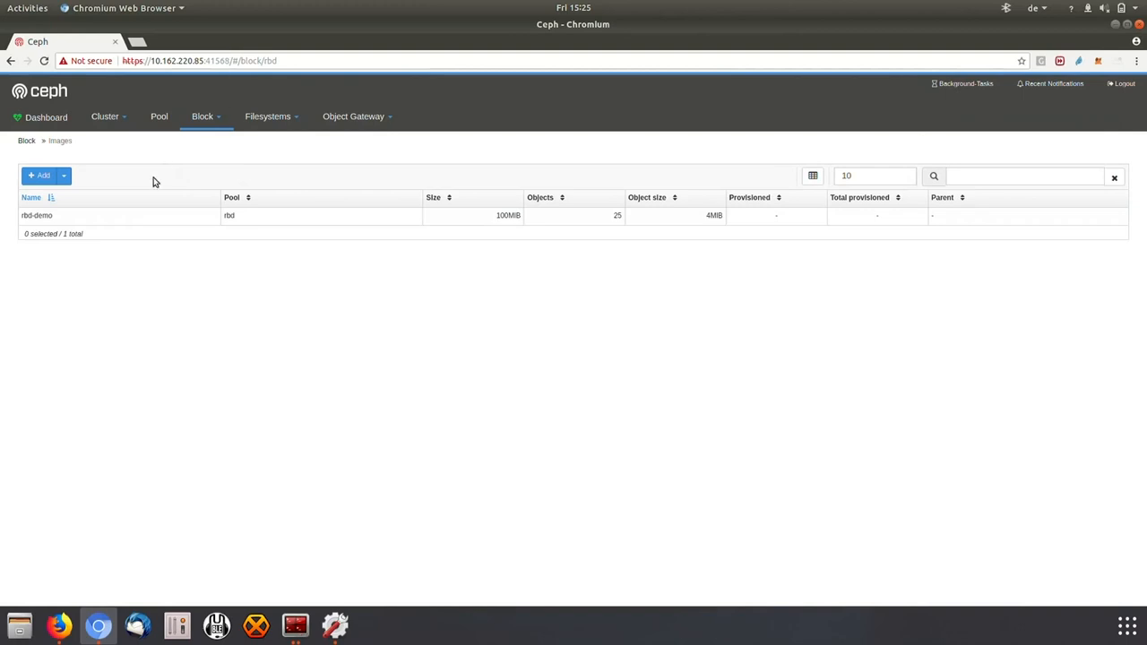
left_click(107, 215)
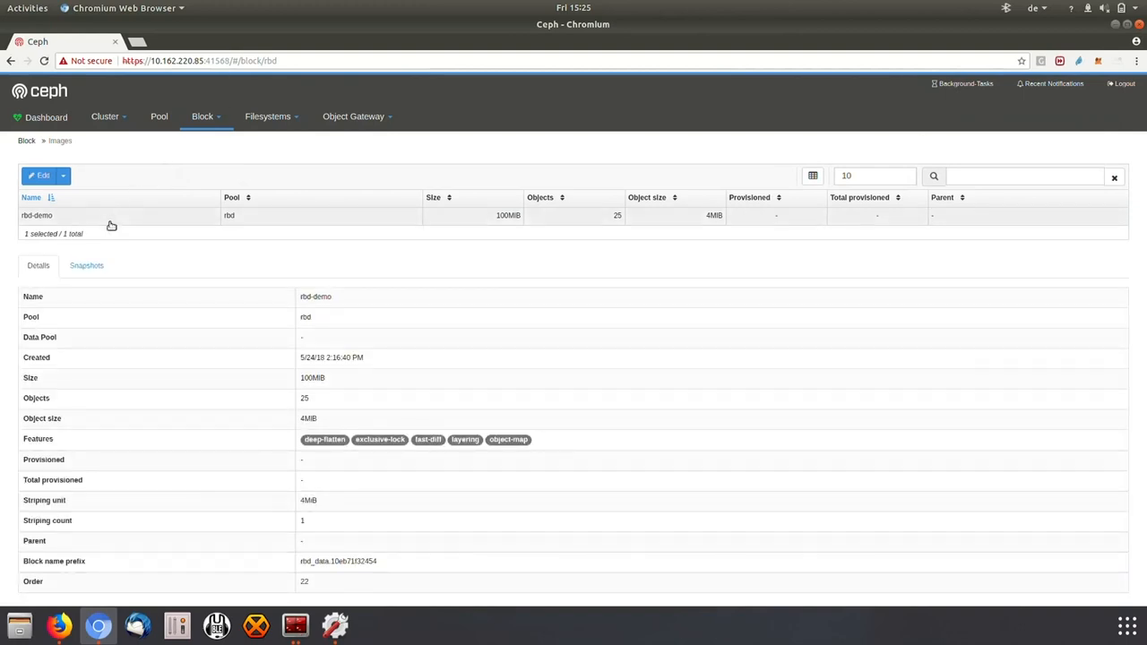
left_click(117, 215)
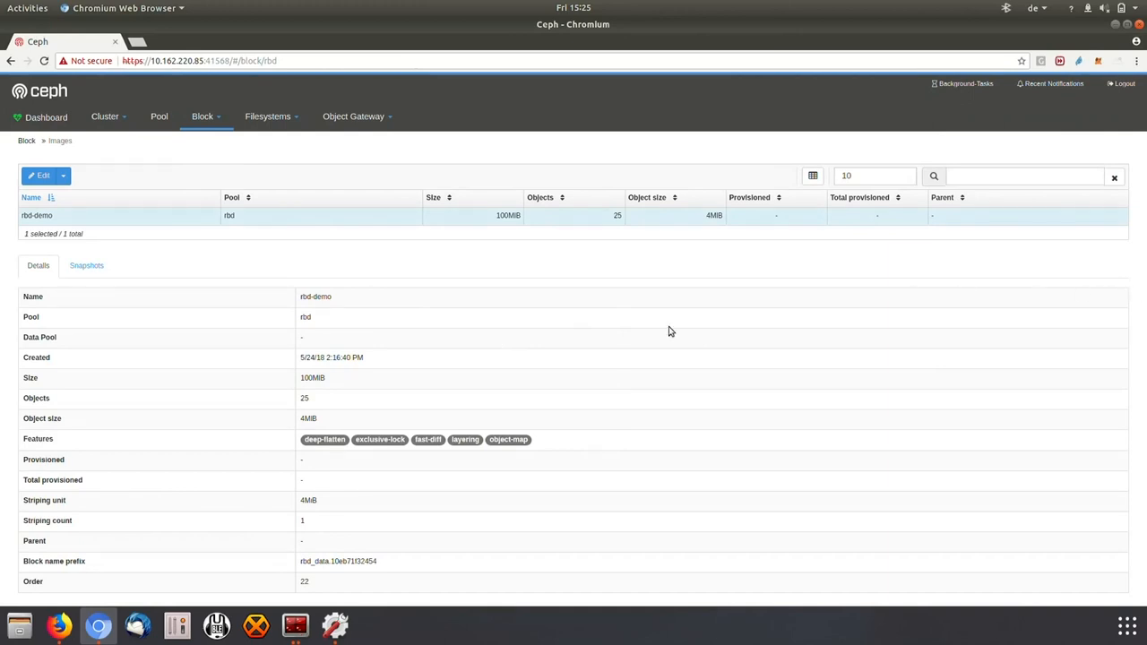
mouse_move(135, 256)
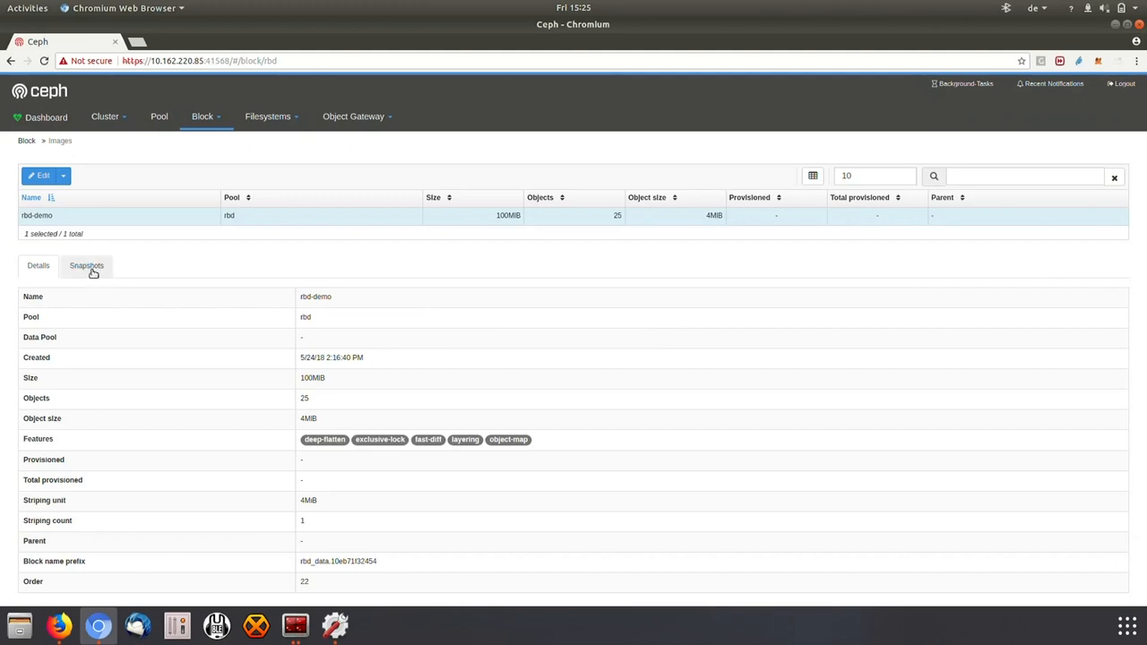
- Unprotect rbd-demo's testsnap snapshot and start adding a new RBD image
left_click(86, 265)
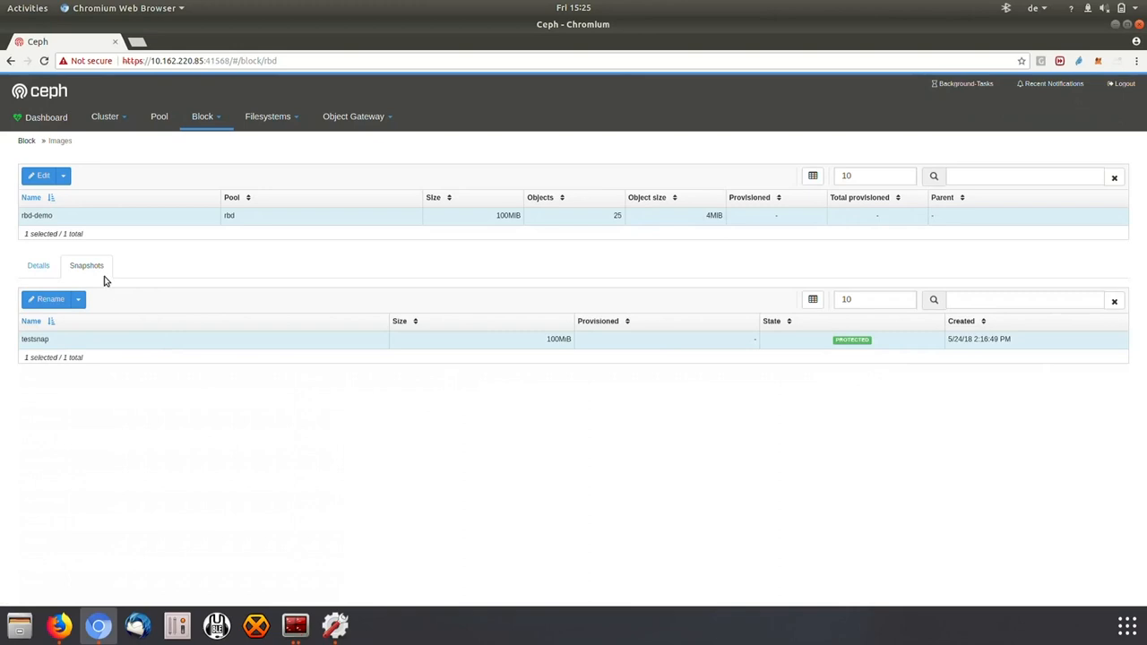
left_click(78, 299)
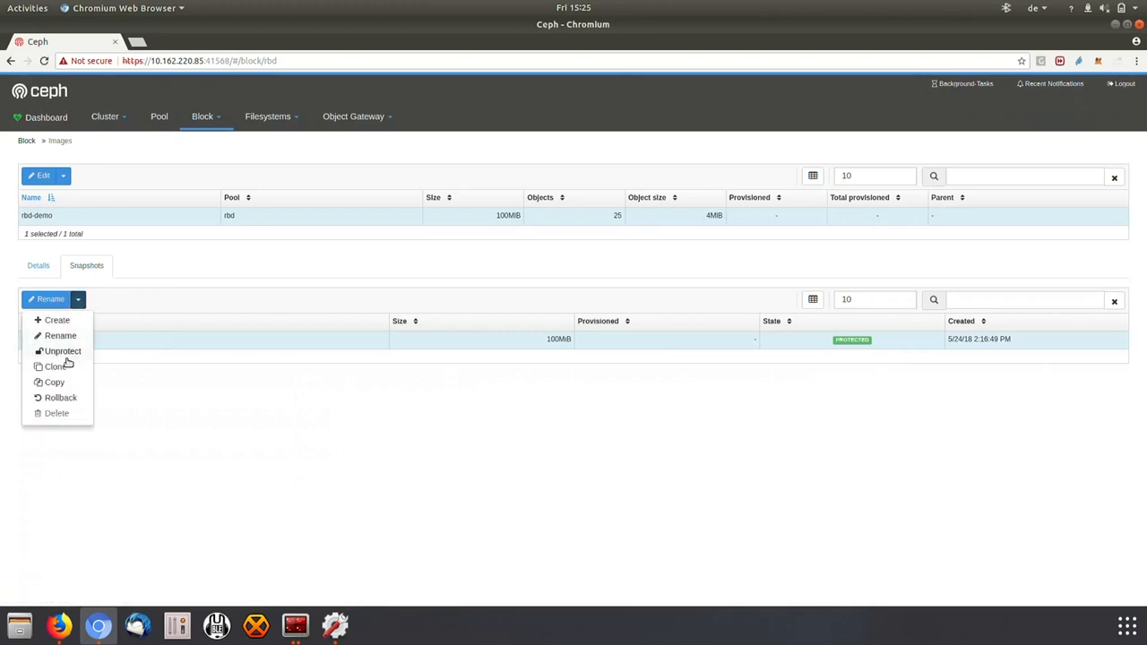
left_click(63, 350)
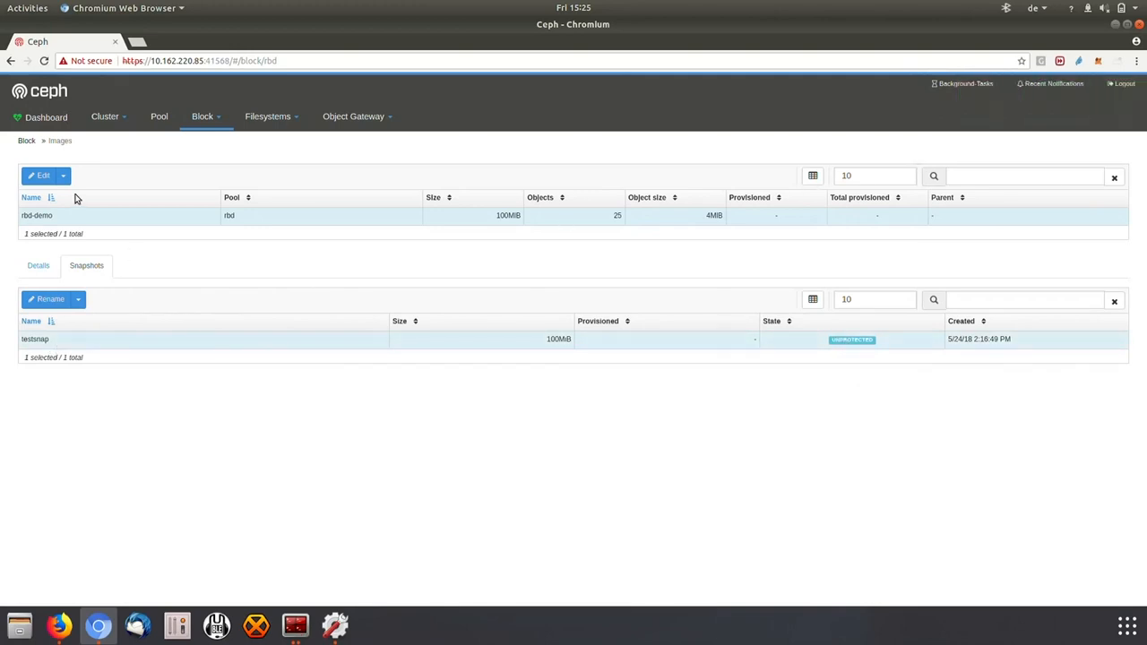
left_click(63, 175)
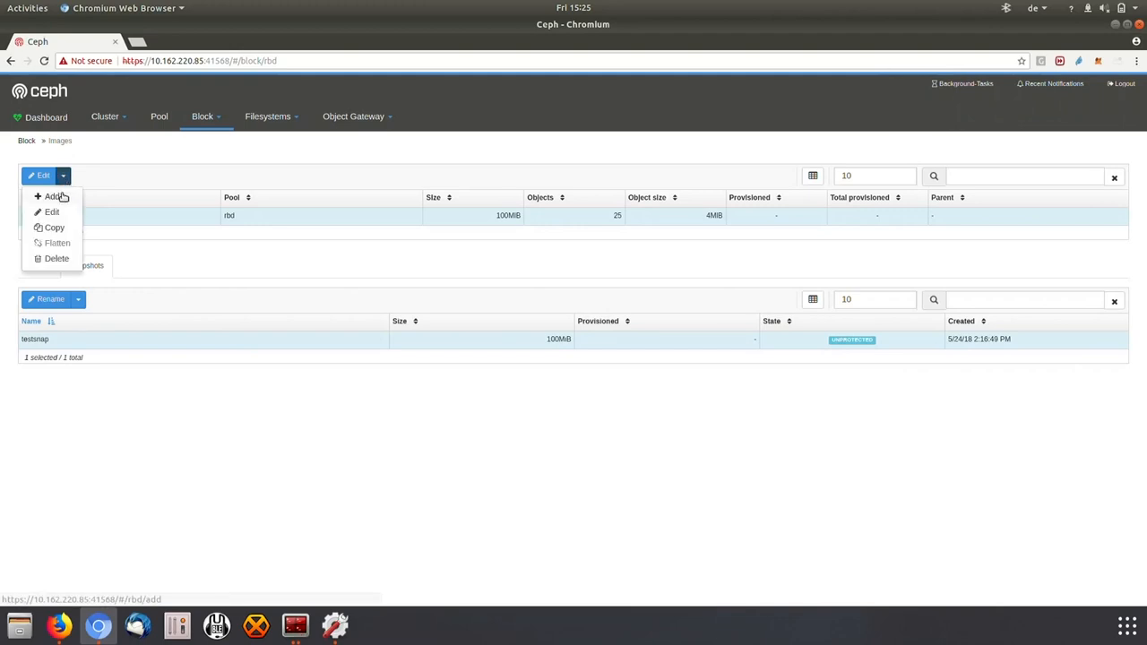
left_click(54, 197)
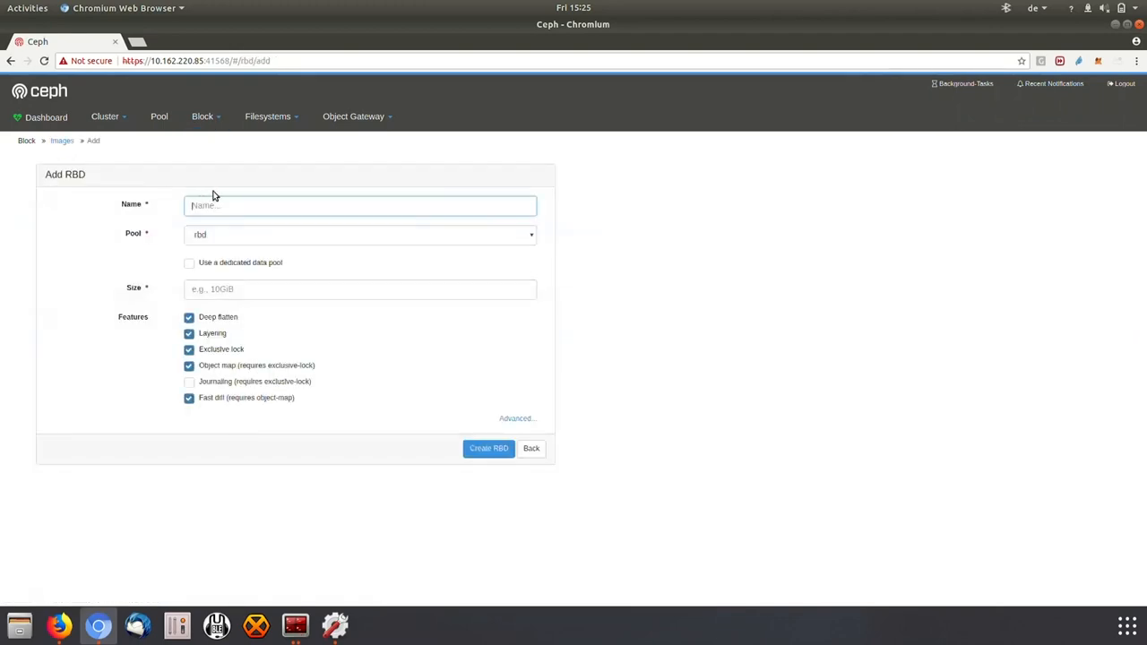
- Create the 200 MiB image newoscrbd in pool rbd, keeping Exclusive lock enabled
type("new")
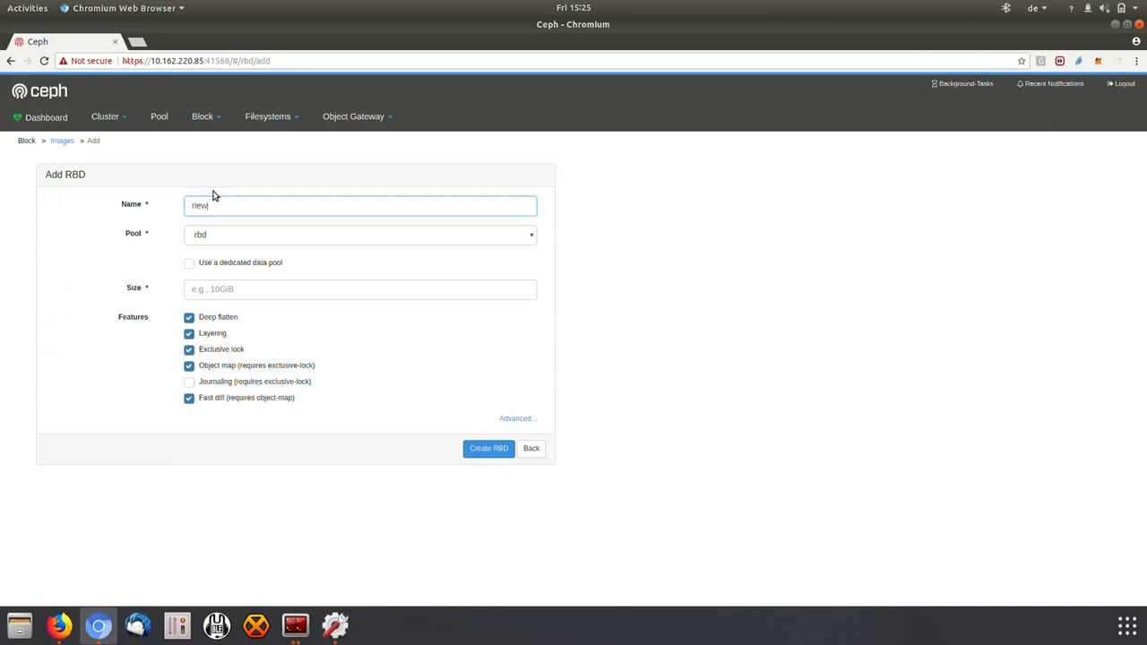
type("osd")
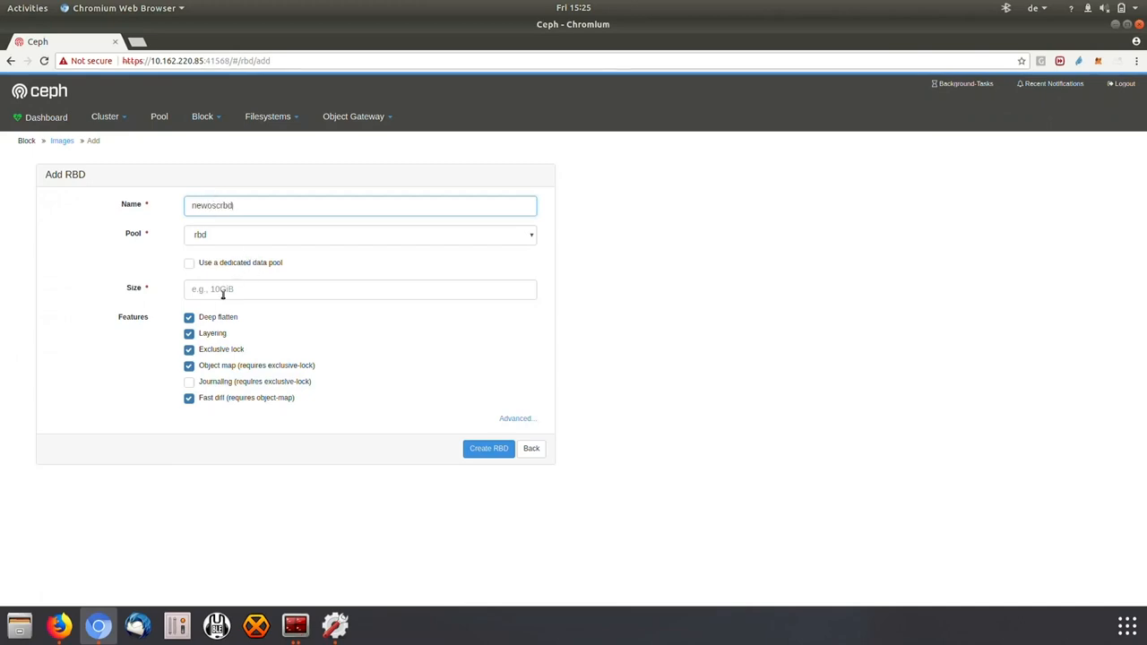
type("200M")
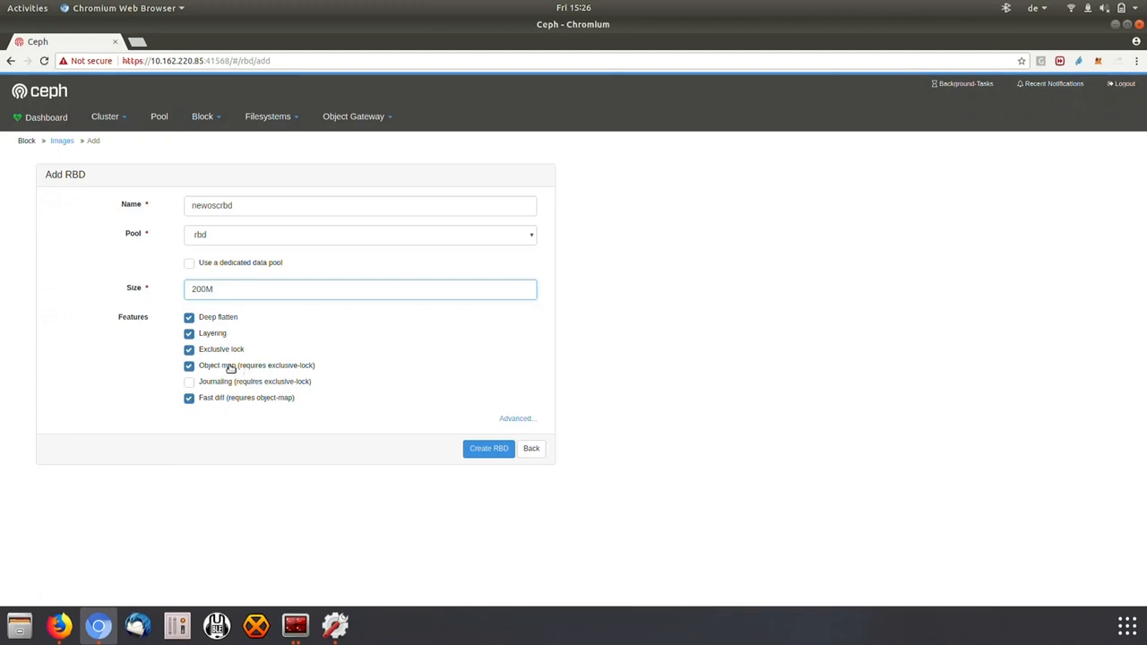
mouse_move(248, 358)
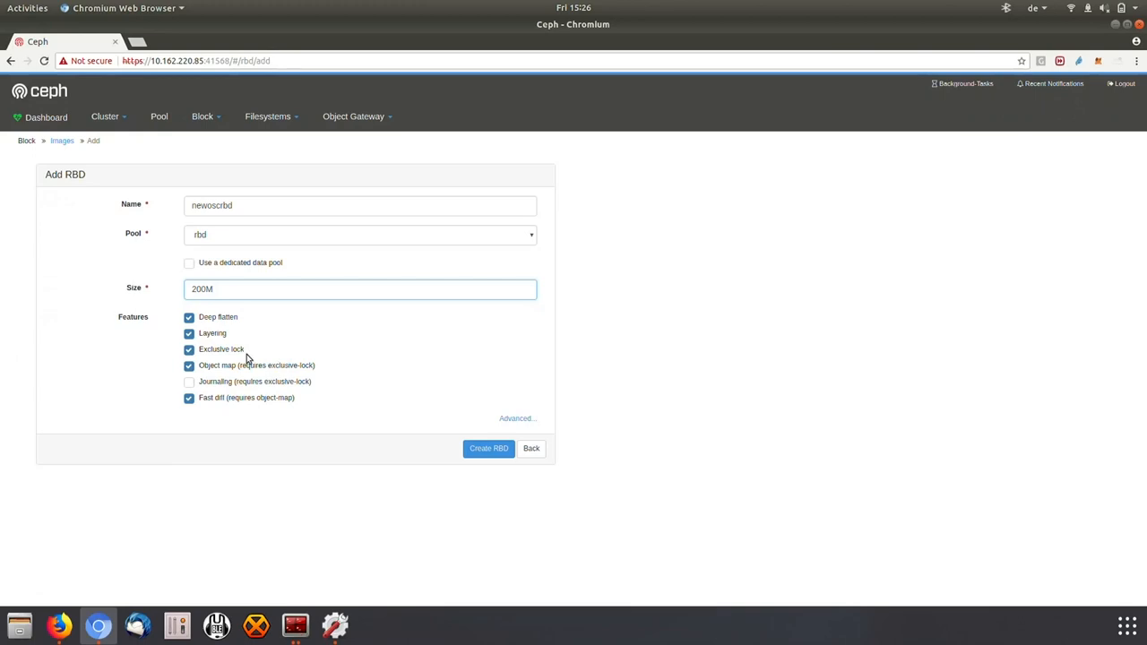
left_click(189, 349)
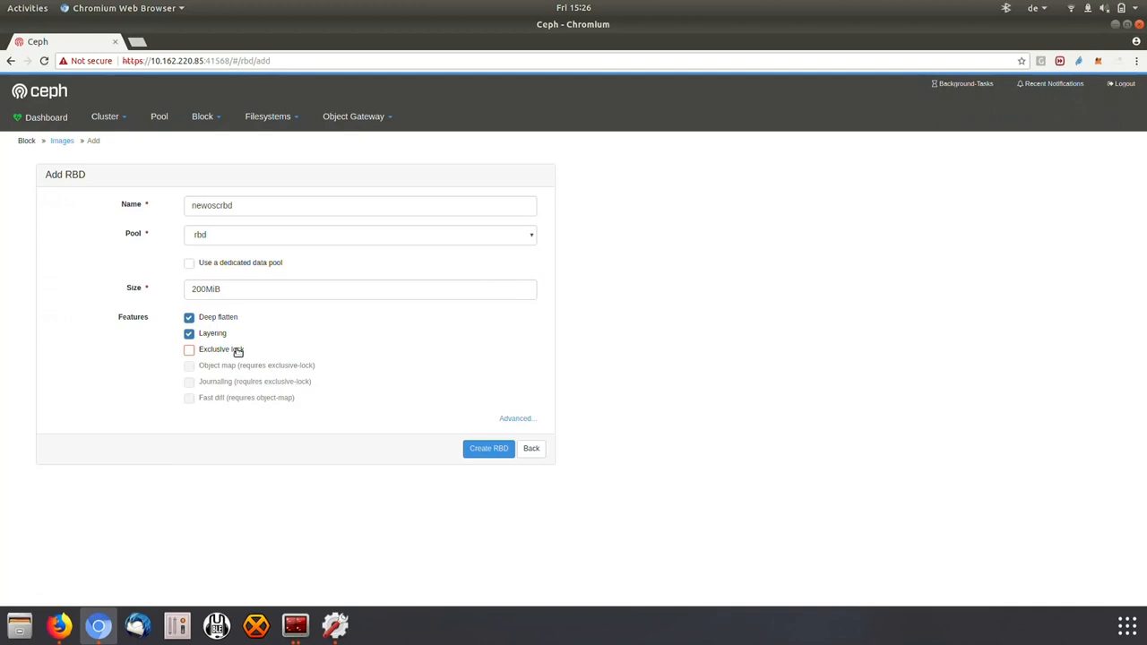
left_click(188, 348)
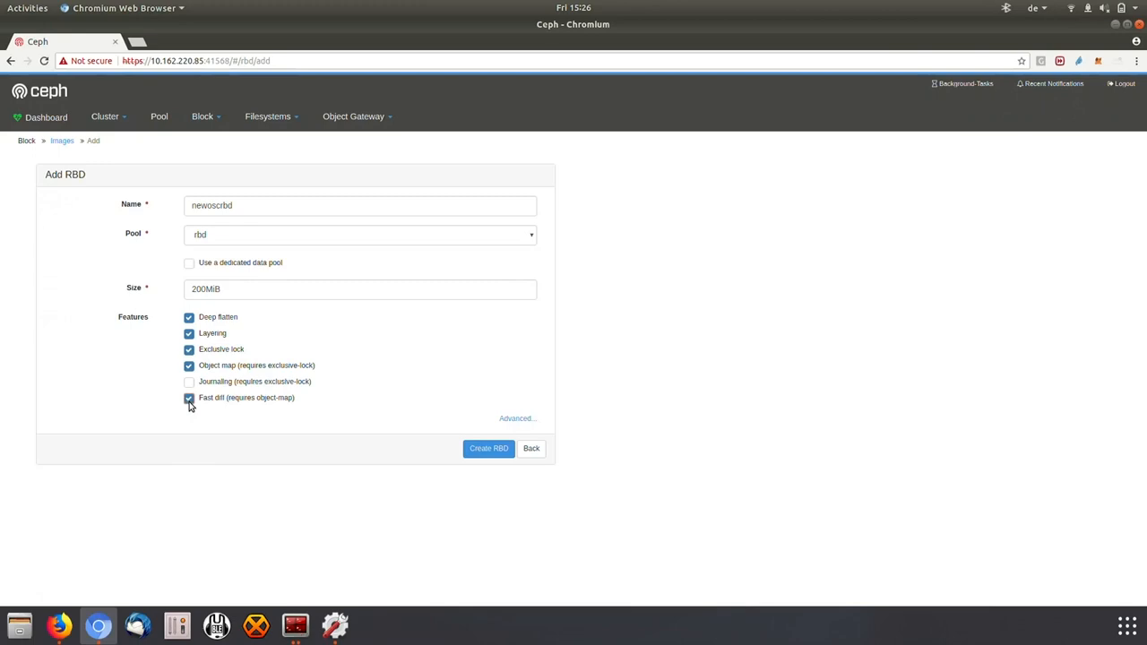
mouse_move(489, 448)
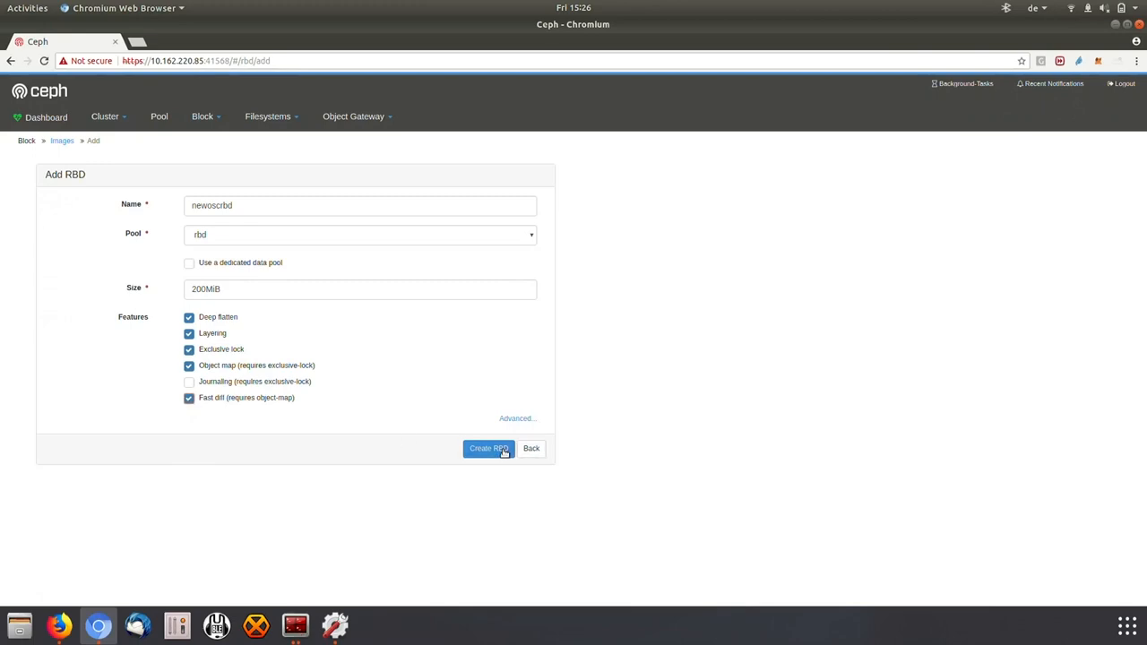
left_click(487, 448)
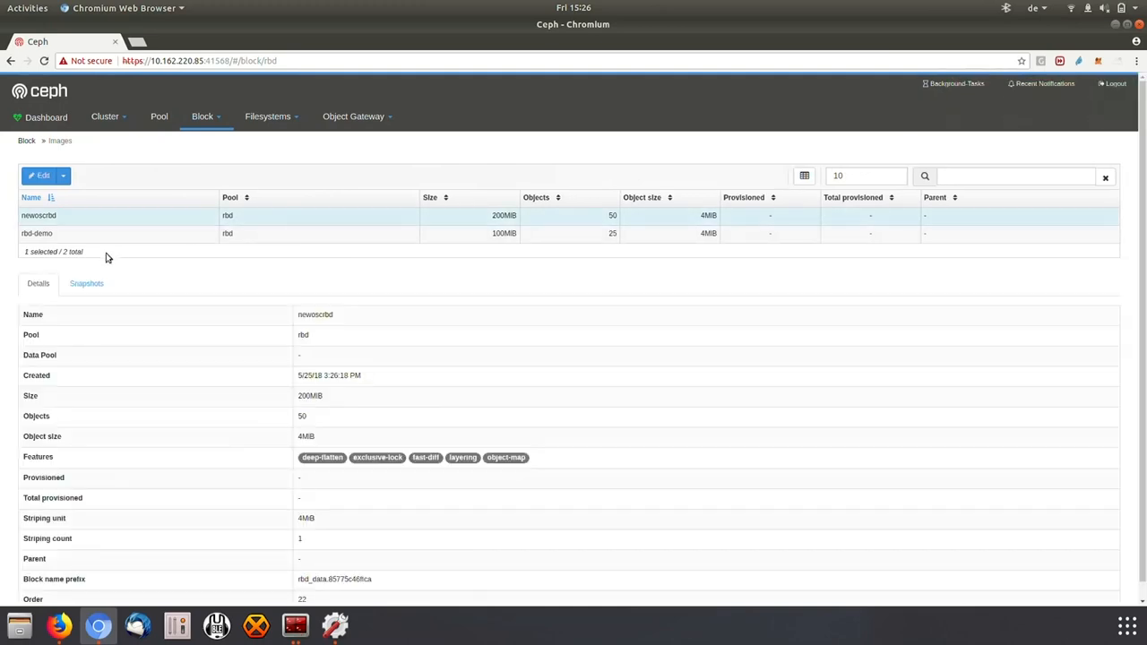
- Create a snapshot named snappy on newoscrbd from its Snapshots tab
left_click(86, 283)
type("snappy")
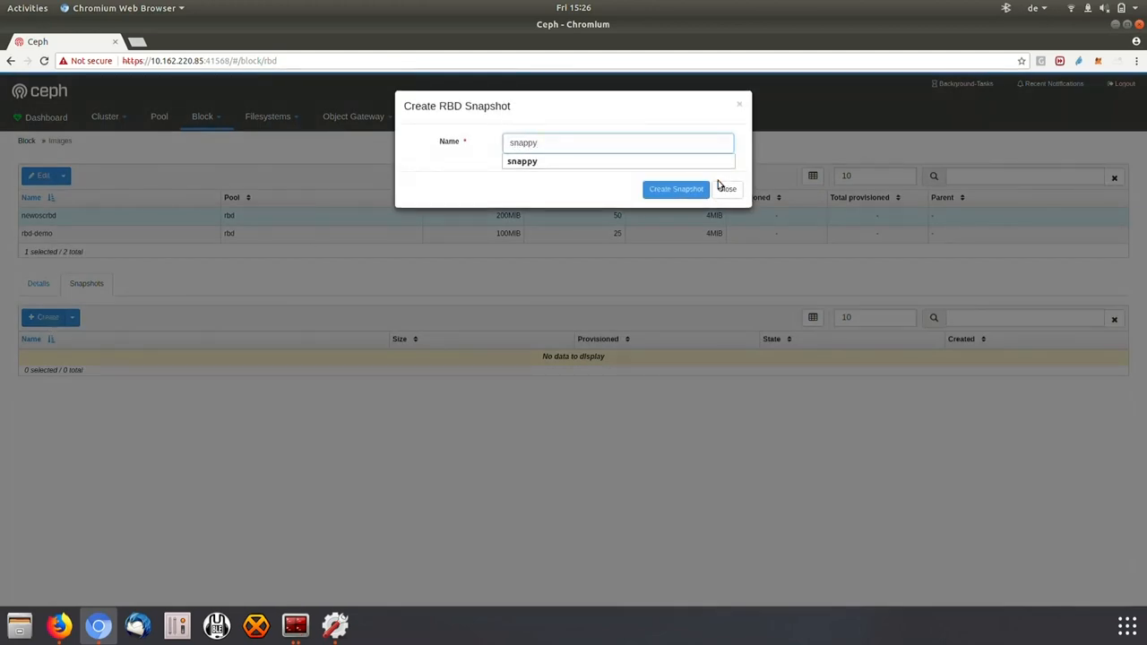
left_click(676, 189)
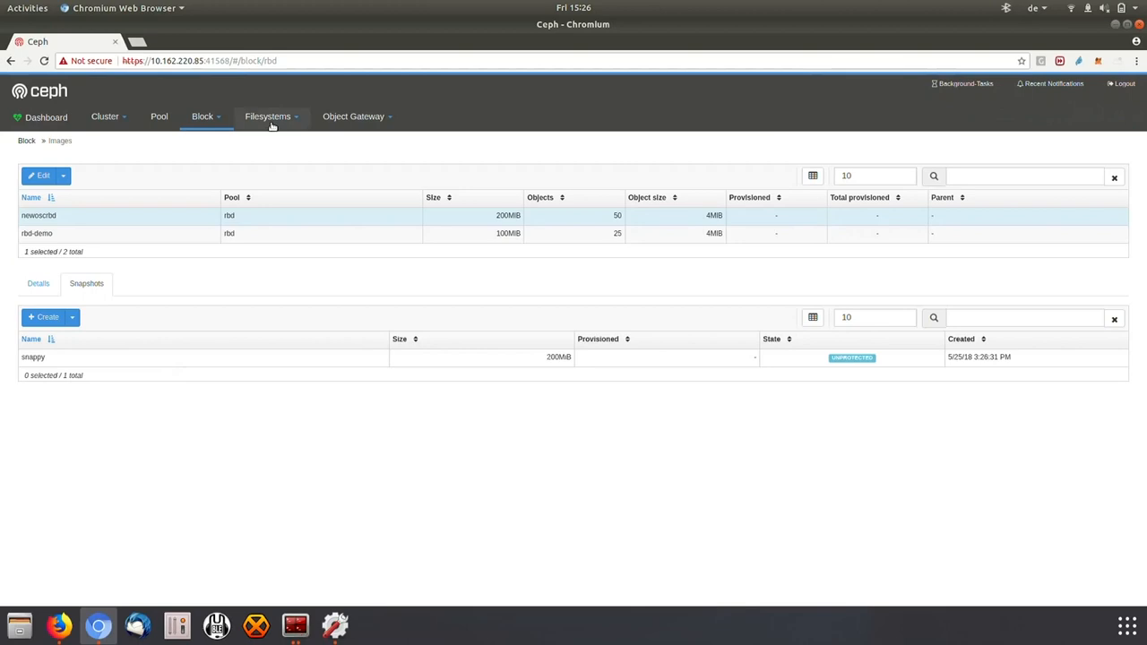
left_click(268, 116)
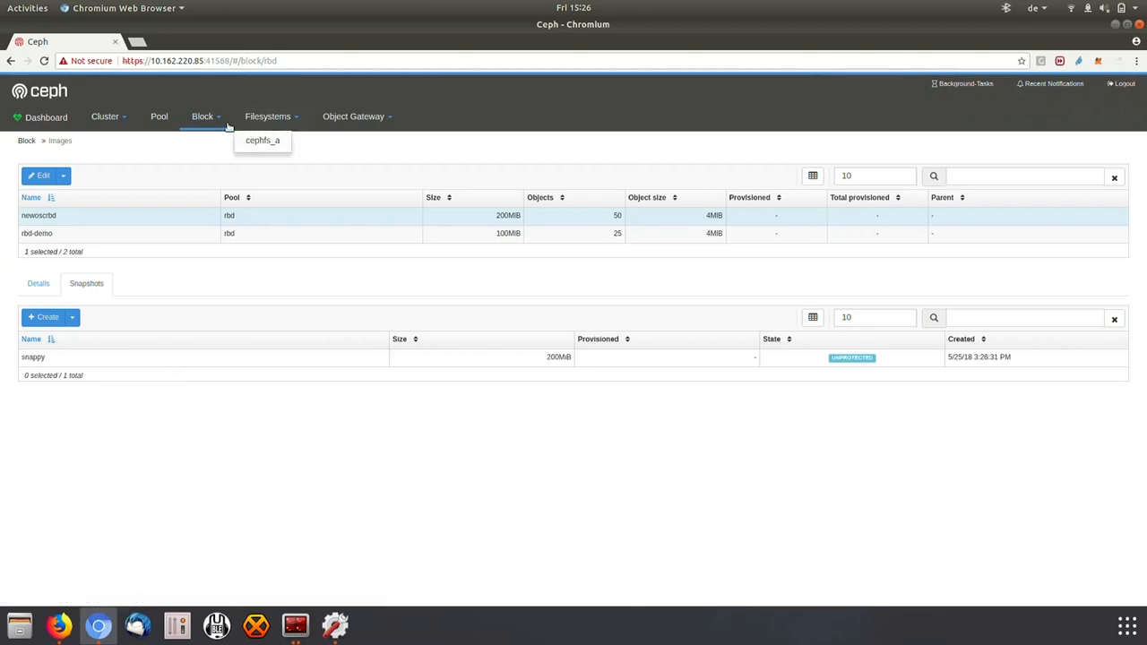
- Open Block > Mirroring to view the empty RBD mirroring overview
left_click(203, 115)
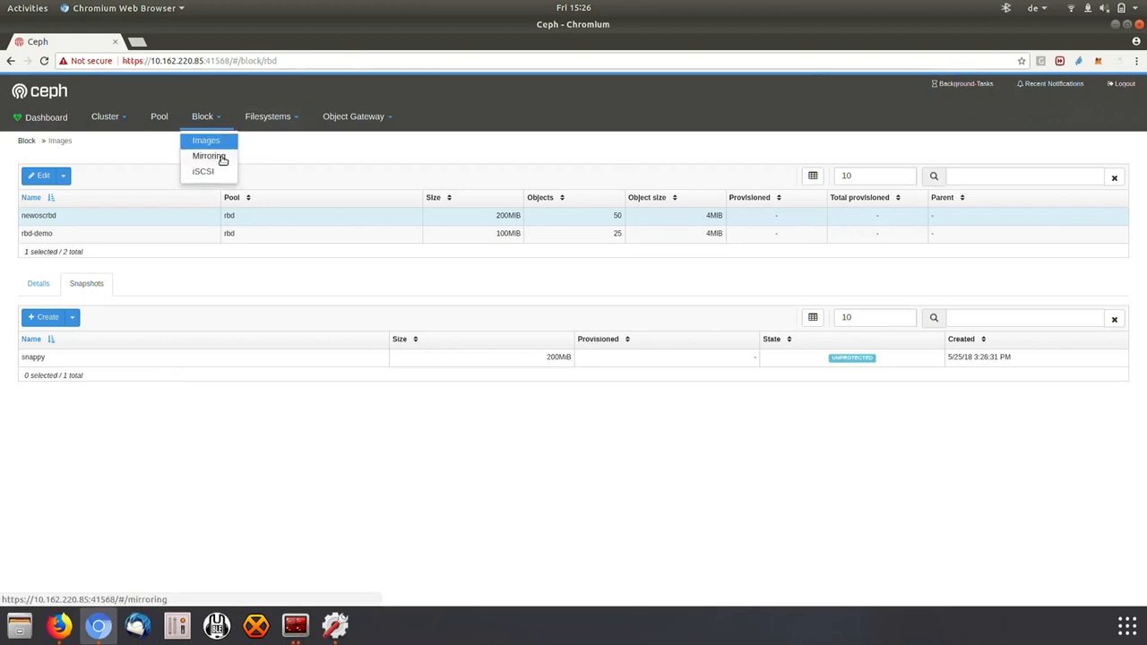
left_click(208, 156)
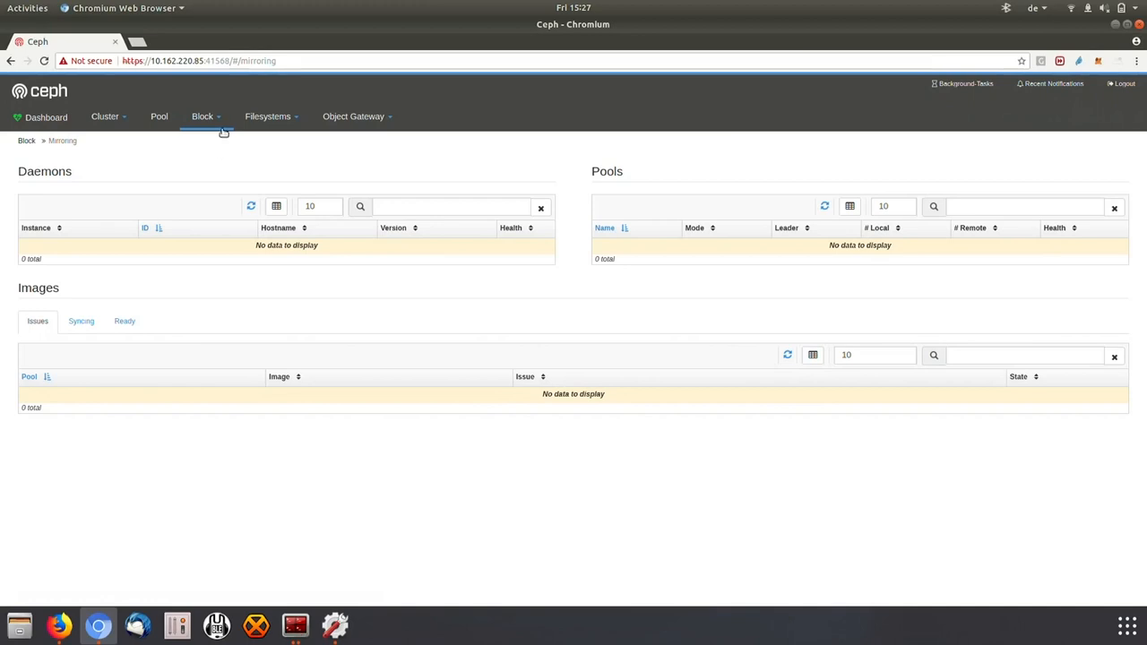
- Show the cephfs_a filesystem with its active rank, standby daemons a and b, and pools
left_click(268, 116)
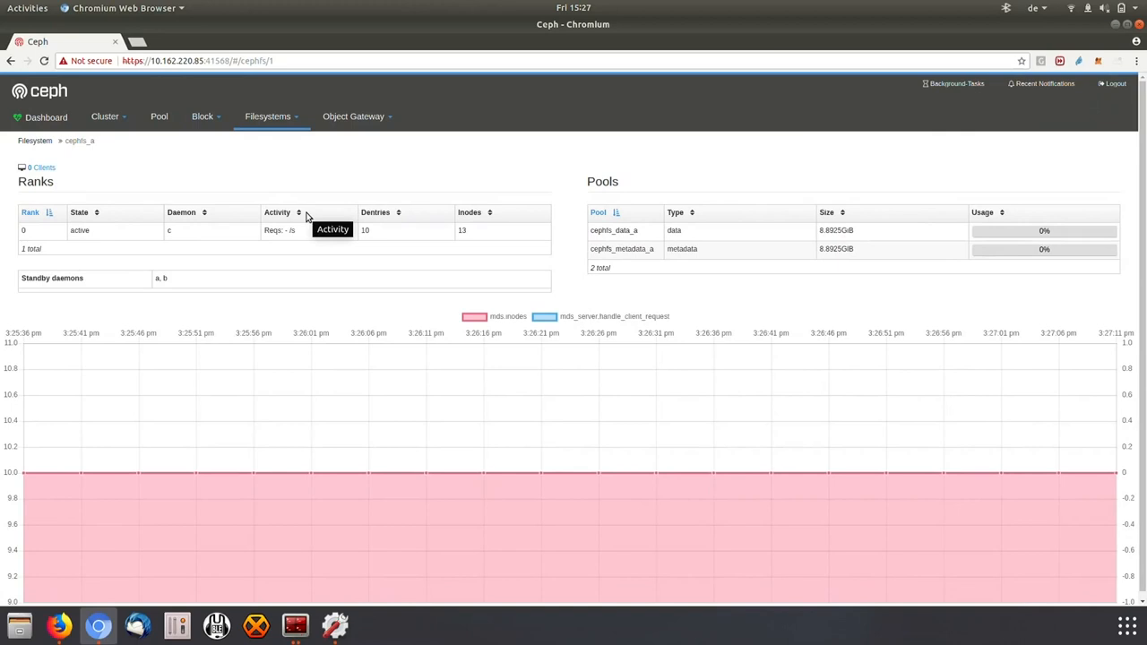
mouse_move(542, 260)
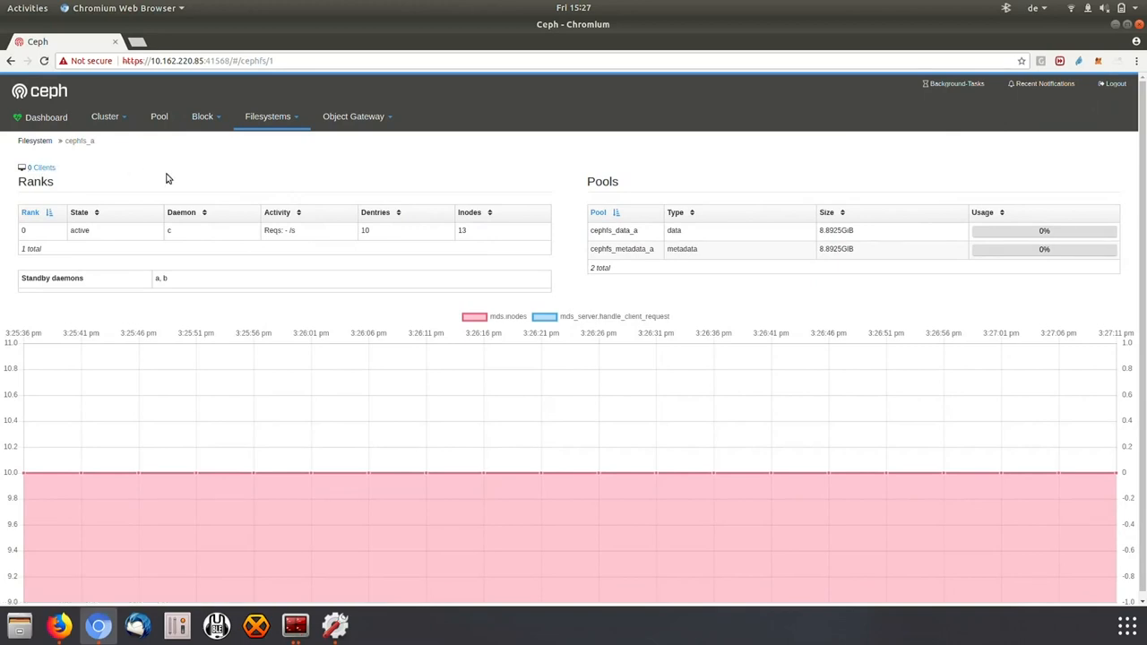
mouse_move(151, 183)
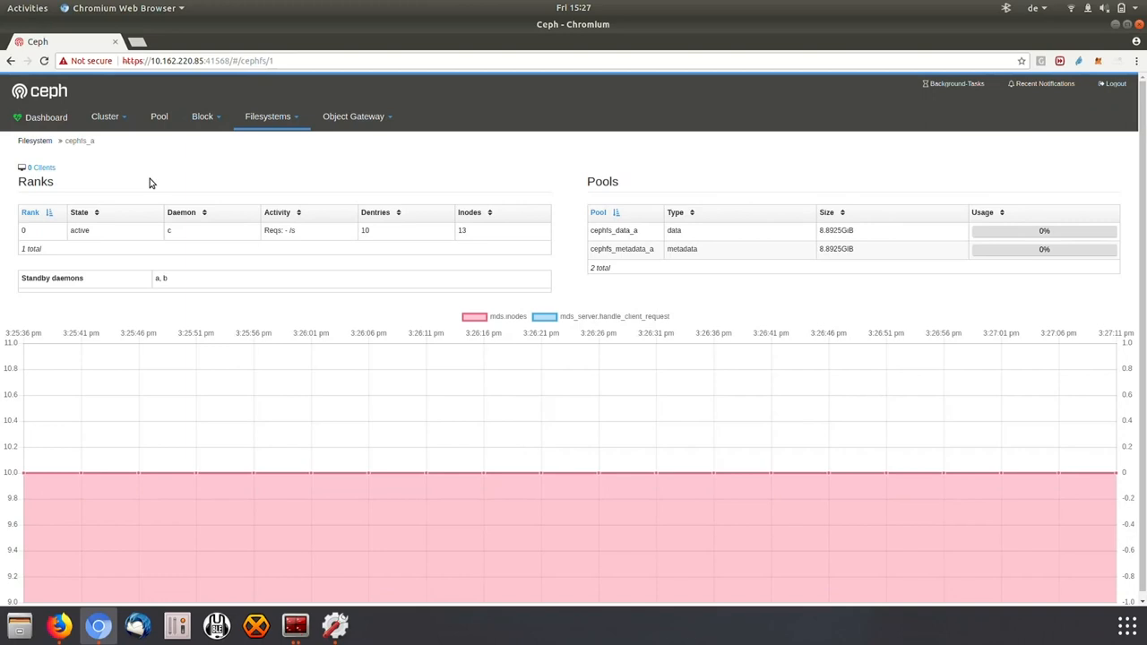
mouse_move(478, 254)
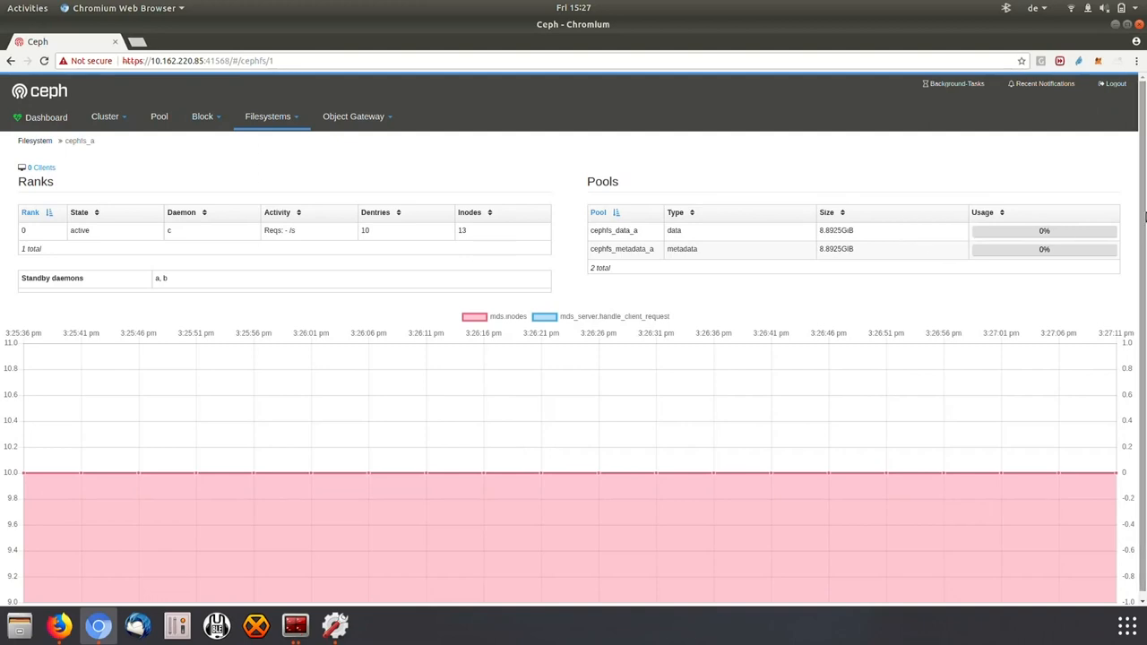
mouse_move(354, 116)
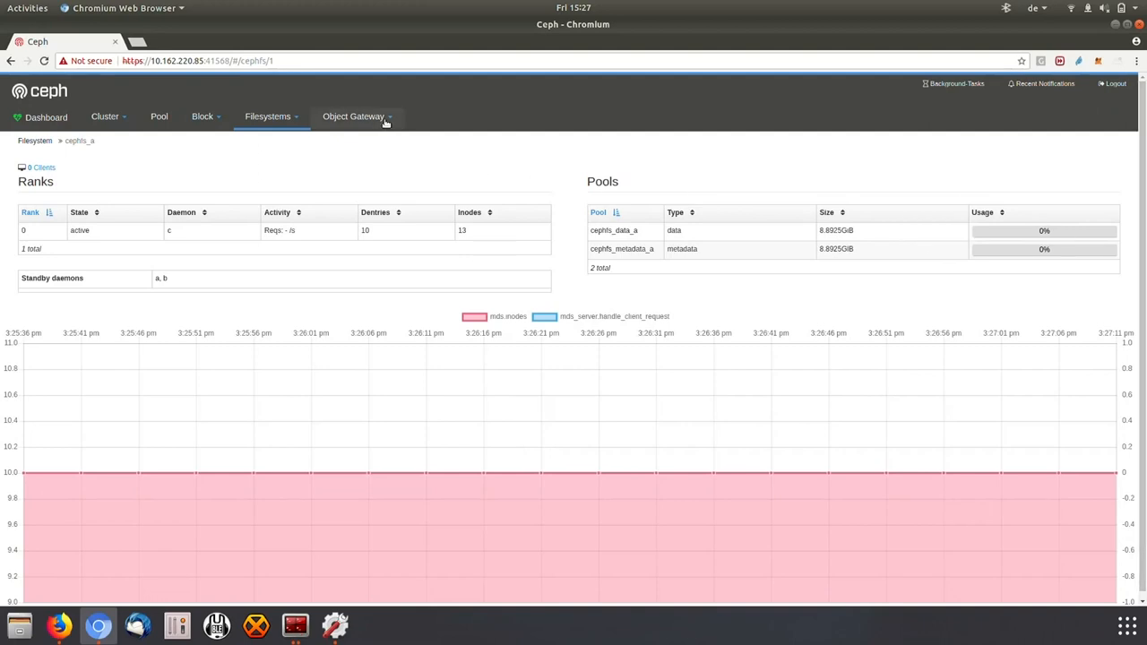
- Go to the Object Gateway Daemons page, which shows a documentation notice
left_click(353, 116)
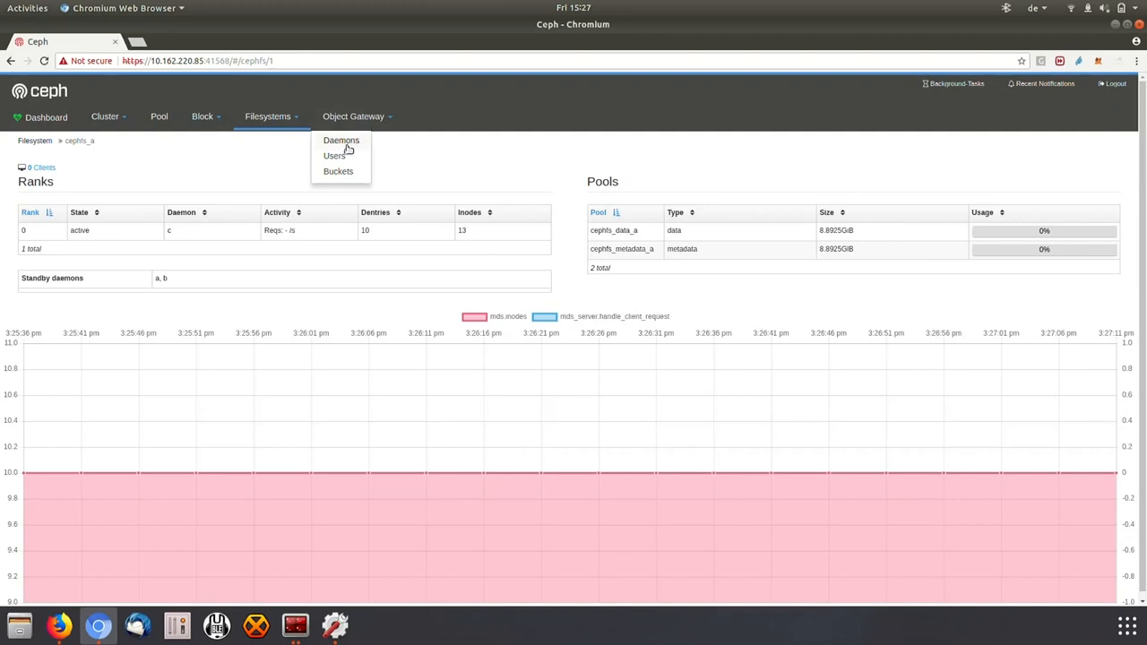
left_click(353, 115)
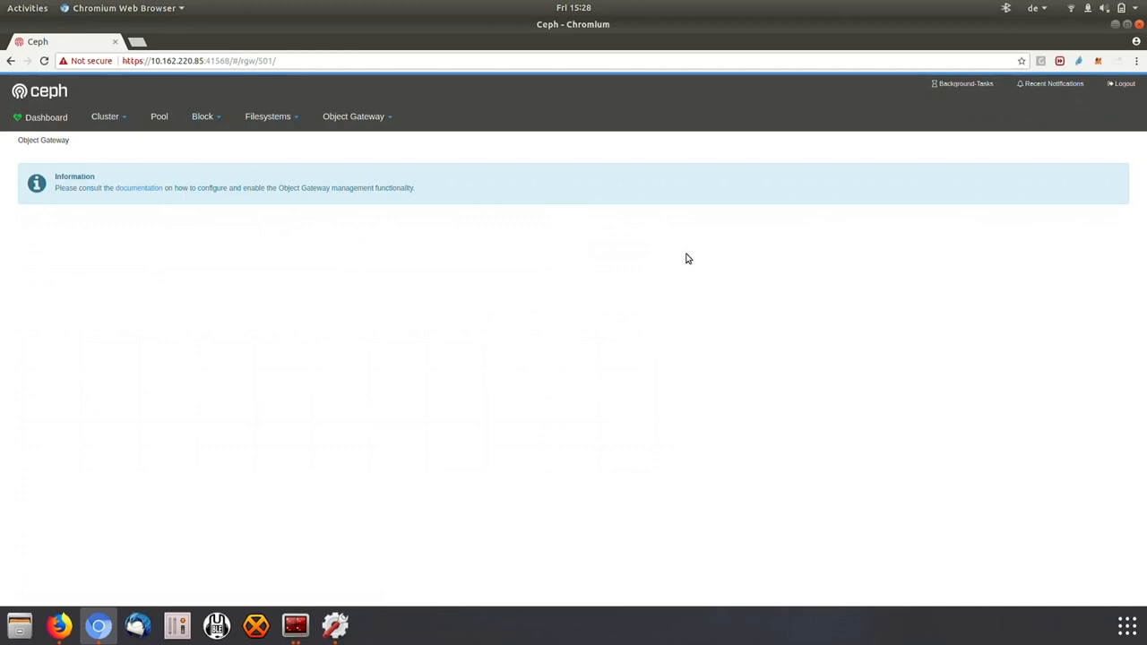
mouse_move(200, 200)
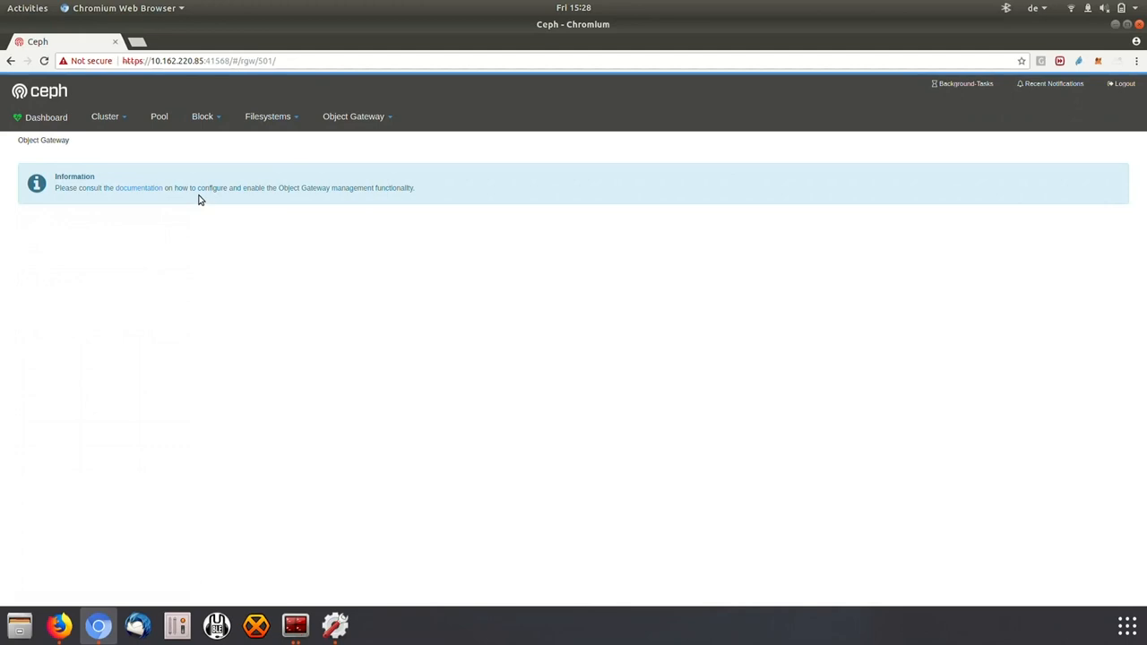
mouse_move(571, 152)
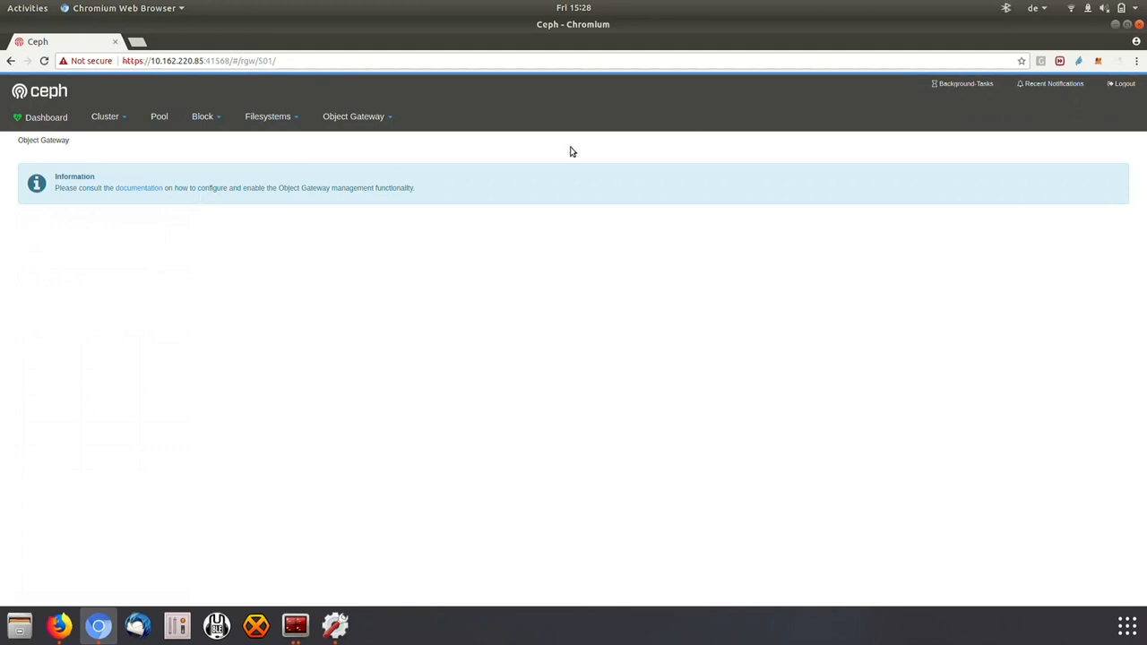
mouse_move(139, 189)
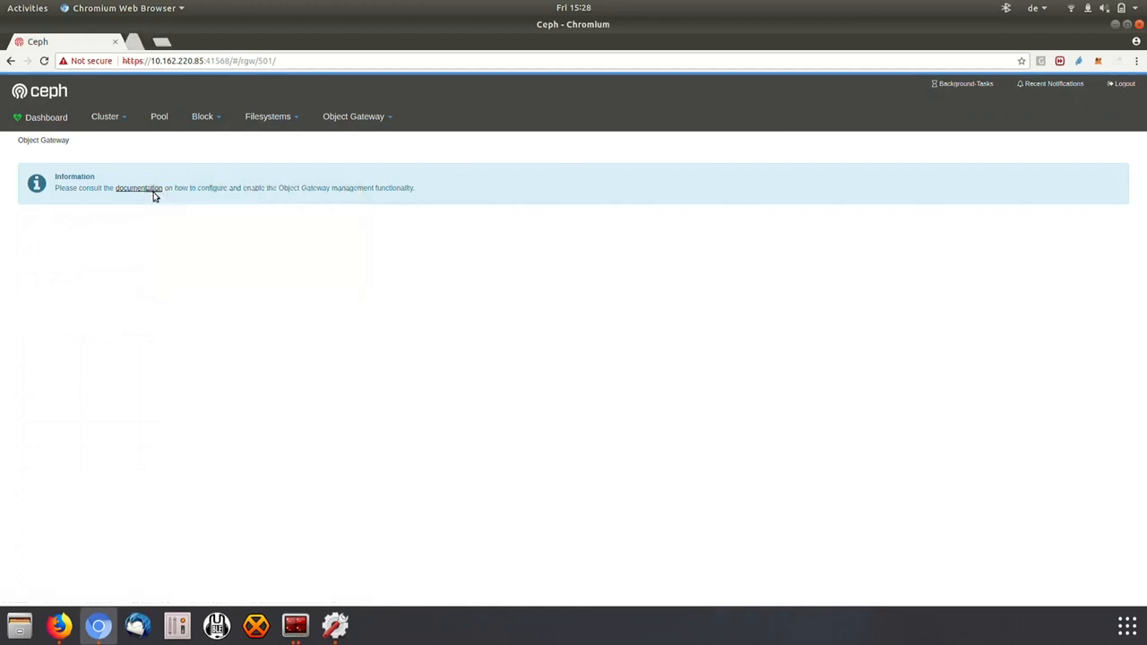
- Follow the info-box link to the Dashboard Plugin docs on enabling Object Gateway management
left_click(138, 188)
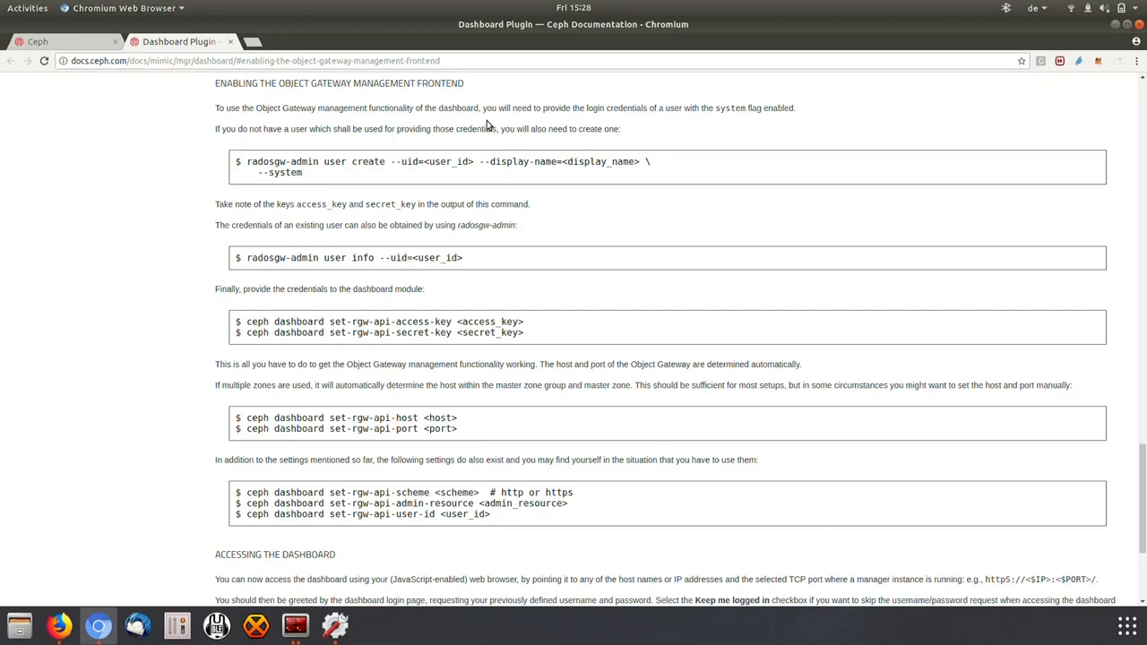
mouse_move(273, 29)
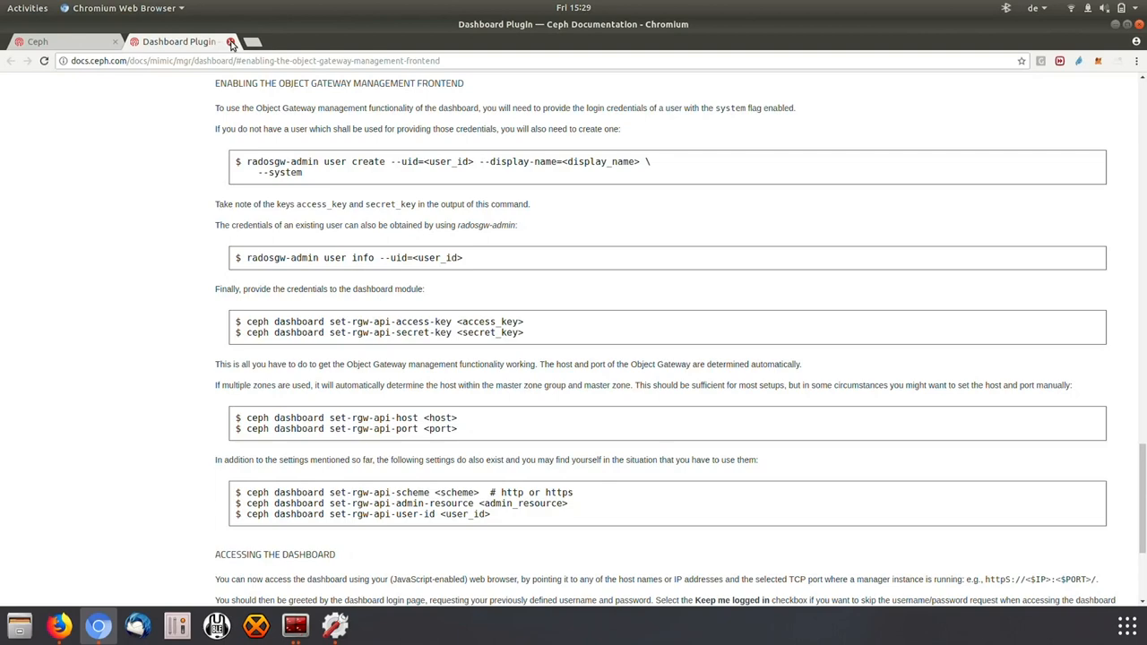
- Close the docs tab, review background tasks and notifications, and return to the HEALTH_OK overview
left_click(232, 41)
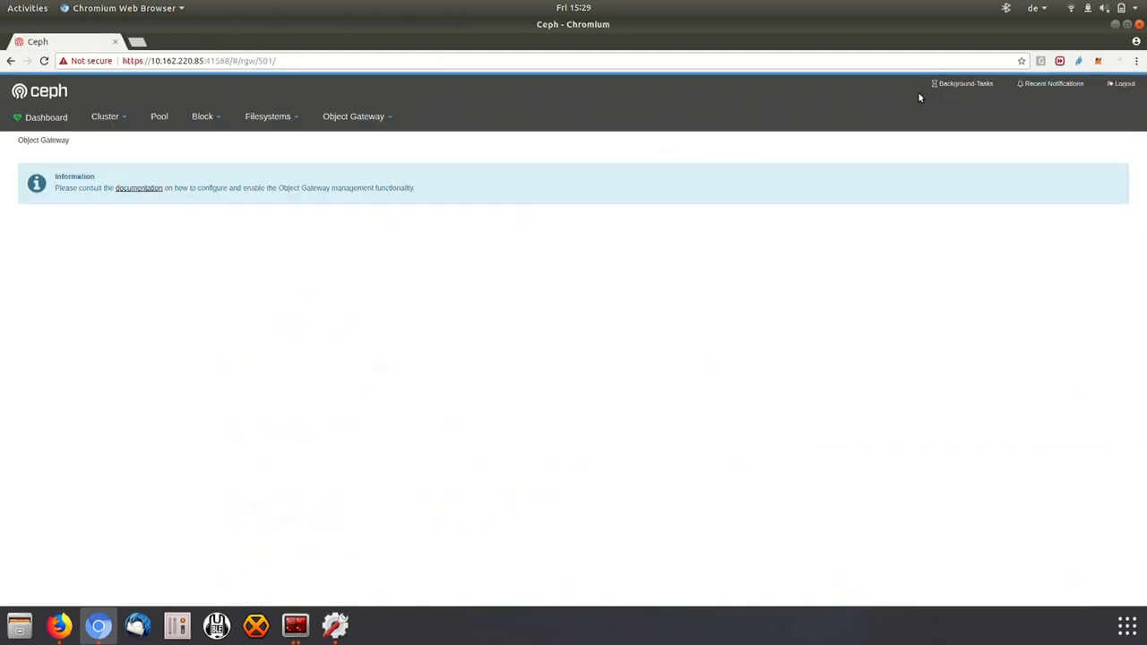
left_click(963, 84)
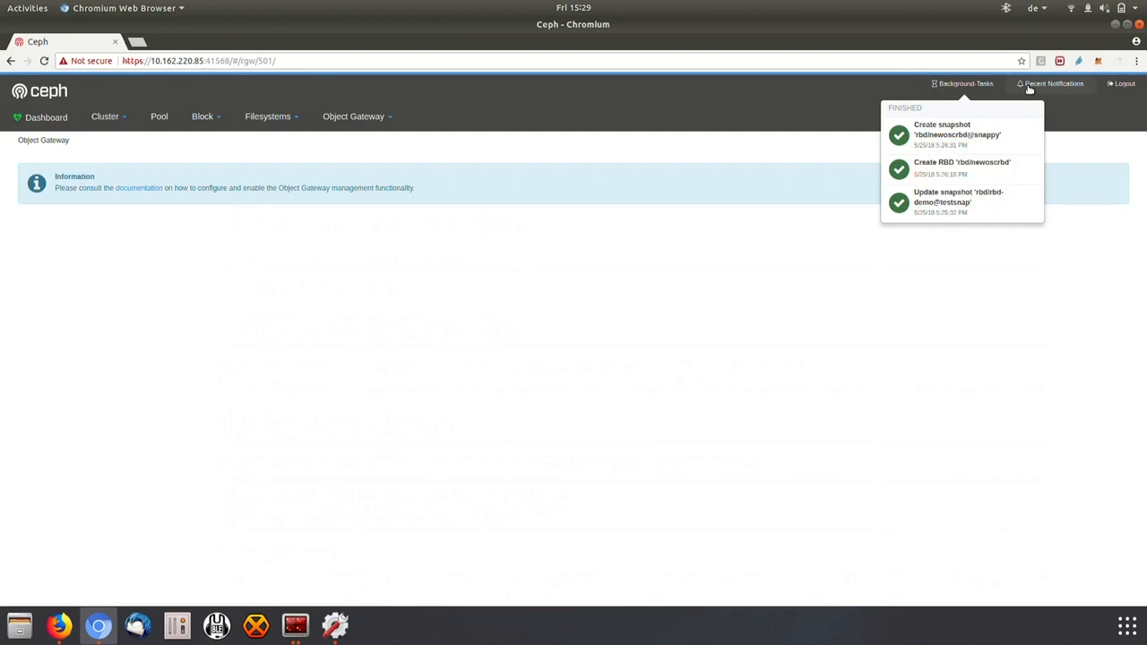
left_click(1053, 84)
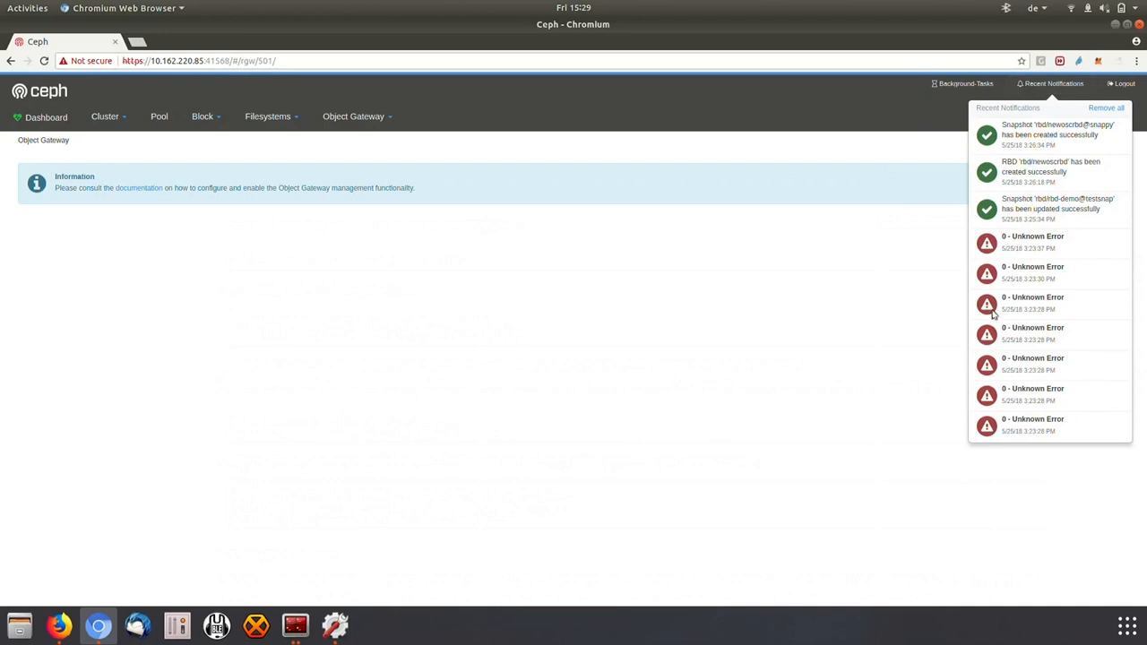
mouse_move(1012, 267)
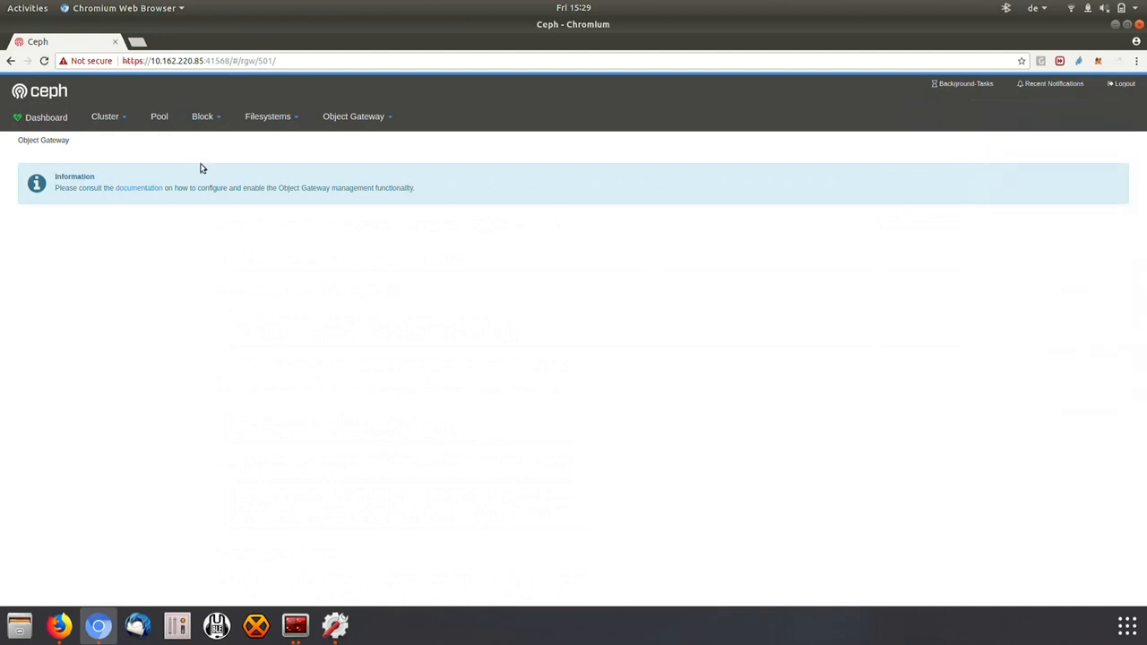
left_click(45, 116)
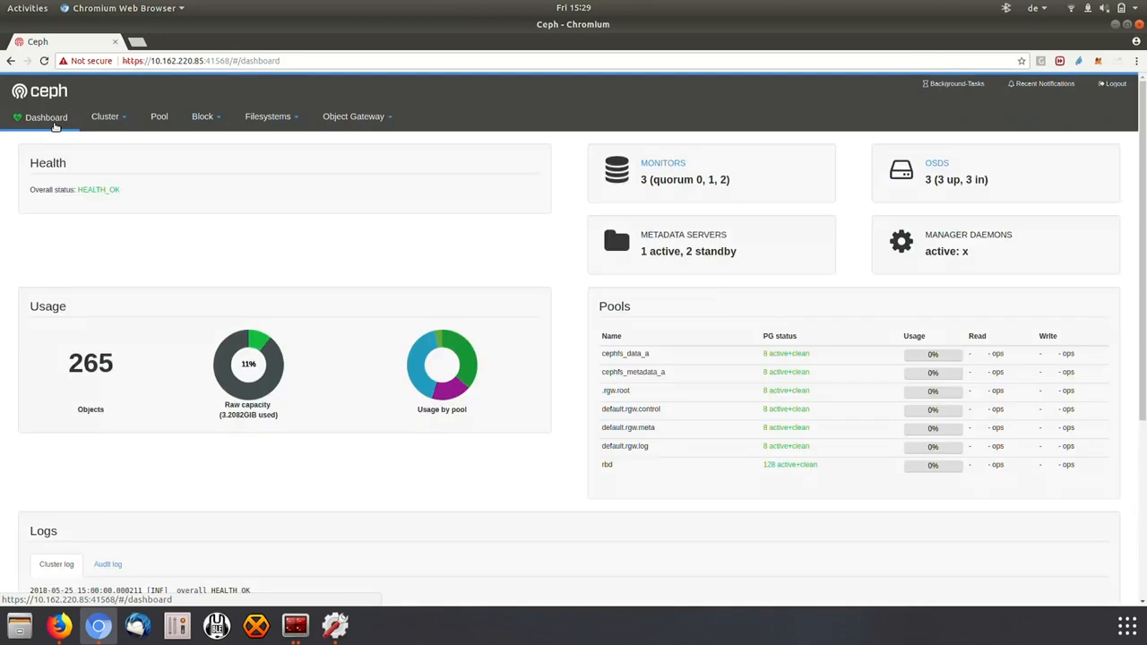